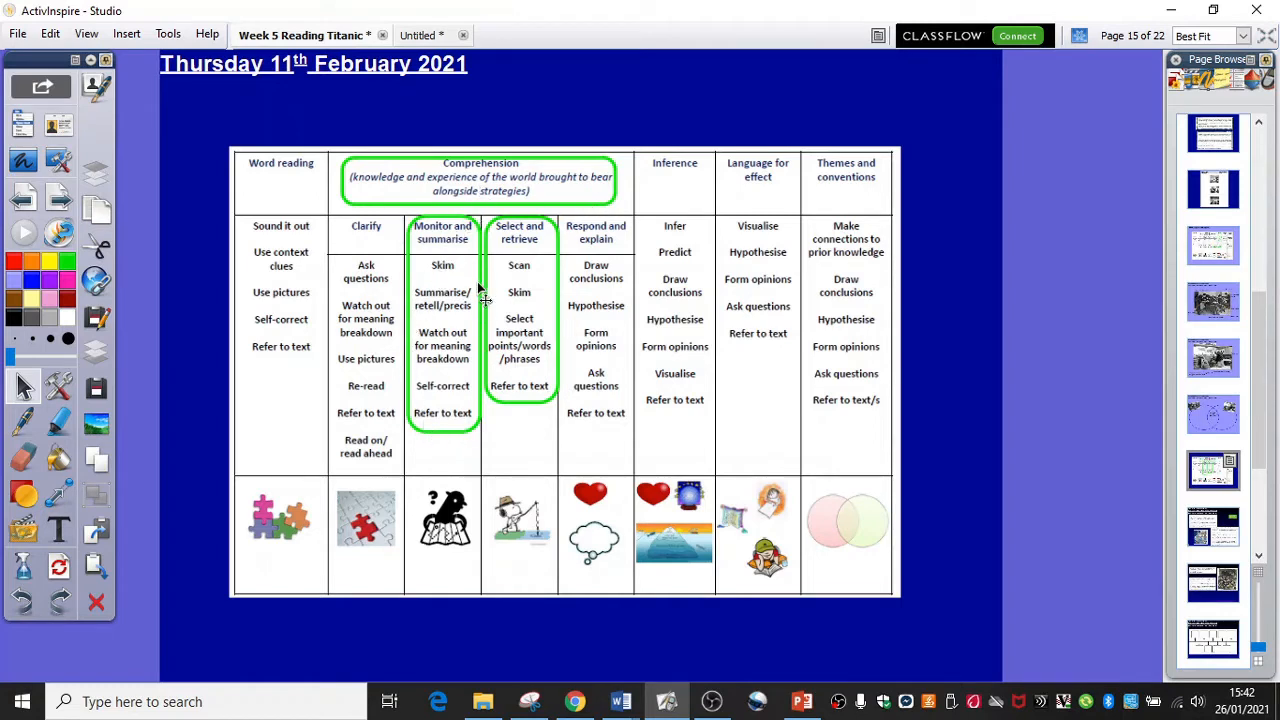
{"action": "mouse_move", "coordinate": [470, 318]}
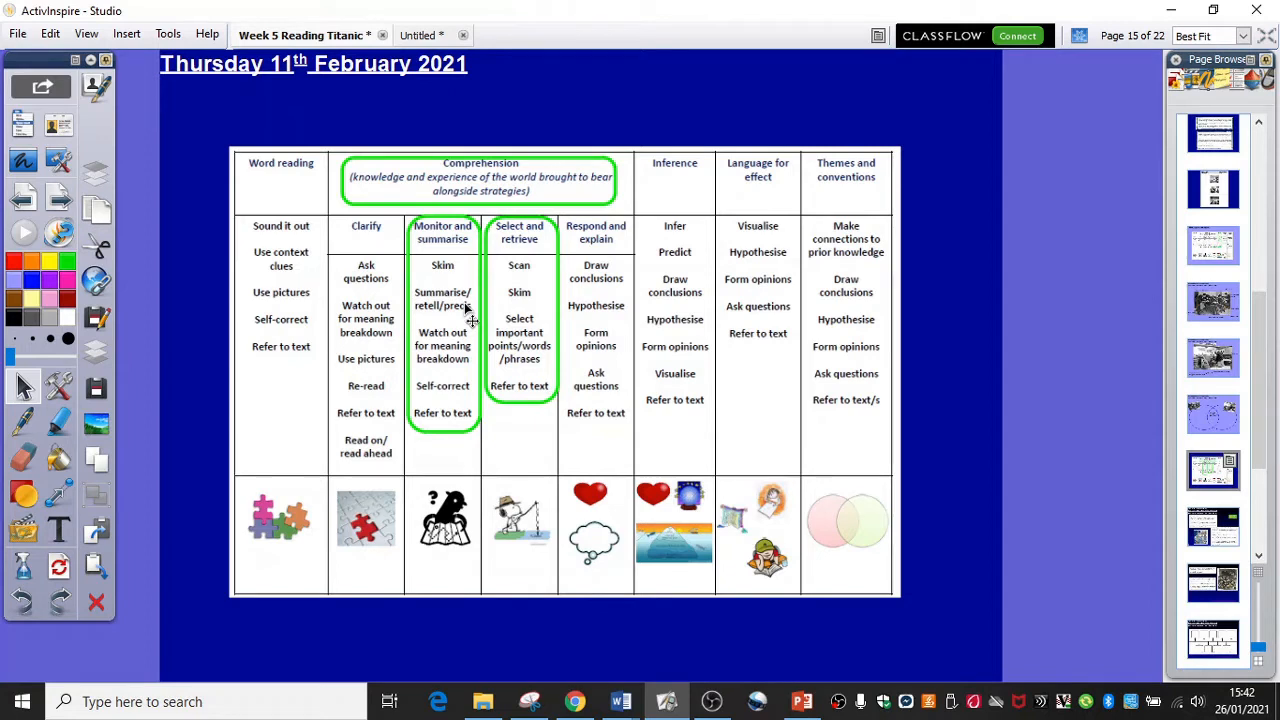
{"action": "mouse_move", "coordinate": [455, 372]}
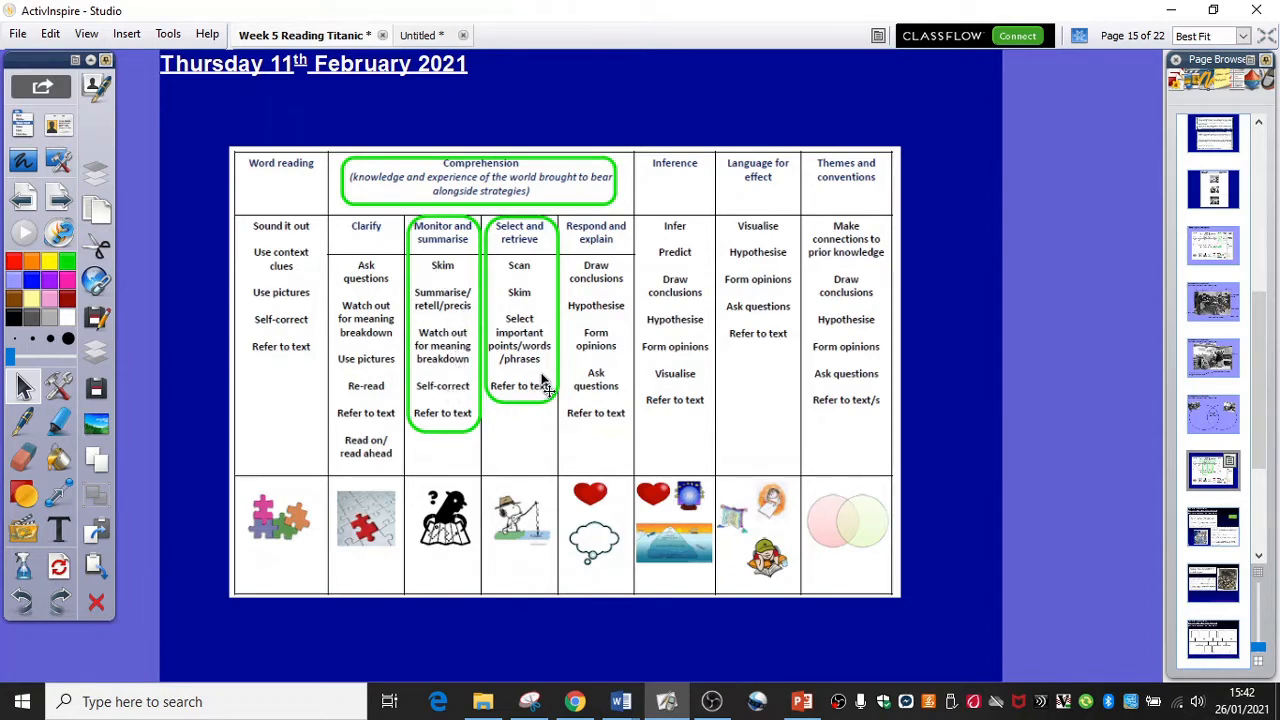
{"action": "mouse_move", "coordinate": [537, 385]}
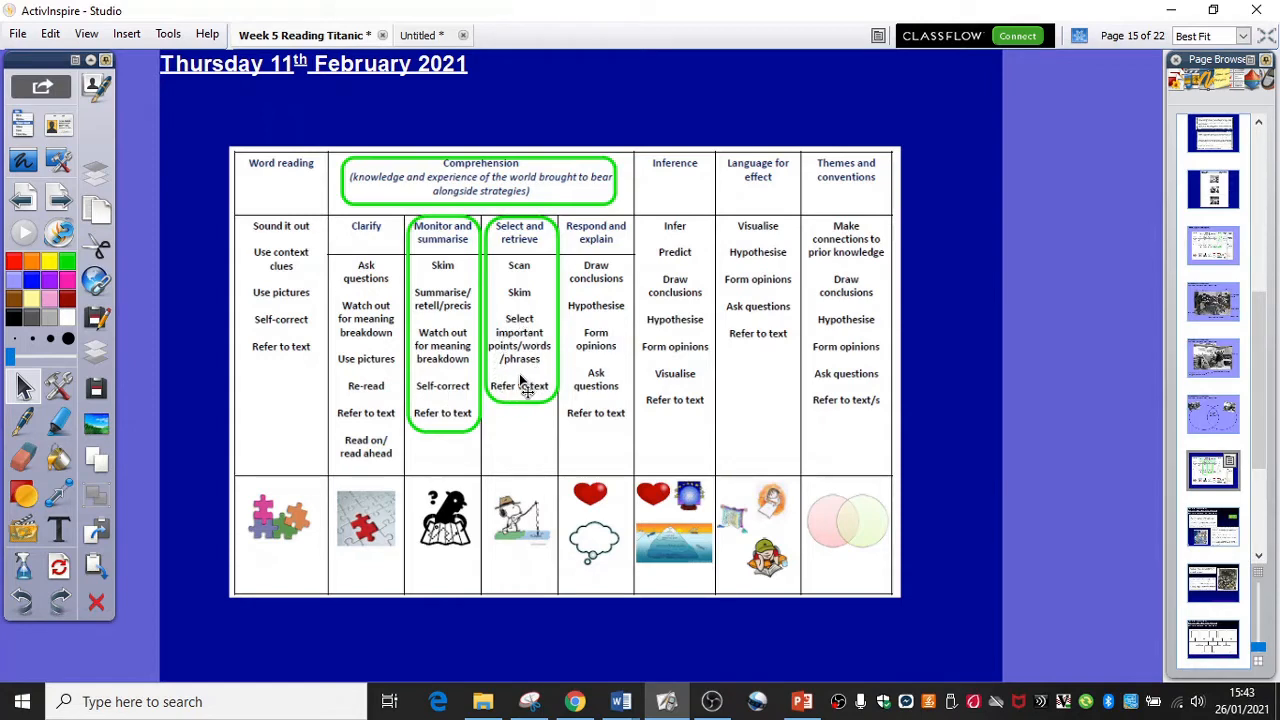
Step: Advance the flipchart from page 15 to page 16 with the Titanic facts 9–13
{"action": "left_click", "coordinate": [1163, 35]}
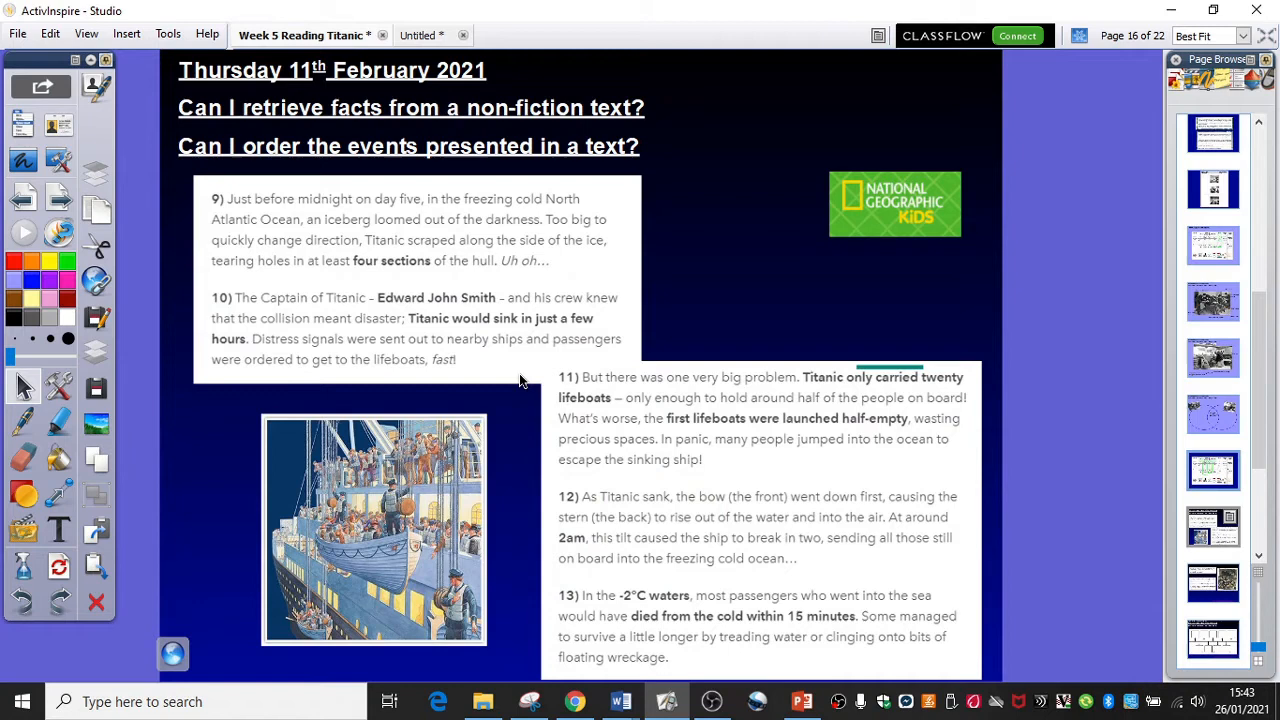
{"action": "mouse_move", "coordinate": [875, 332]}
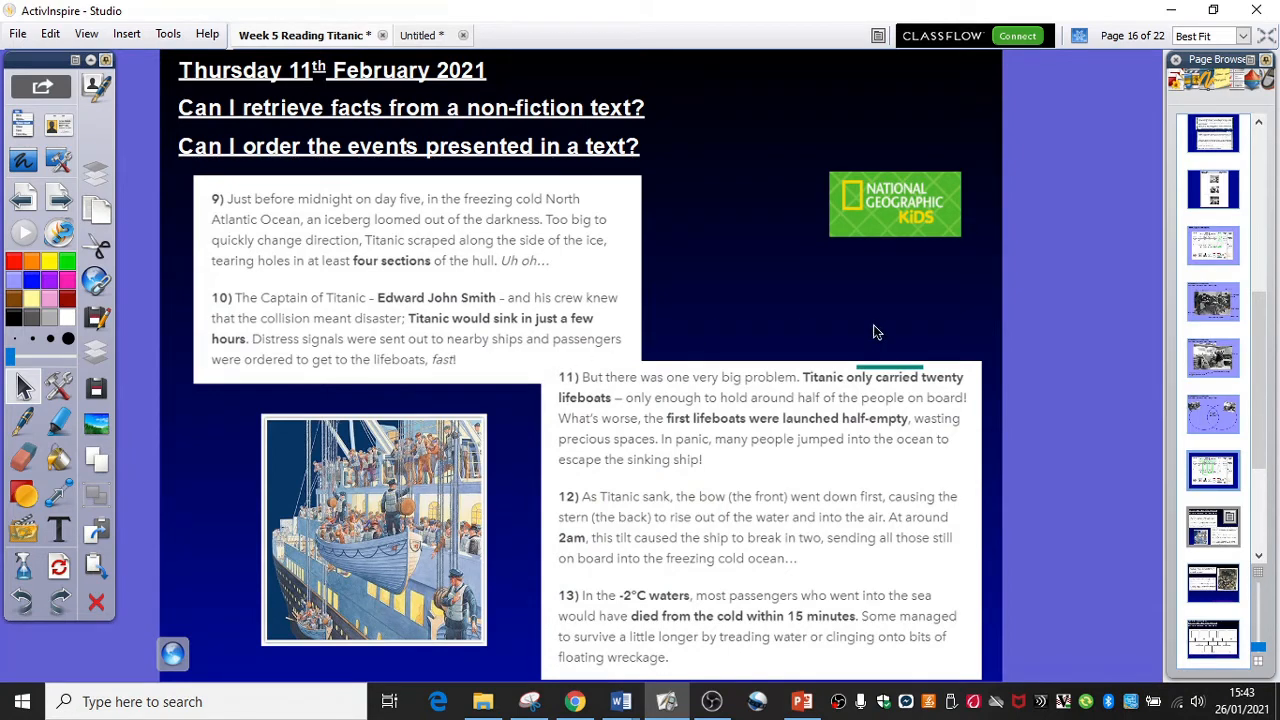
{"action": "mouse_move", "coordinate": [957, 207]}
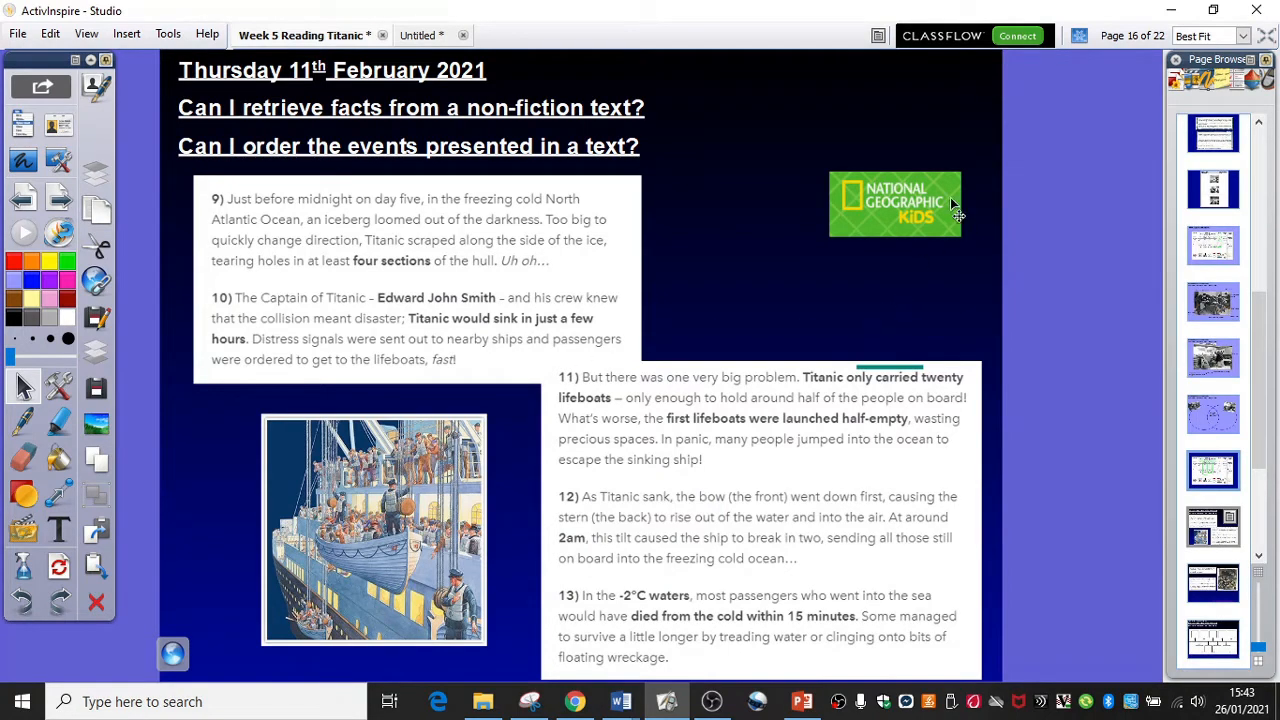
{"action": "mouse_move", "coordinate": [903, 242]}
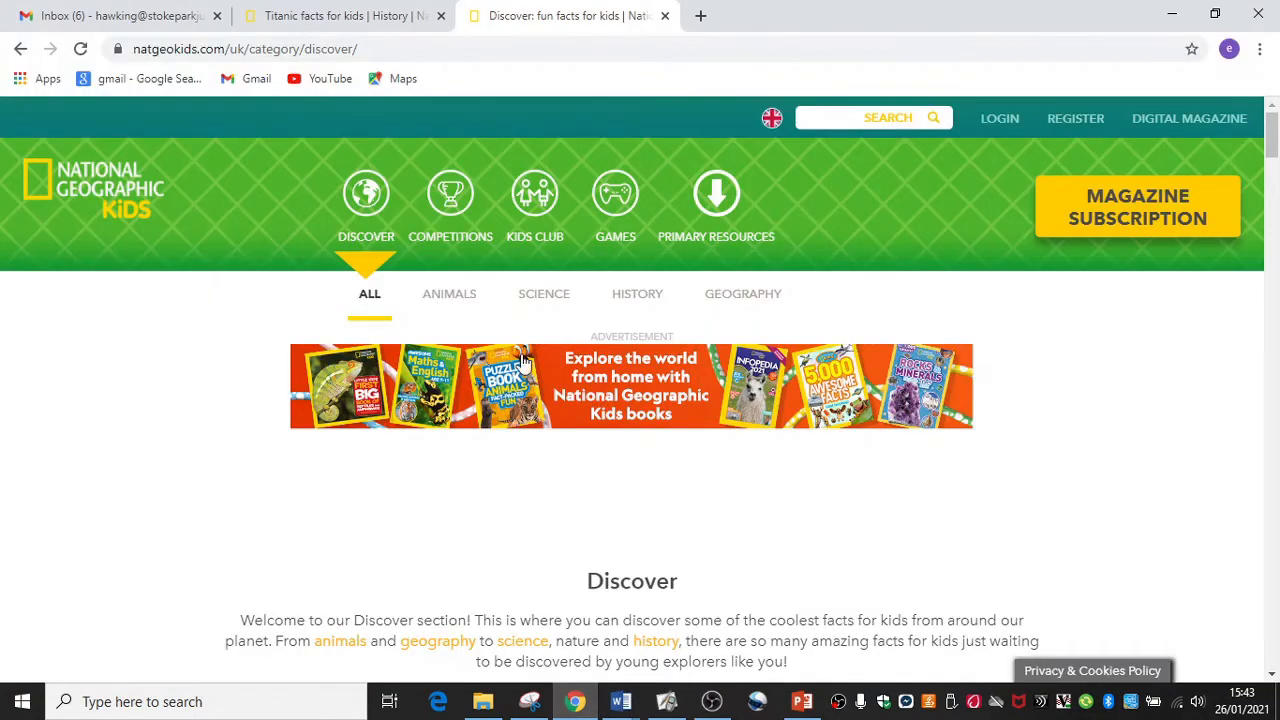
{"action": "mouse_move", "coordinate": [215, 260]}
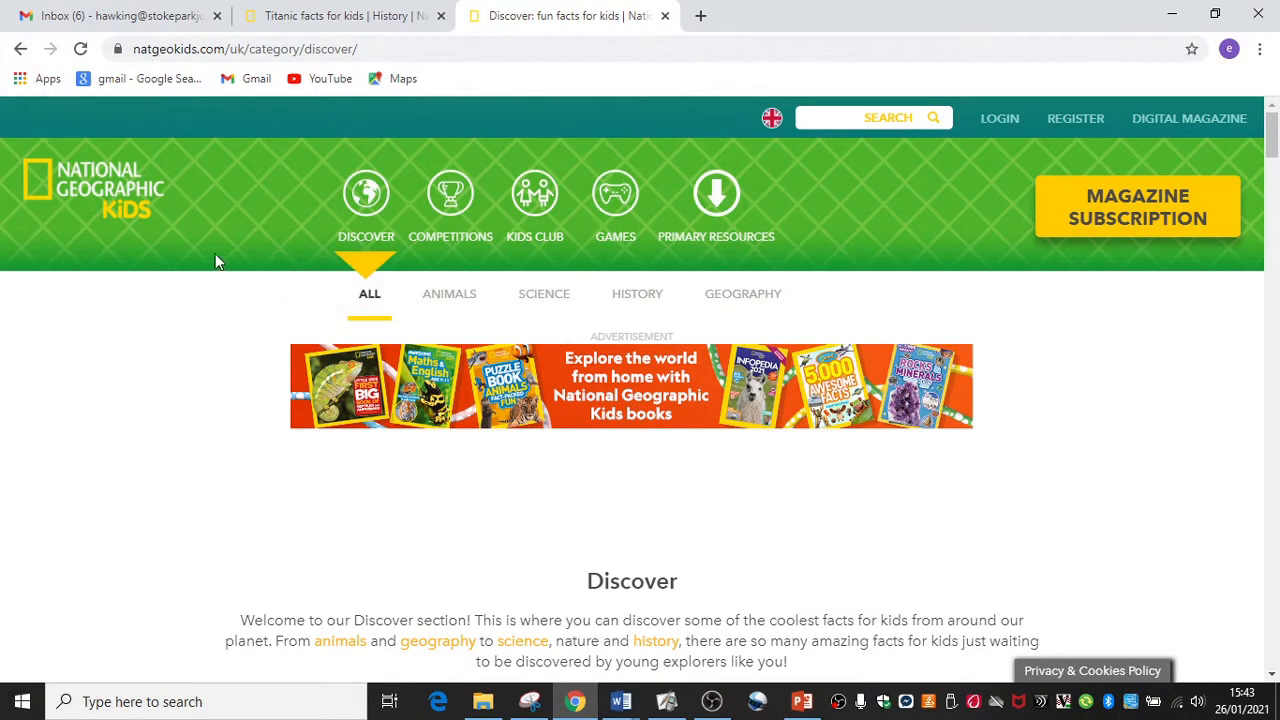
{"action": "mouse_move", "coordinate": [125, 210]}
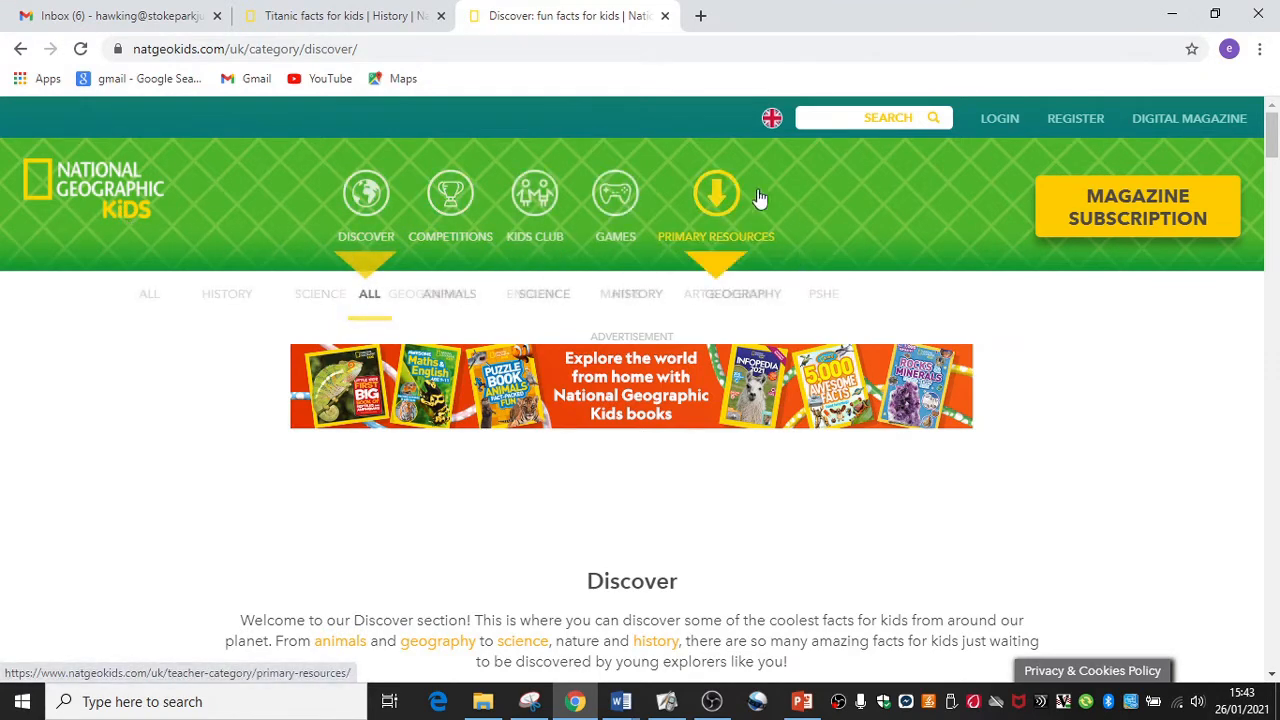
{"action": "mouse_move", "coordinate": [303, 204]}
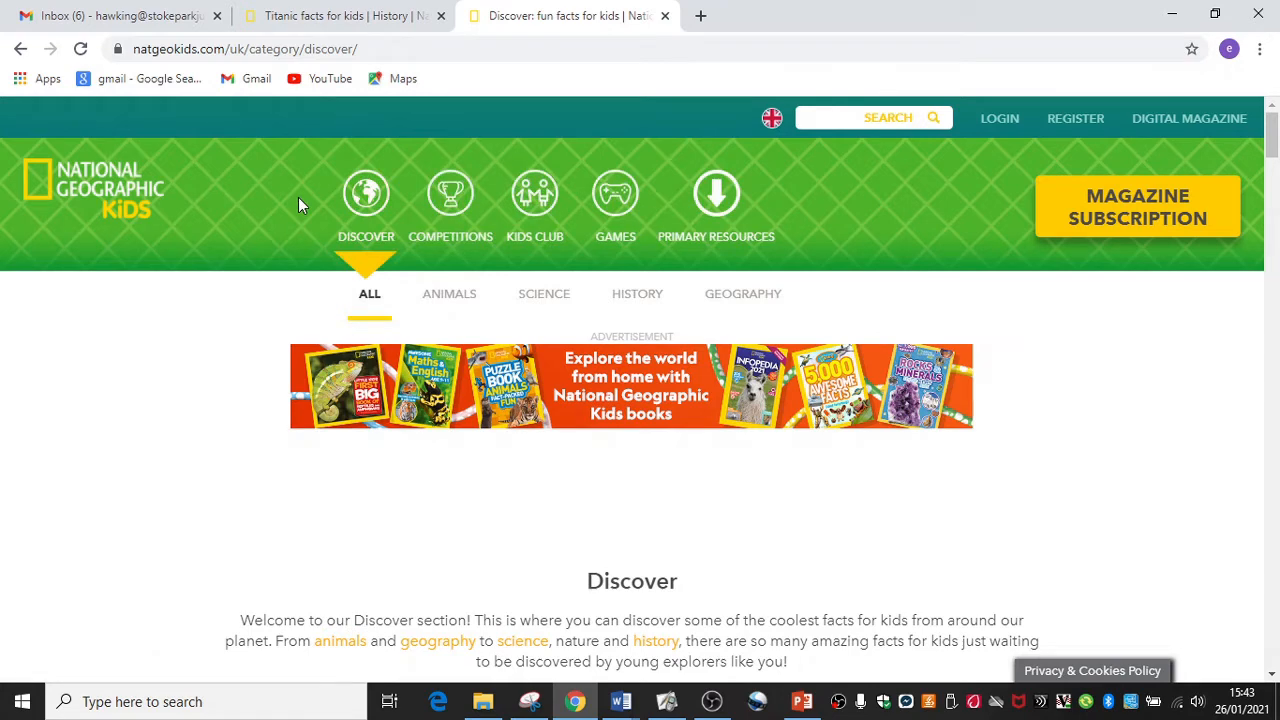
{"action": "mouse_move", "coordinate": [305, 225]}
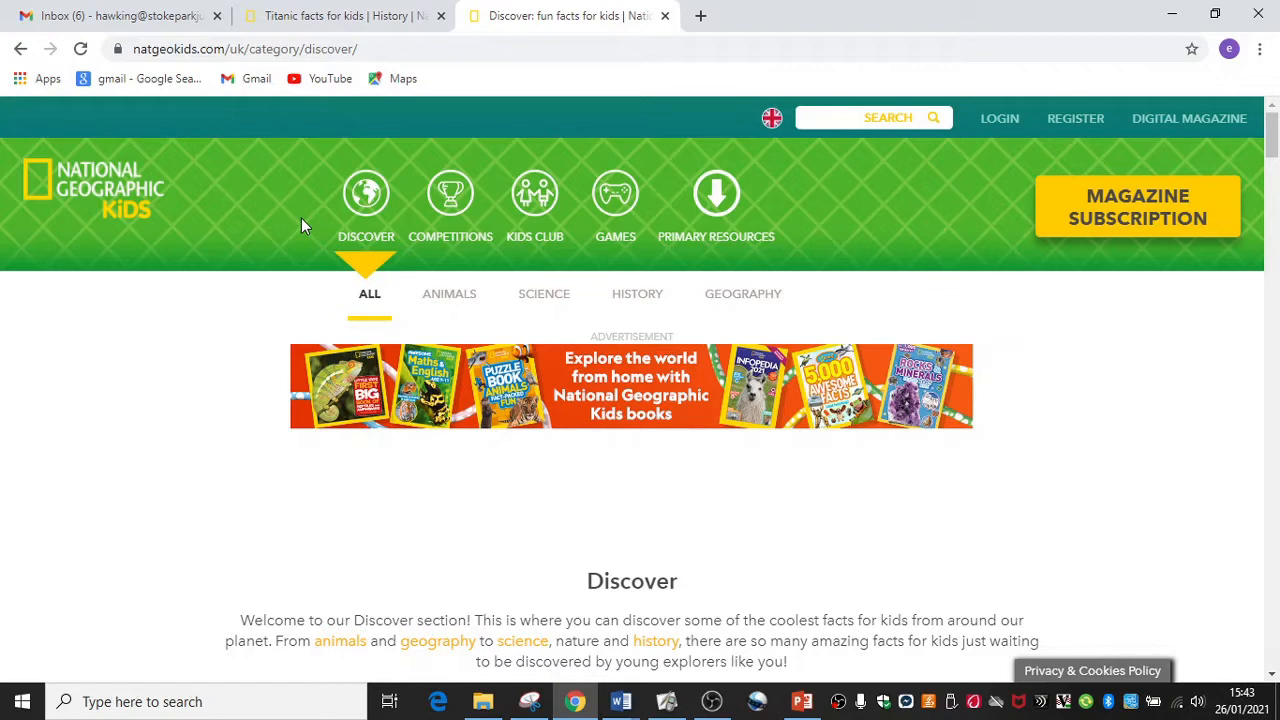
Step: Switch to the 'Titanic facts for kids' tab and scroll through its numbered facts
{"action": "left_click", "coordinate": [340, 15]}
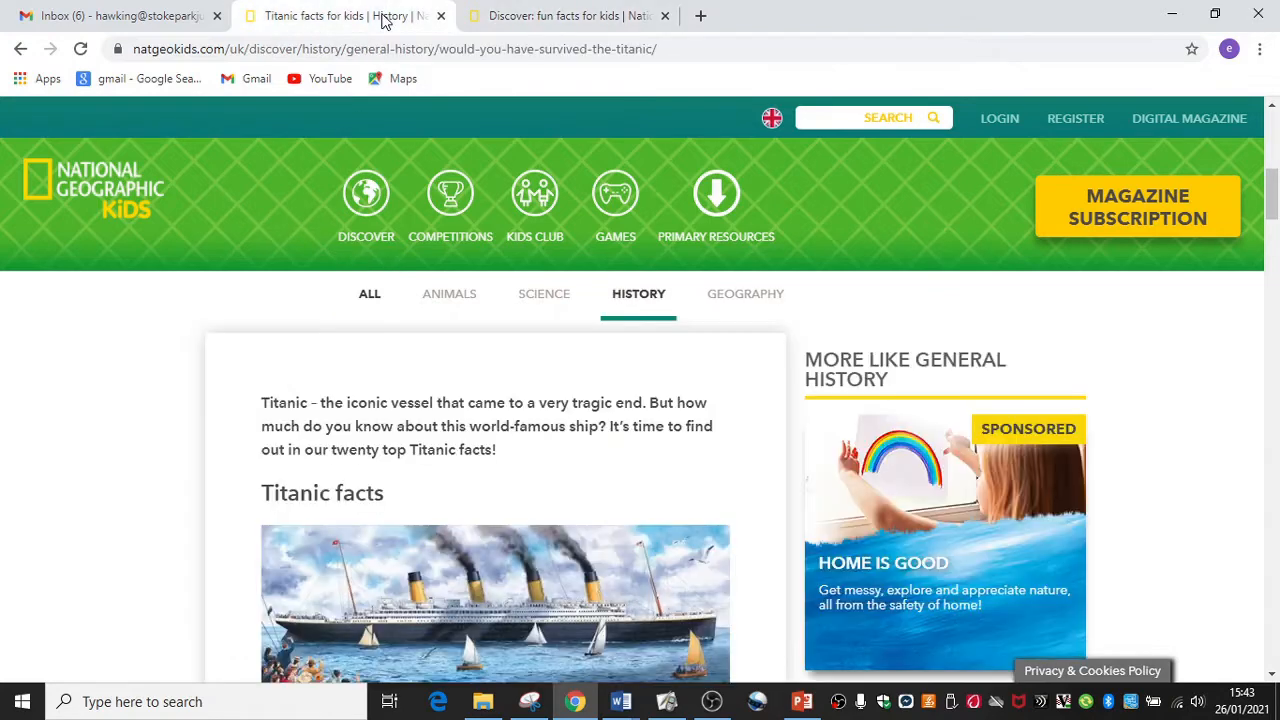
{"action": "scroll", "scroll_direction": "down", "scroll_amount": 3}
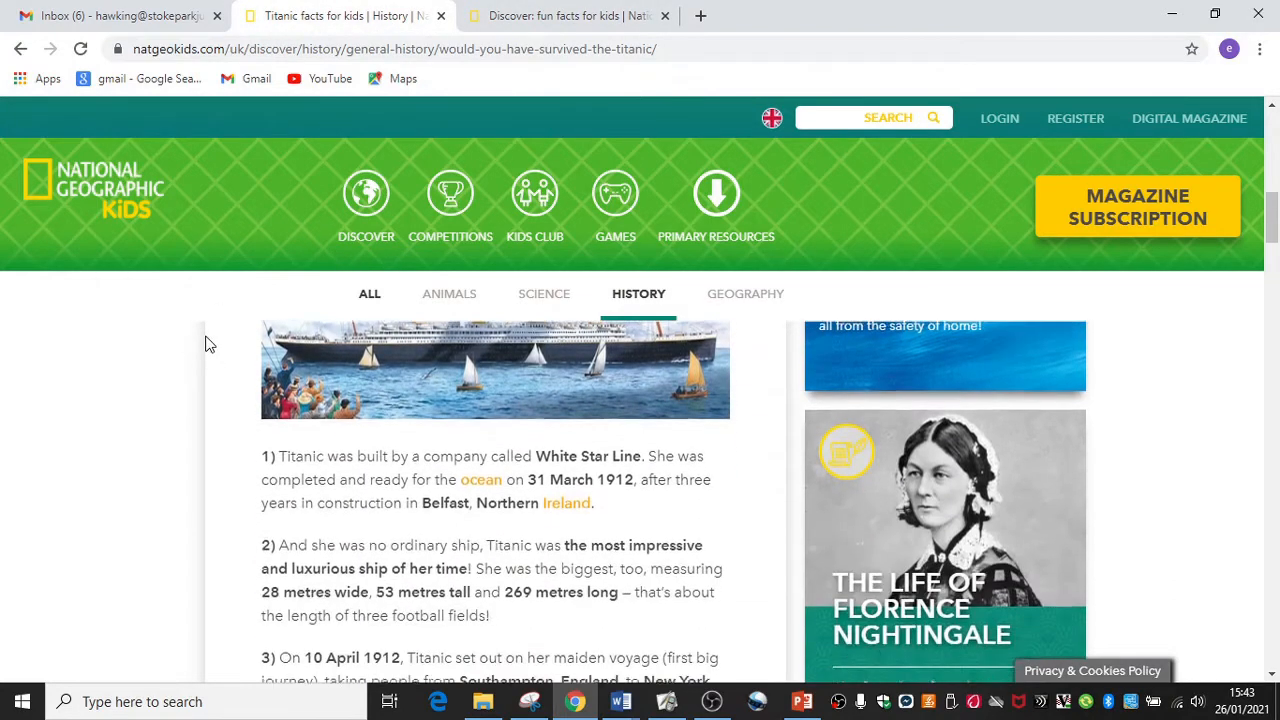
{"action": "scroll", "scroll_direction": "up", "scroll_amount": 3}
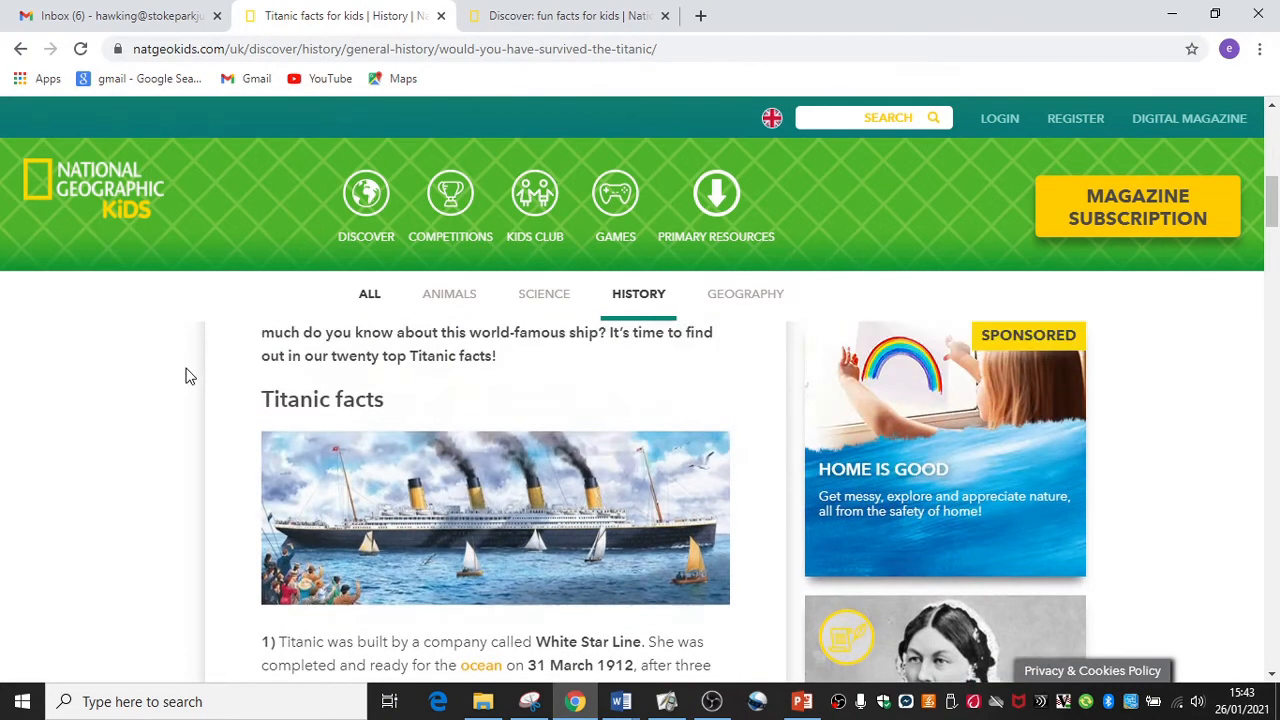
{"action": "scroll", "scroll_direction": "down", "scroll_amount": 3}
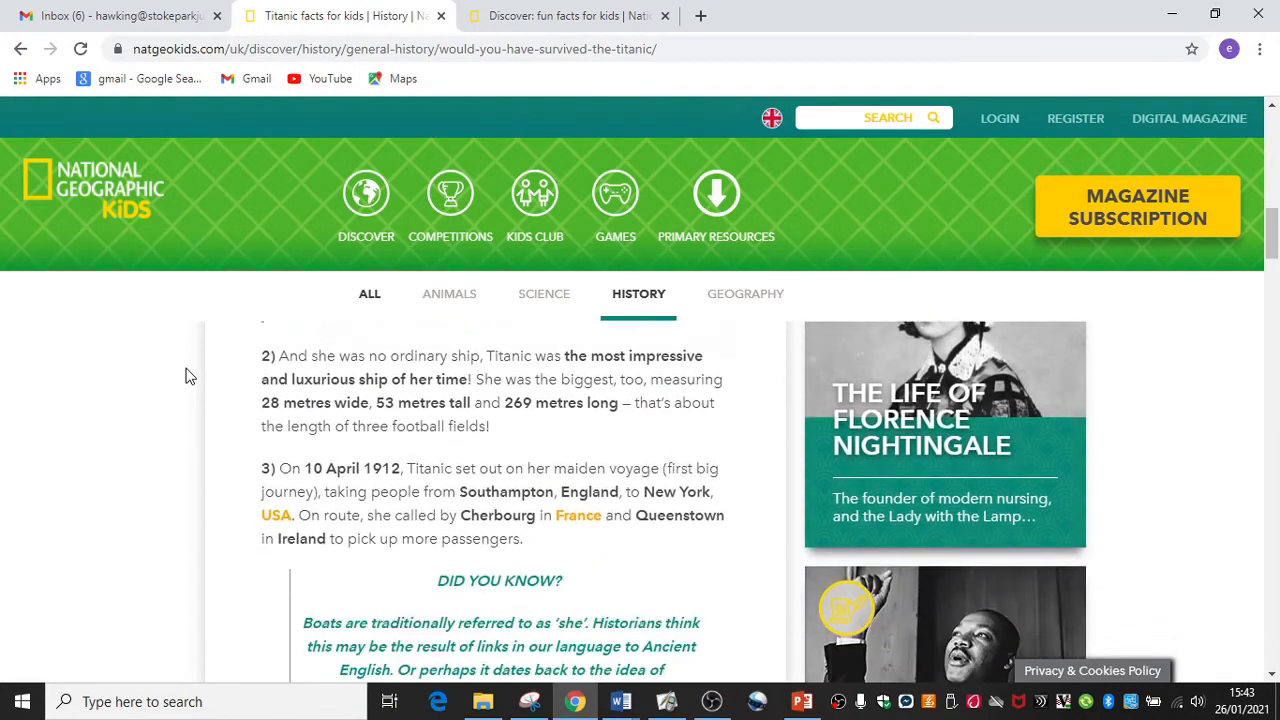
{"action": "scroll", "scroll_direction": "down", "scroll_amount": 3}
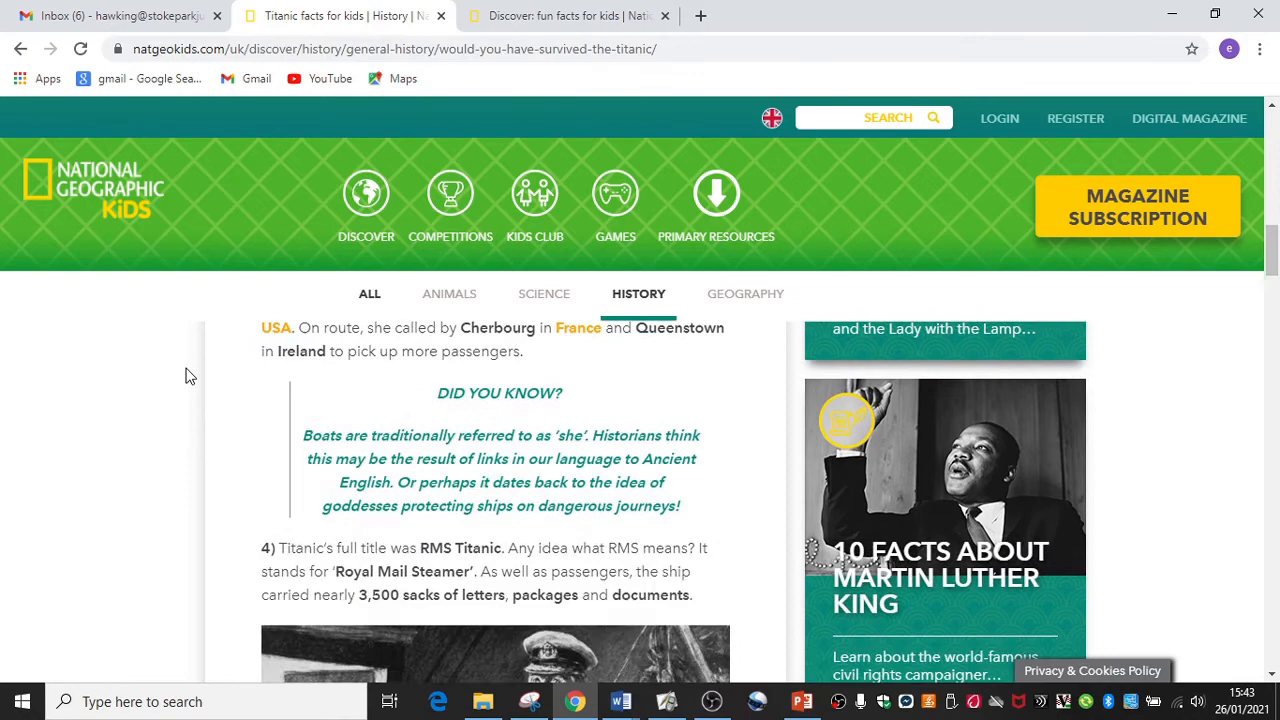
{"action": "scroll", "scroll_direction": "down", "scroll_amount": 3}
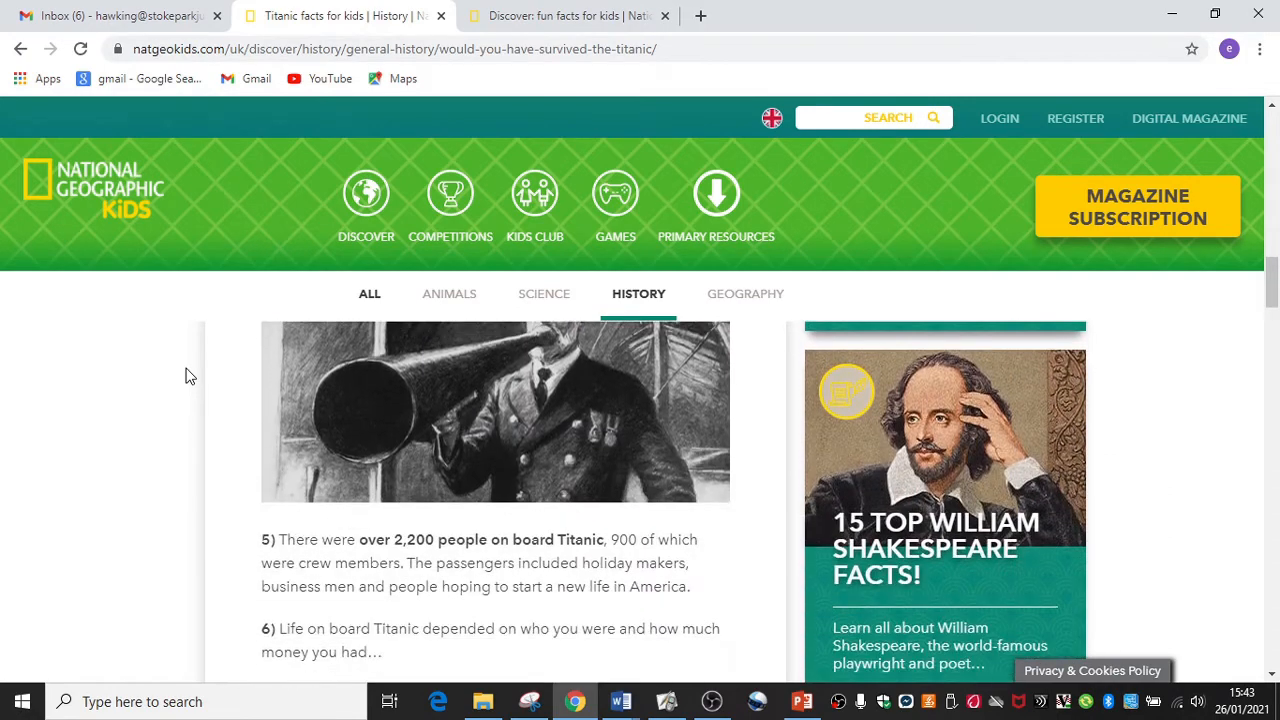
{"action": "scroll", "scroll_direction": "down", "scroll_amount": 3}
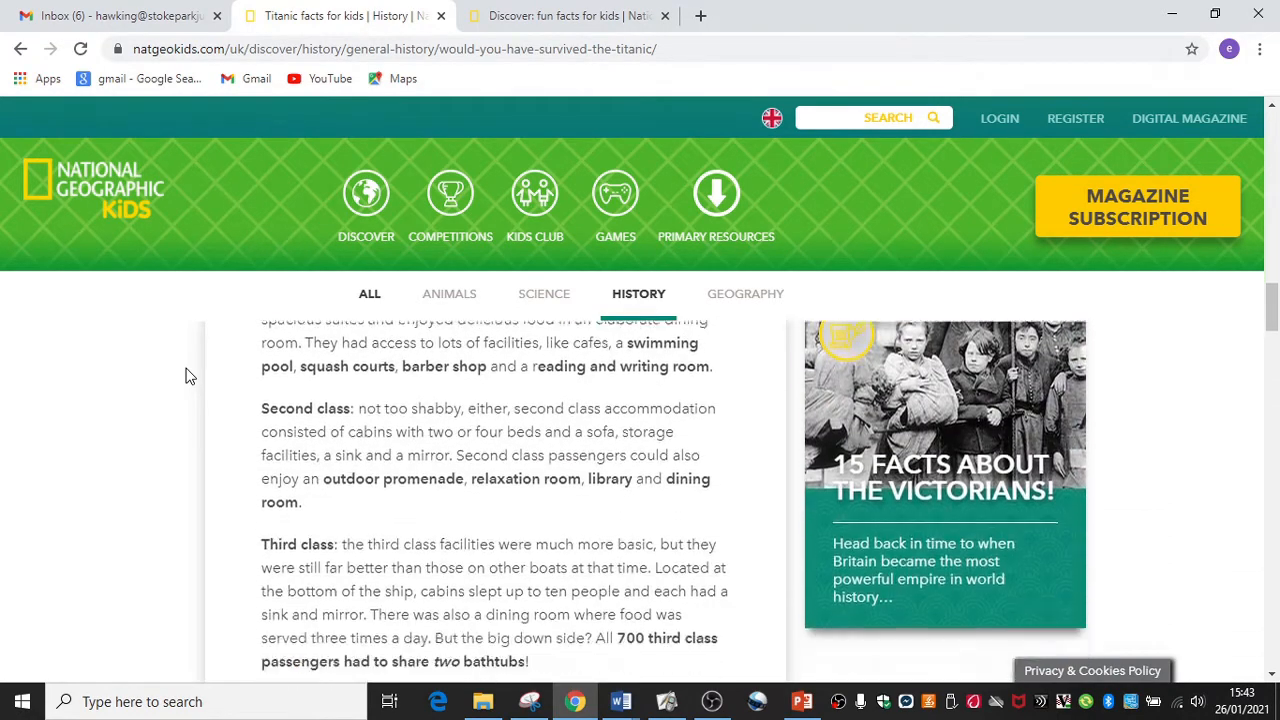
{"action": "scroll", "scroll_direction": "down", "scroll_amount": 3}
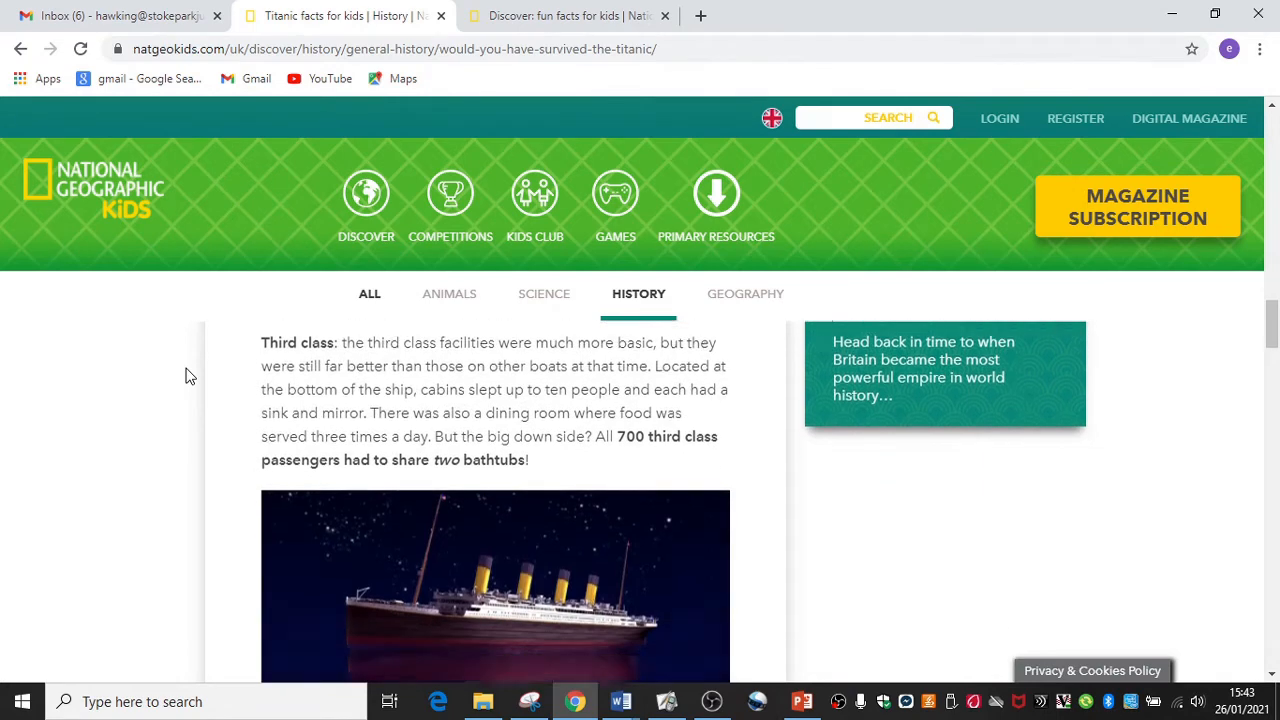
{"action": "scroll", "scroll_direction": "down", "scroll_amount": 3}
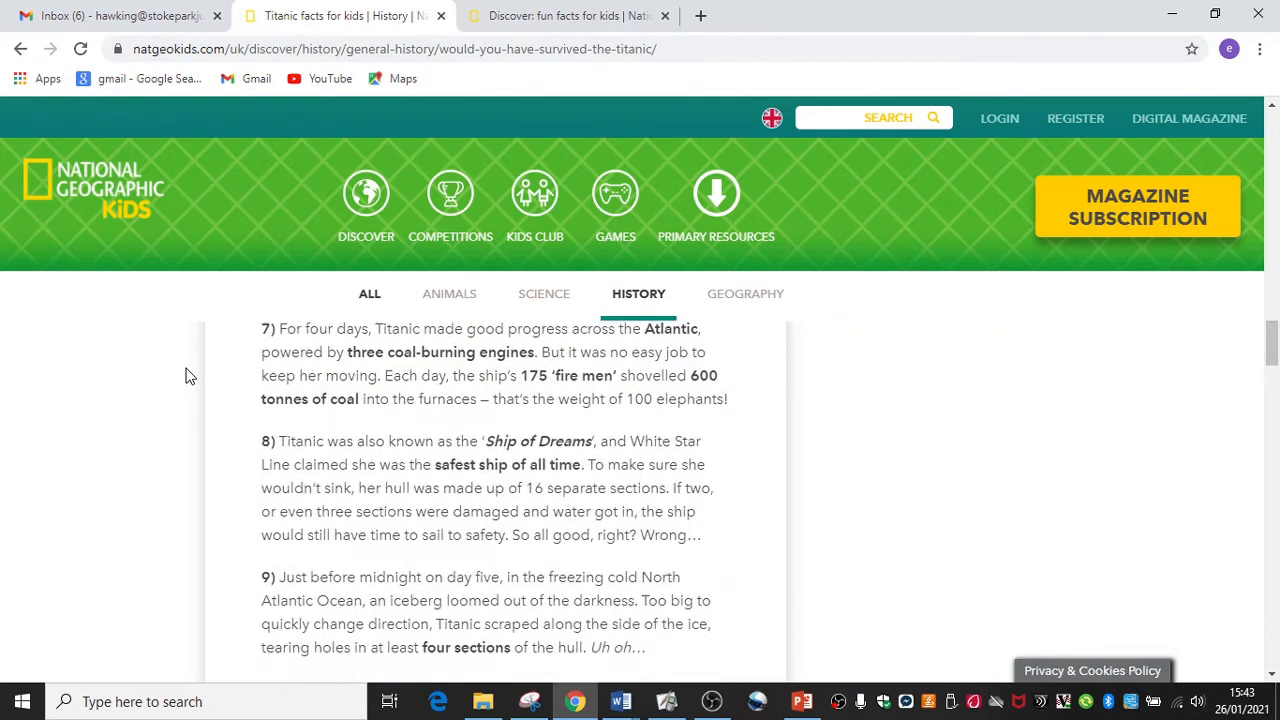
{"action": "scroll", "scroll_direction": "down", "scroll_amount": 3}
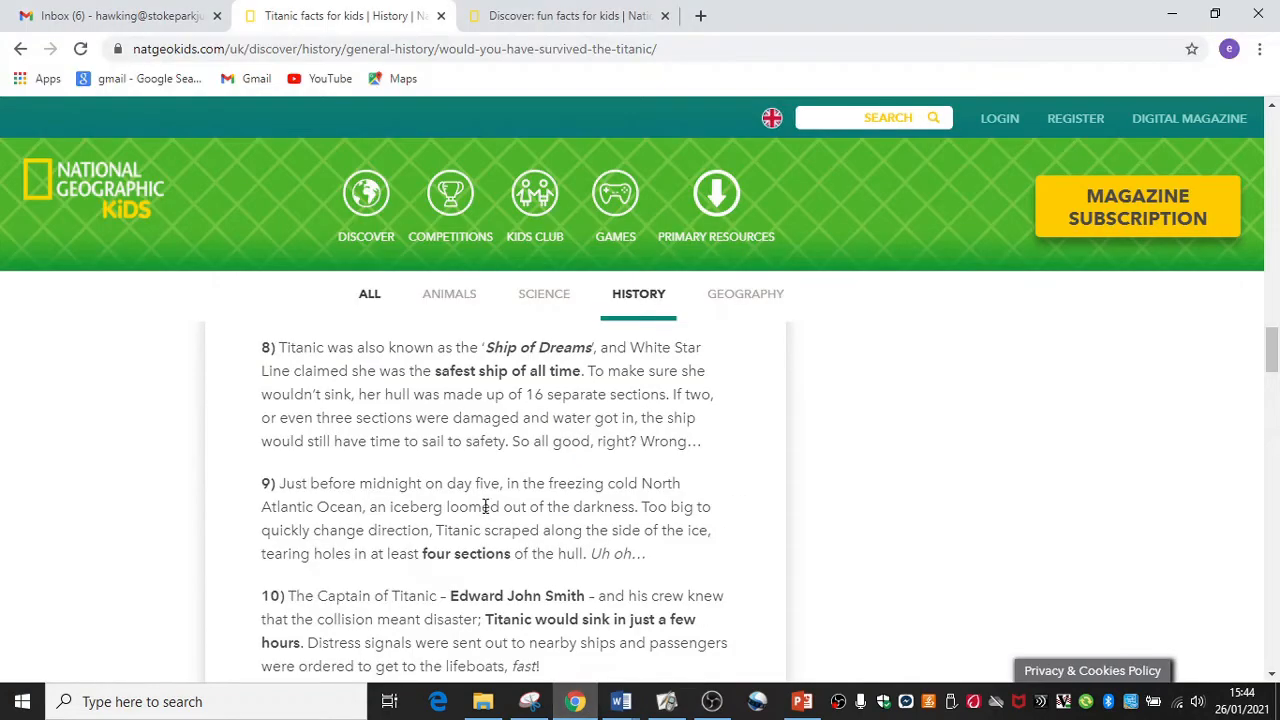
{"action": "scroll", "scroll_direction": "down", "scroll_amount": 3}
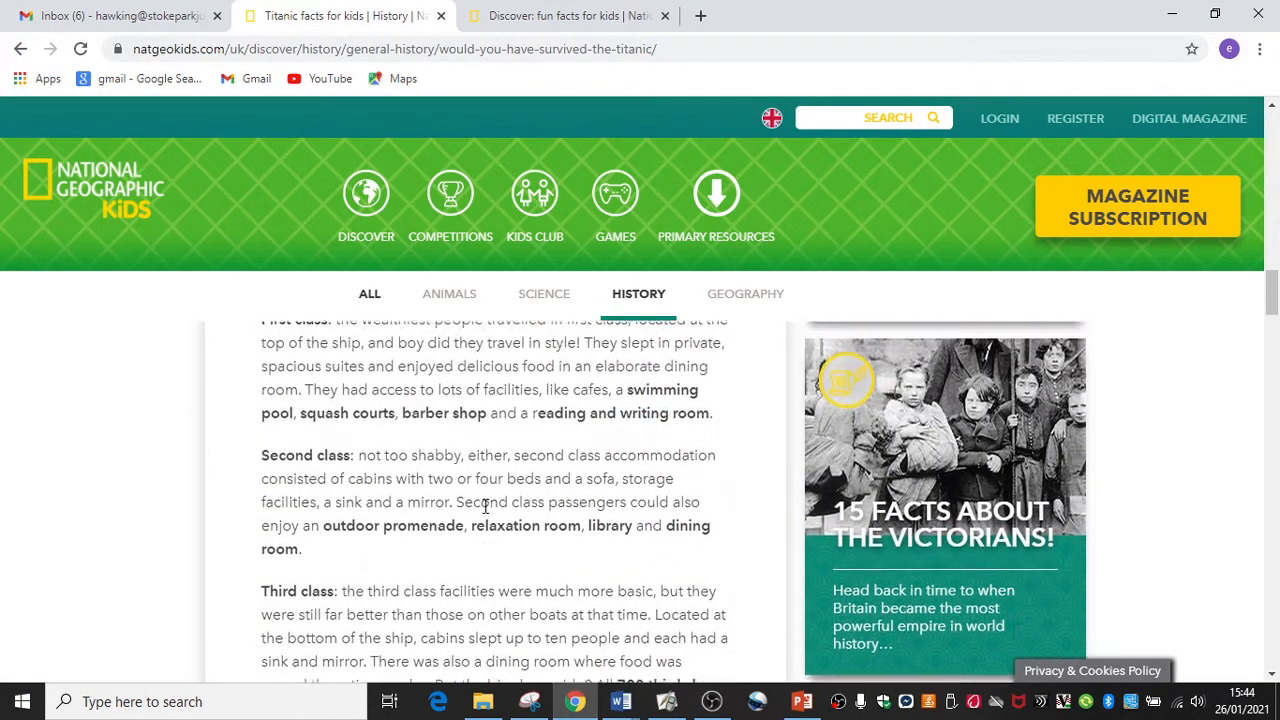
{"action": "scroll", "scroll_direction": "down", "scroll_amount": 3}
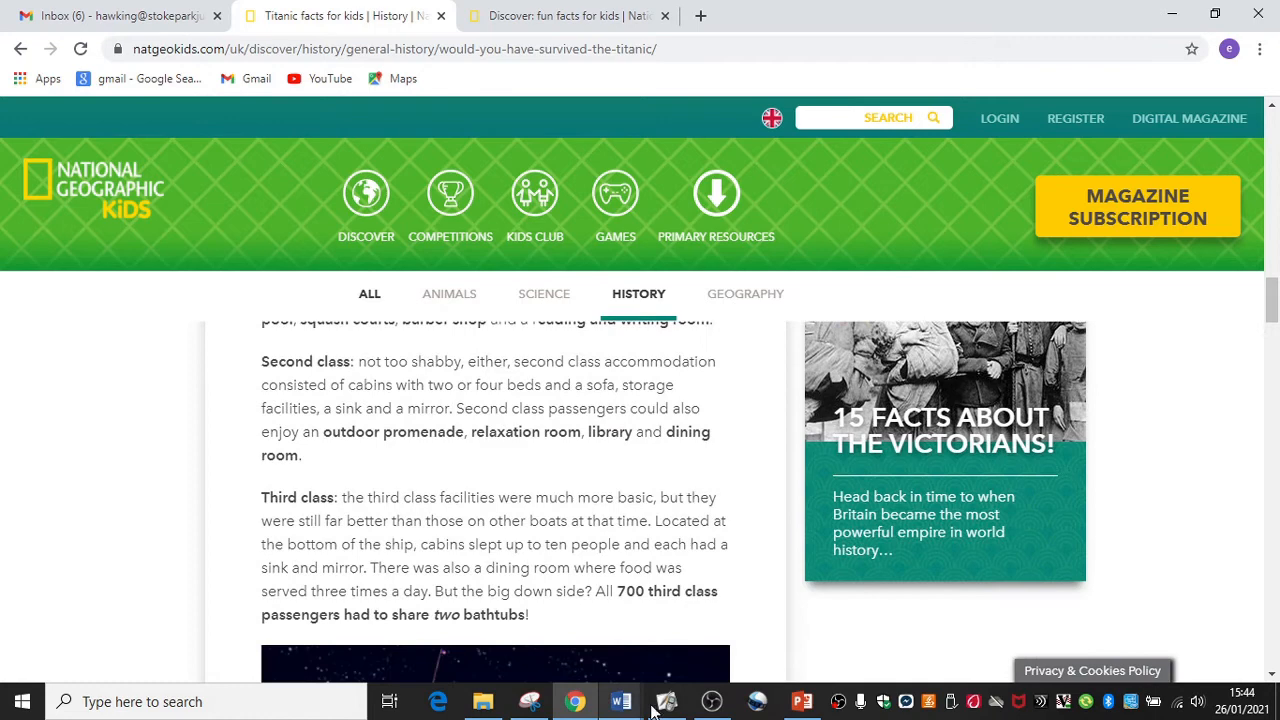
{"action": "left_click", "coordinate": [665, 701]}
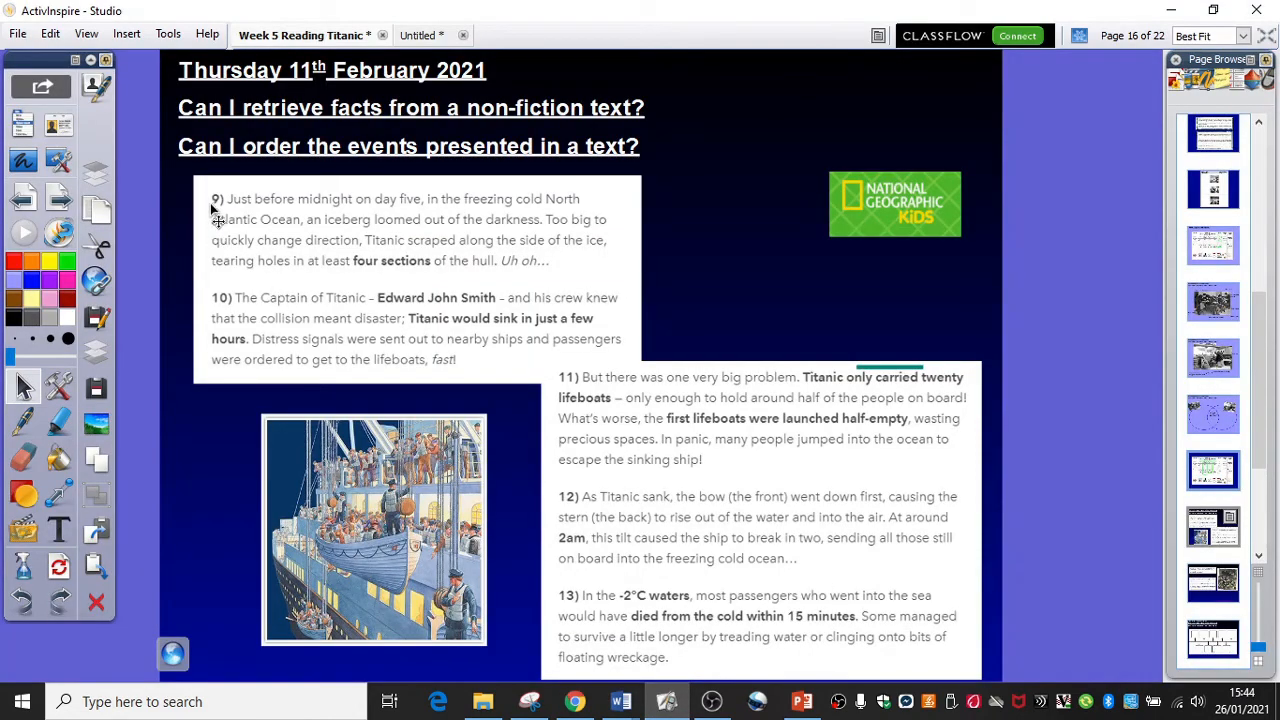
{"action": "mouse_move", "coordinate": [418, 245]}
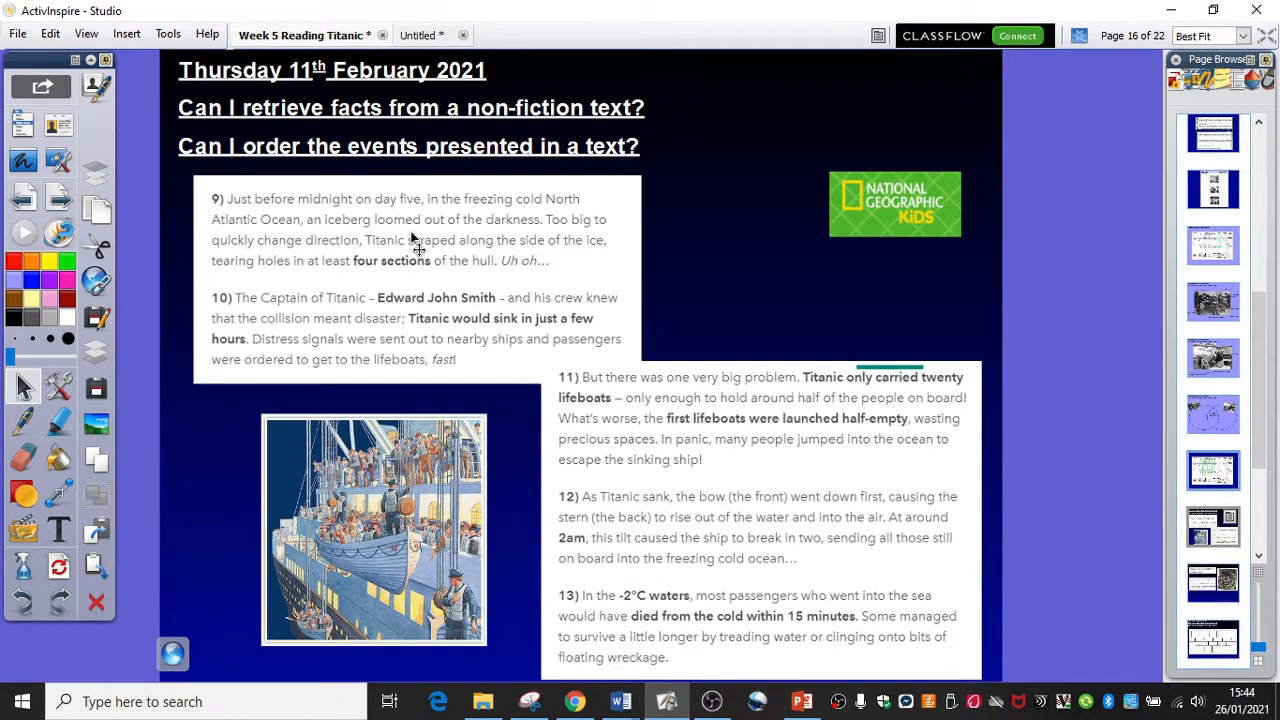
{"action": "mouse_move", "coordinate": [413, 233]}
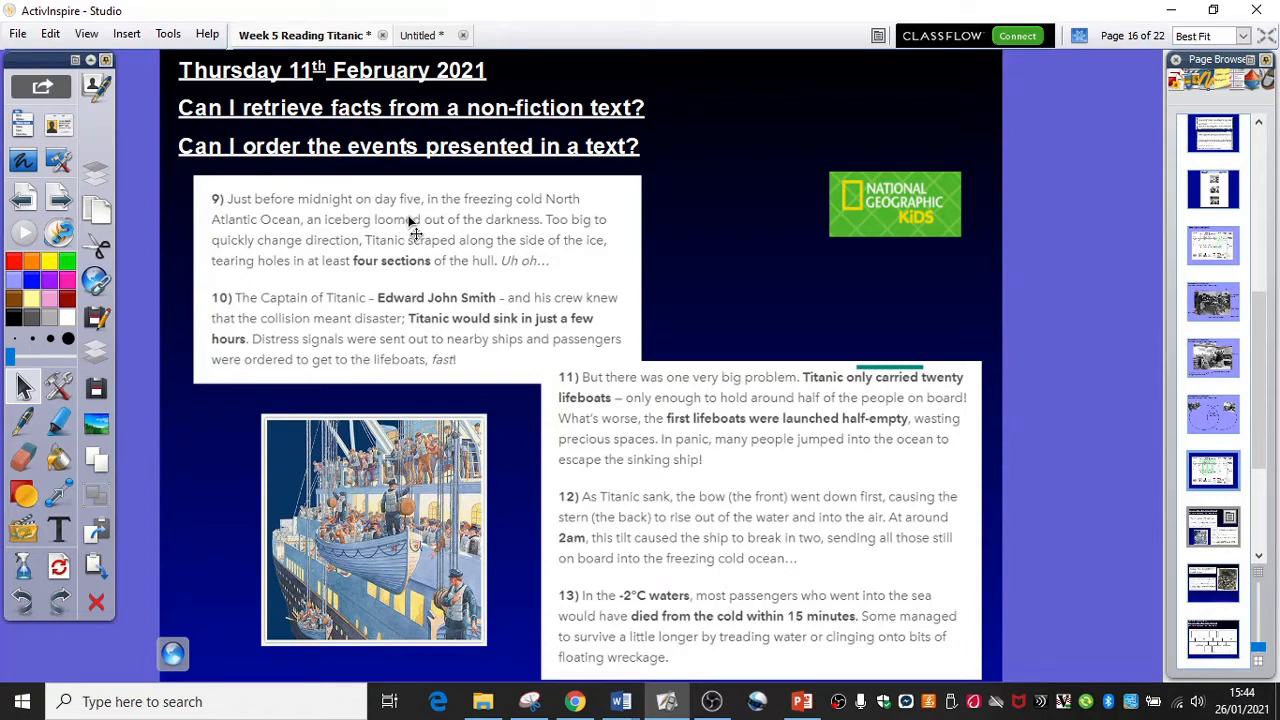
{"action": "mouse_move", "coordinate": [626, 248]}
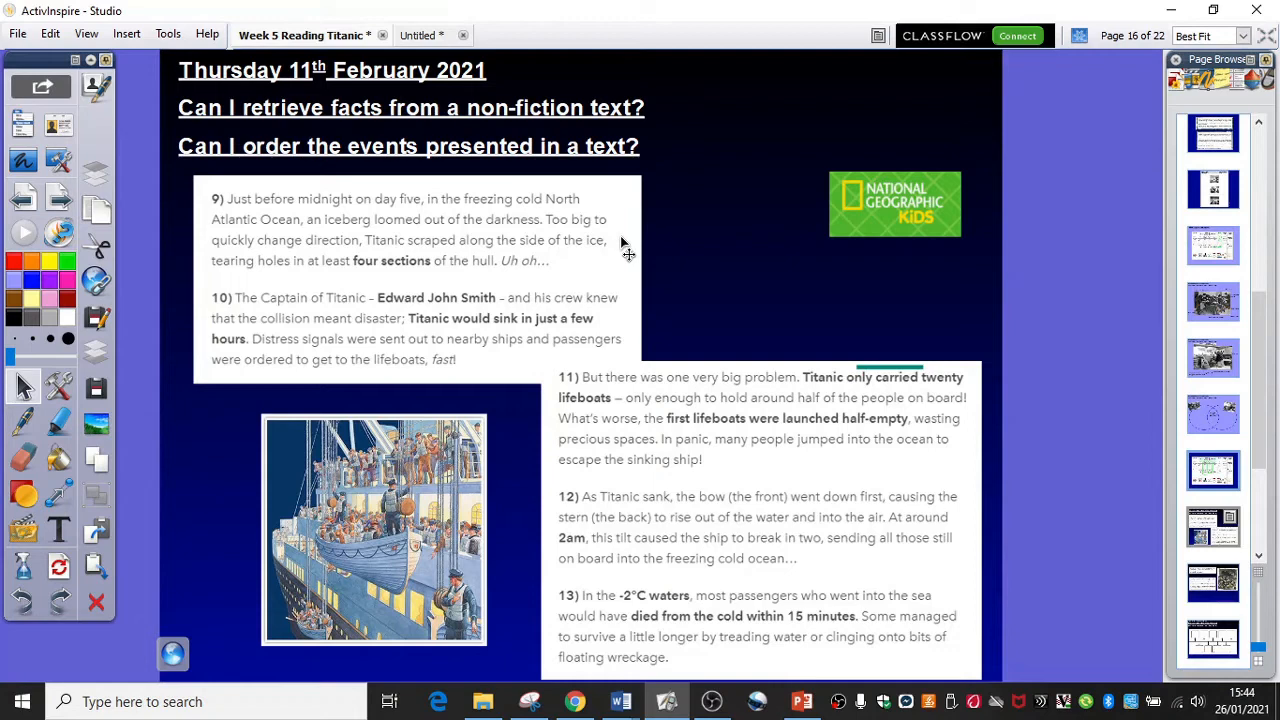
{"action": "mouse_move", "coordinate": [618, 265]}
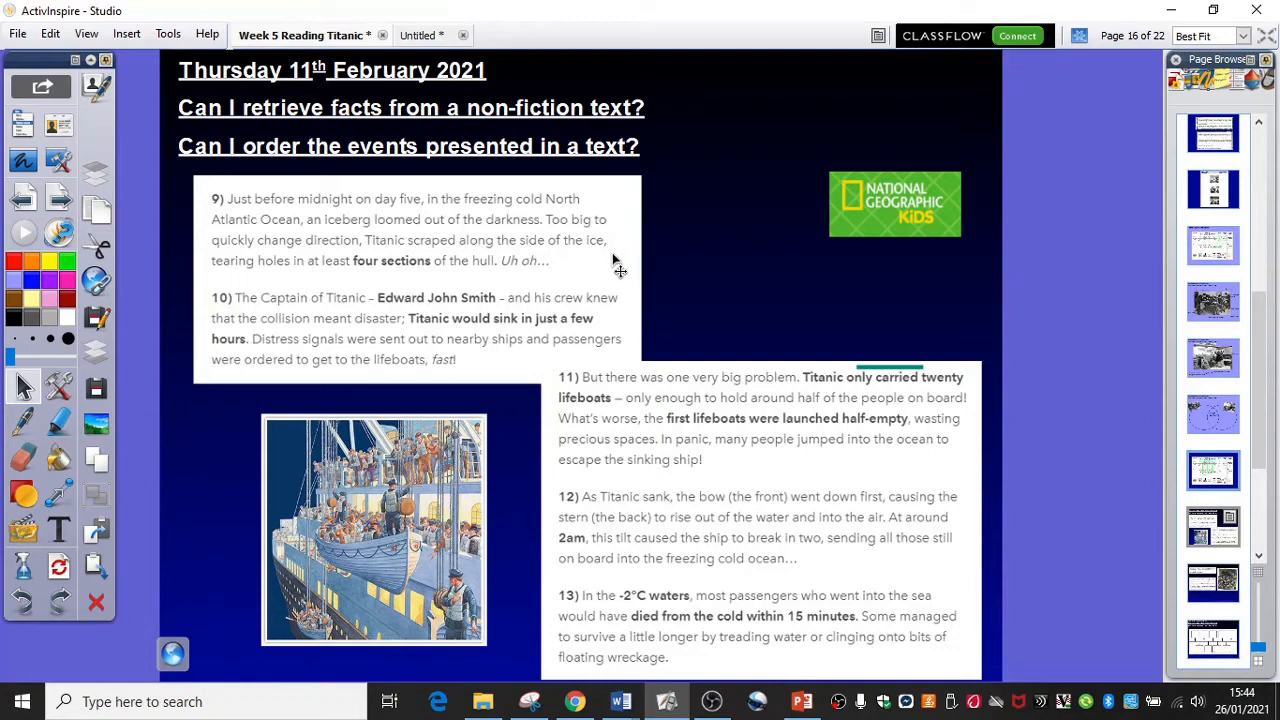
{"action": "mouse_move", "coordinate": [605, 275]}
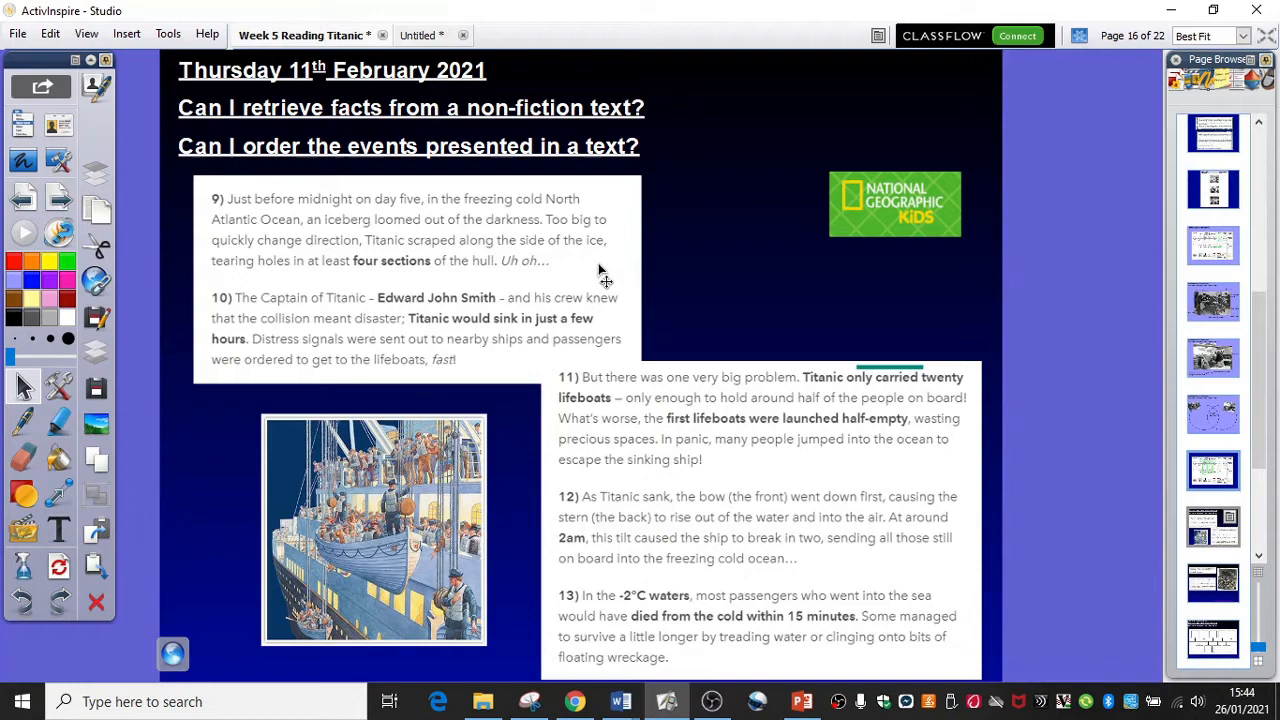
{"action": "mouse_move", "coordinate": [612, 272]}
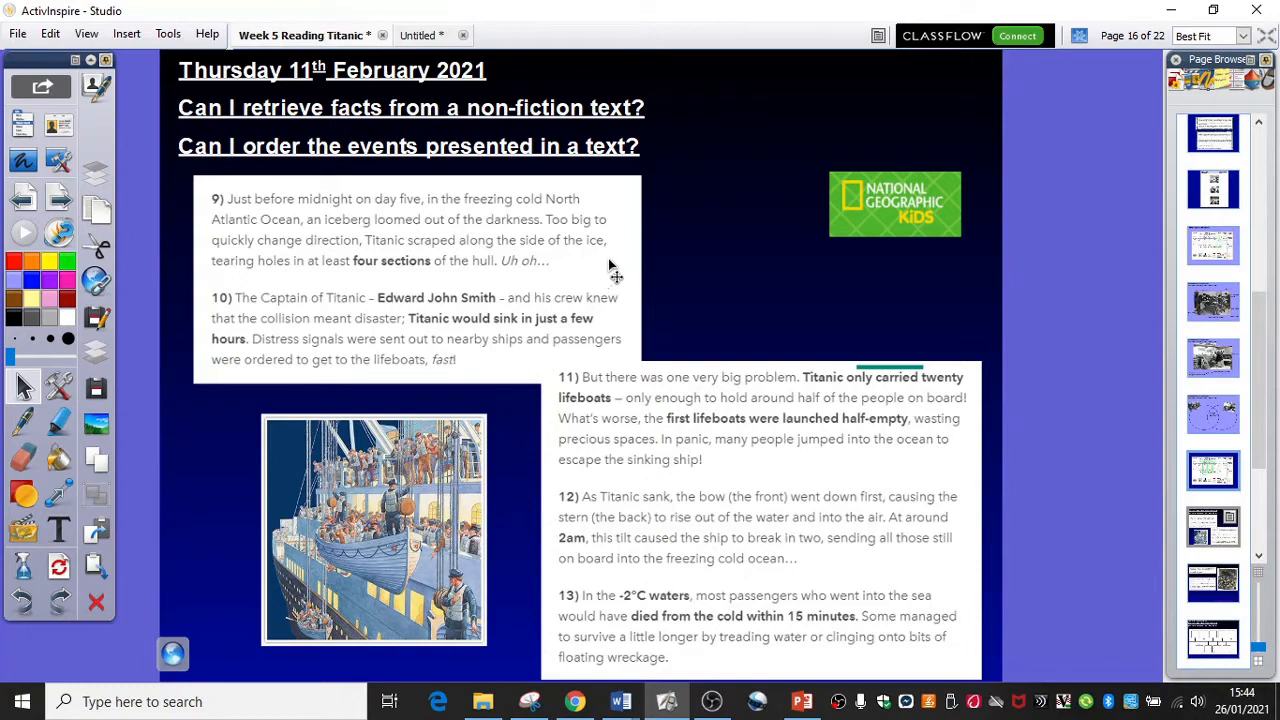
{"action": "mouse_move", "coordinate": [278, 290]}
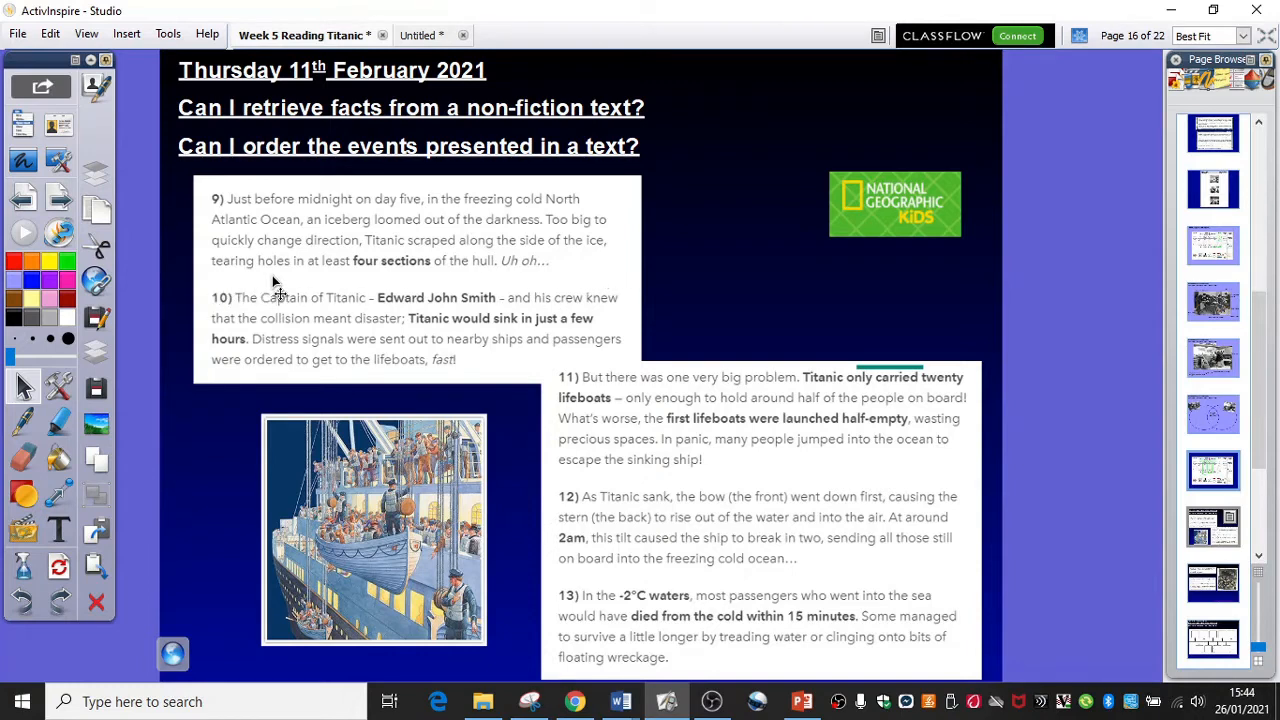
{"action": "mouse_move", "coordinate": [380, 287]}
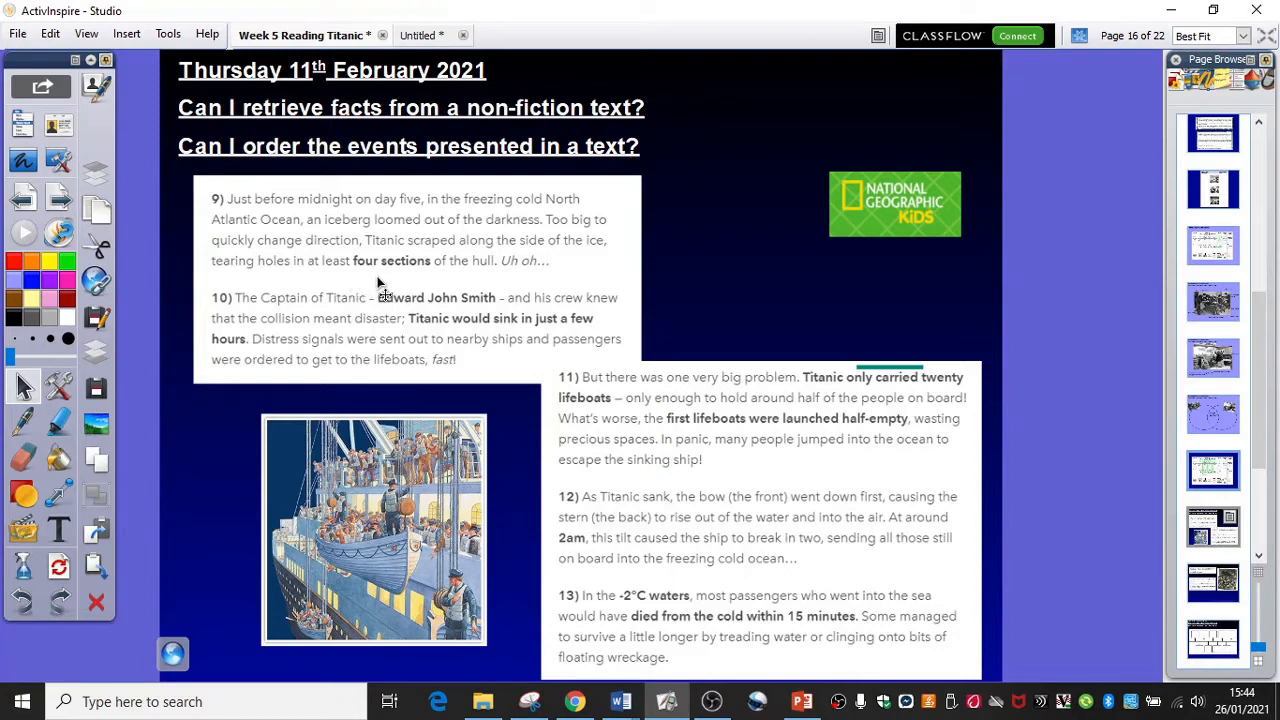
{"action": "mouse_move", "coordinate": [488, 282]}
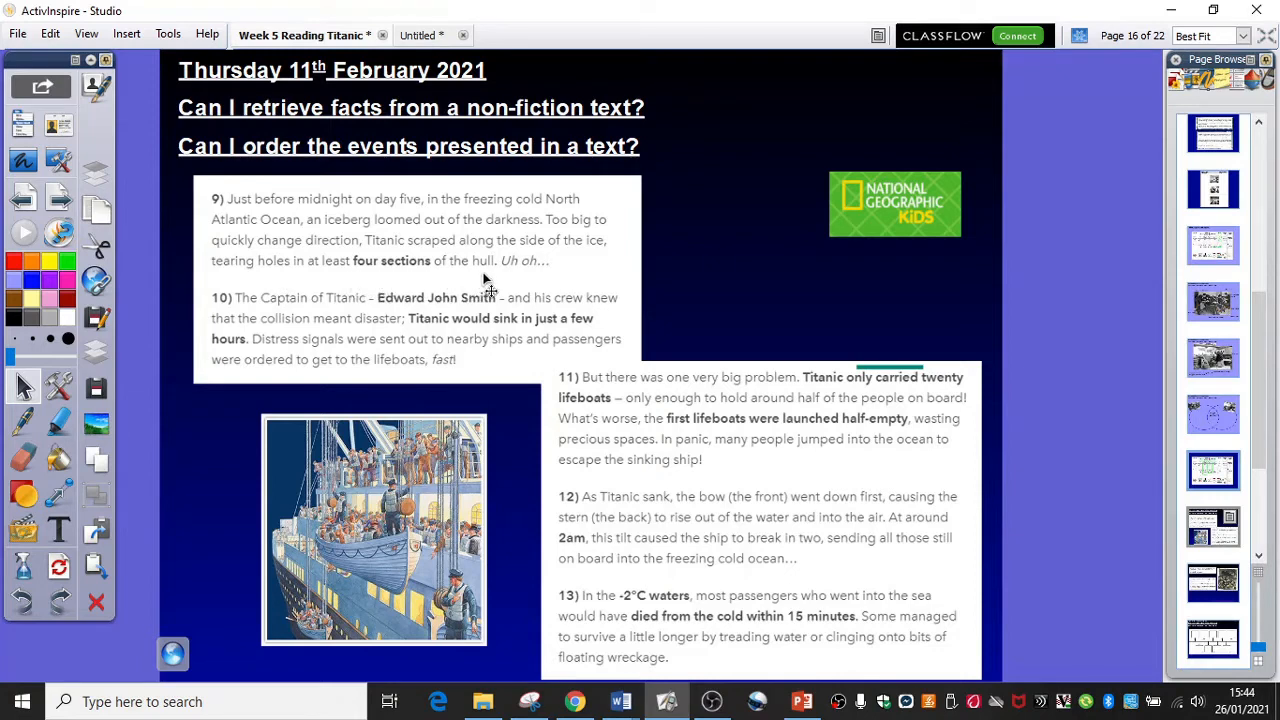
{"action": "mouse_move", "coordinate": [483, 285]}
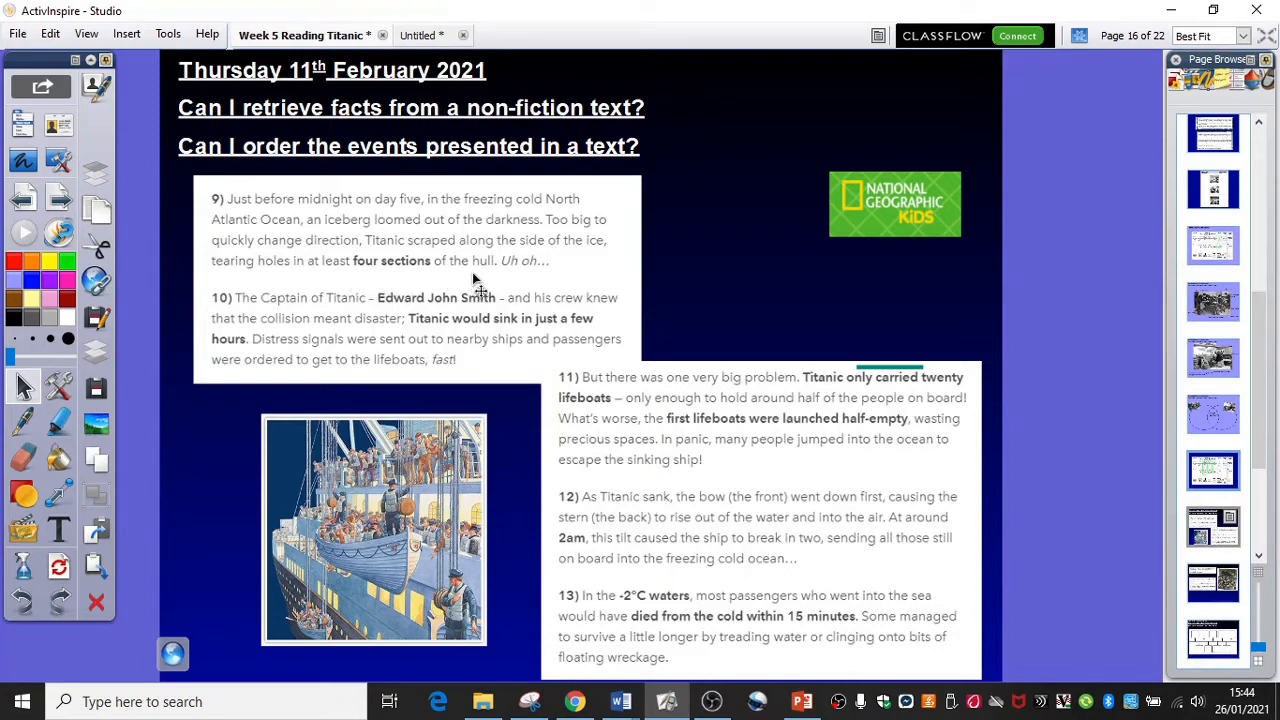
{"action": "mouse_move", "coordinate": [315, 648]}
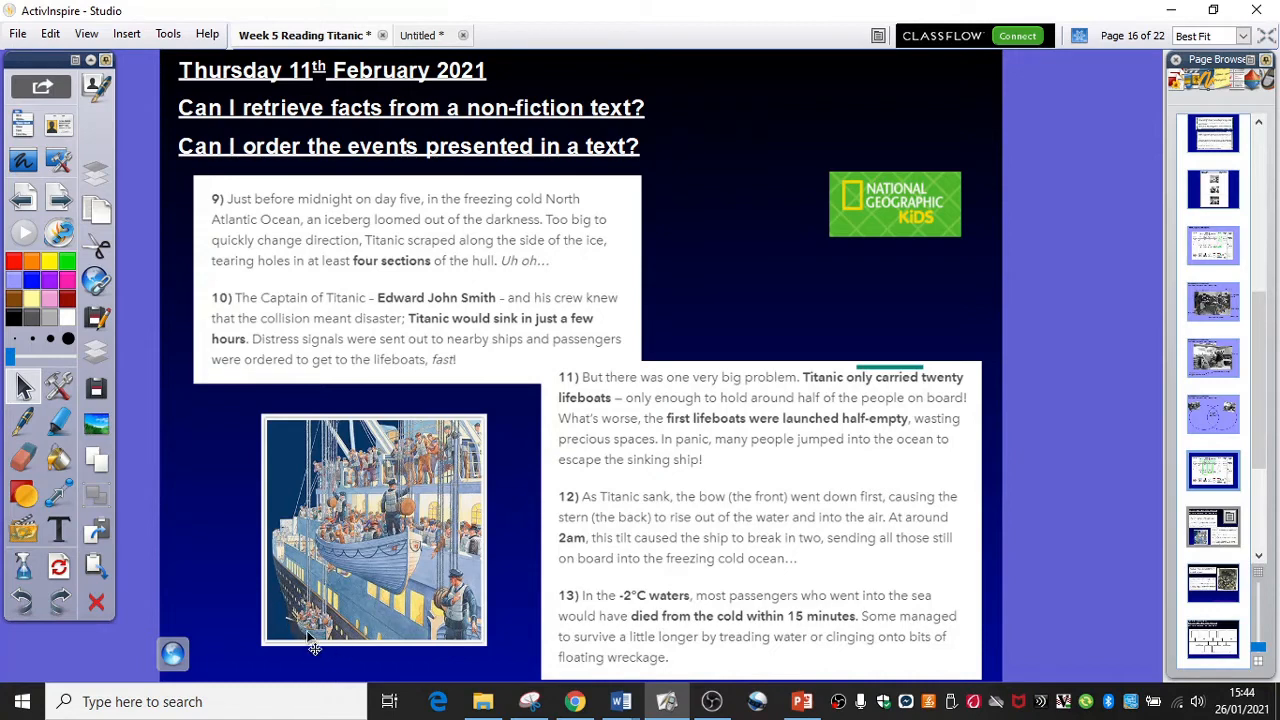
{"action": "mouse_move", "coordinate": [324, 656]}
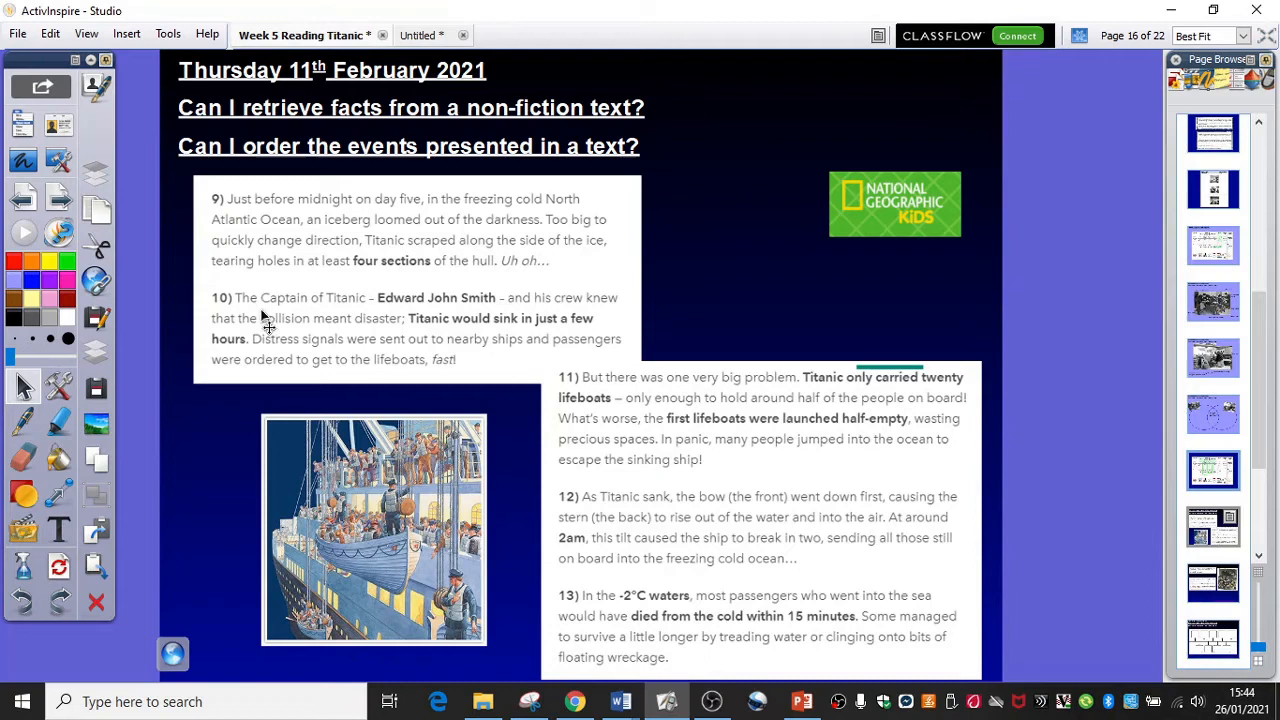
{"action": "mouse_move", "coordinate": [440, 330]}
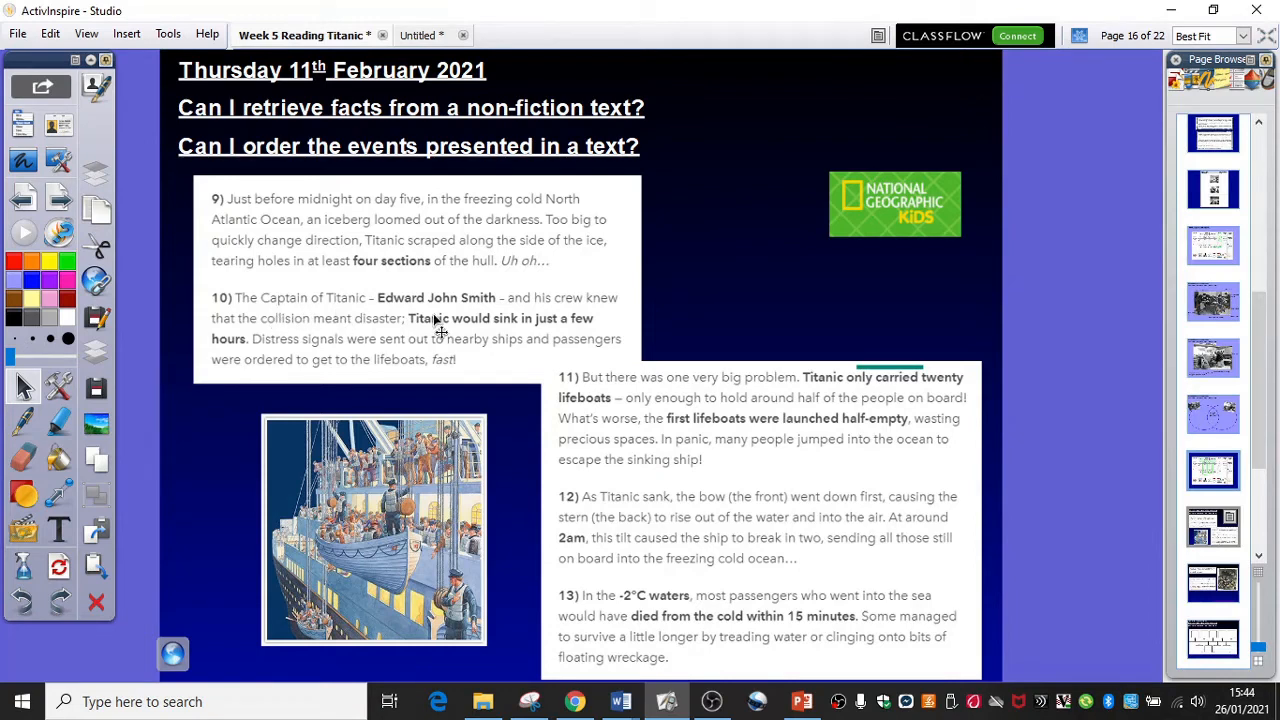
{"action": "mouse_move", "coordinate": [598, 325]}
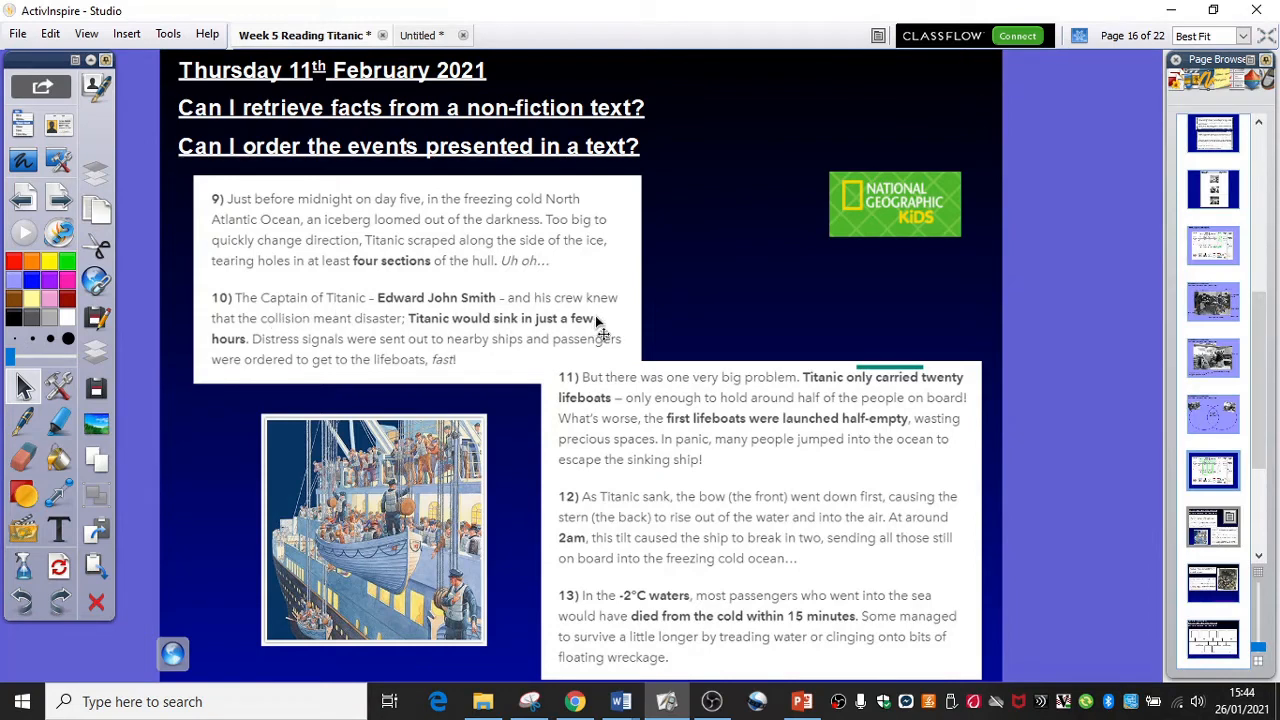
{"action": "mouse_move", "coordinate": [275, 390]}
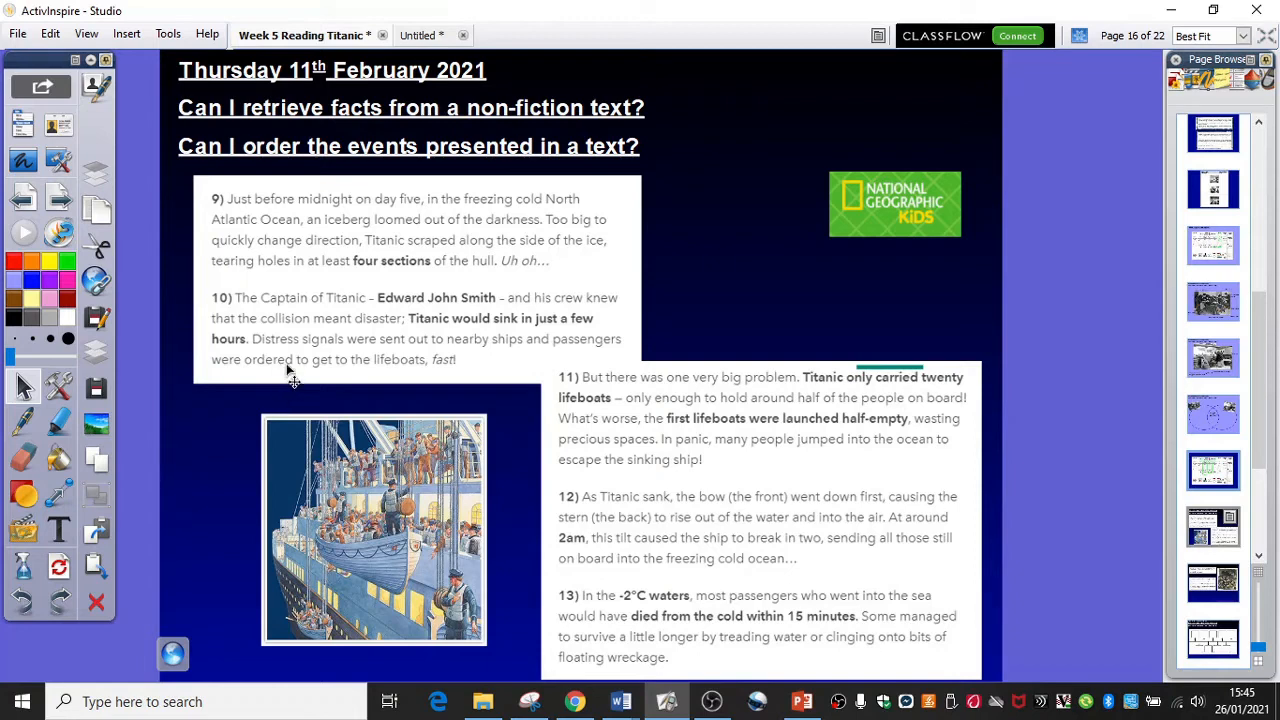
{"action": "mouse_move", "coordinate": [528, 367]}
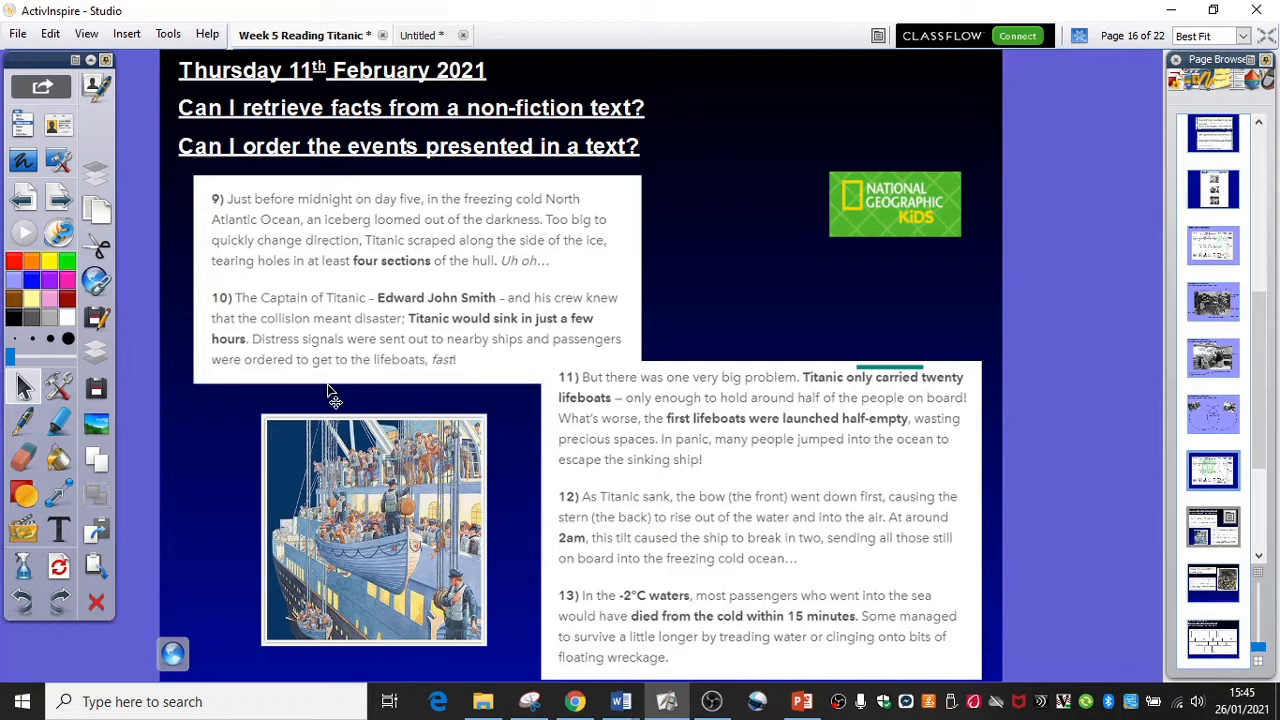
{"action": "mouse_move", "coordinate": [435, 388]}
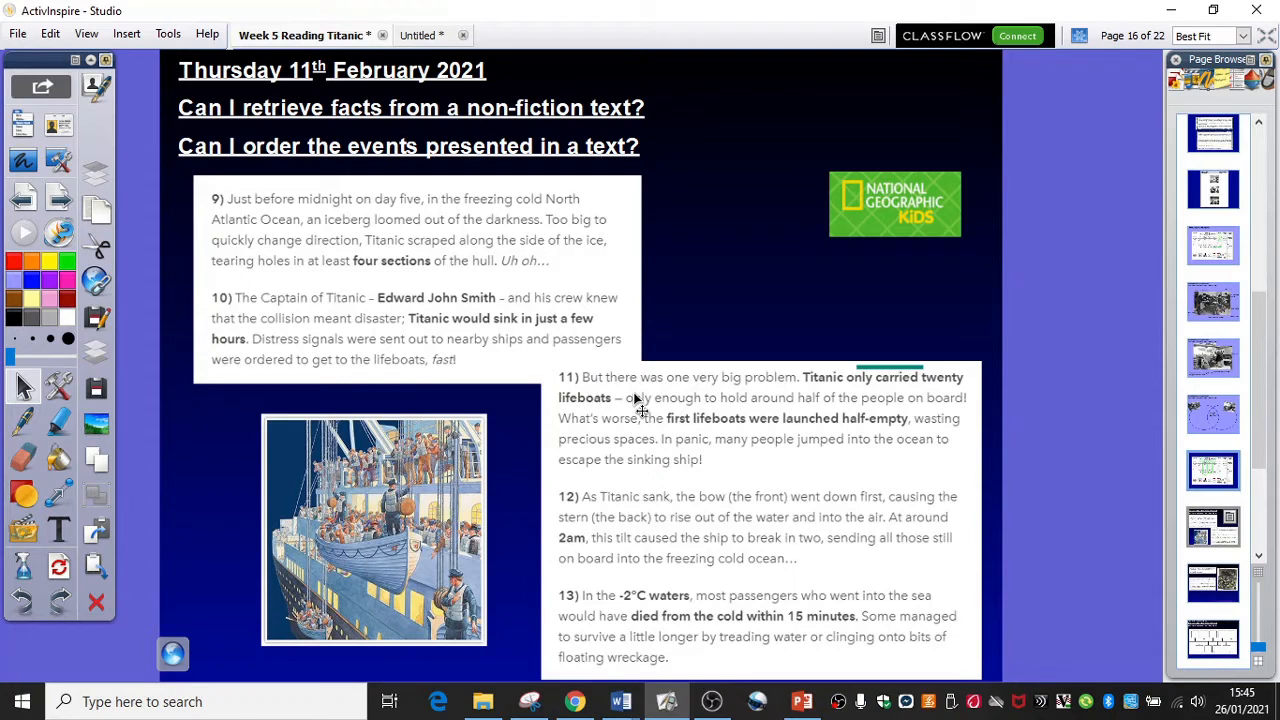
{"action": "mouse_move", "coordinate": [505, 445]}
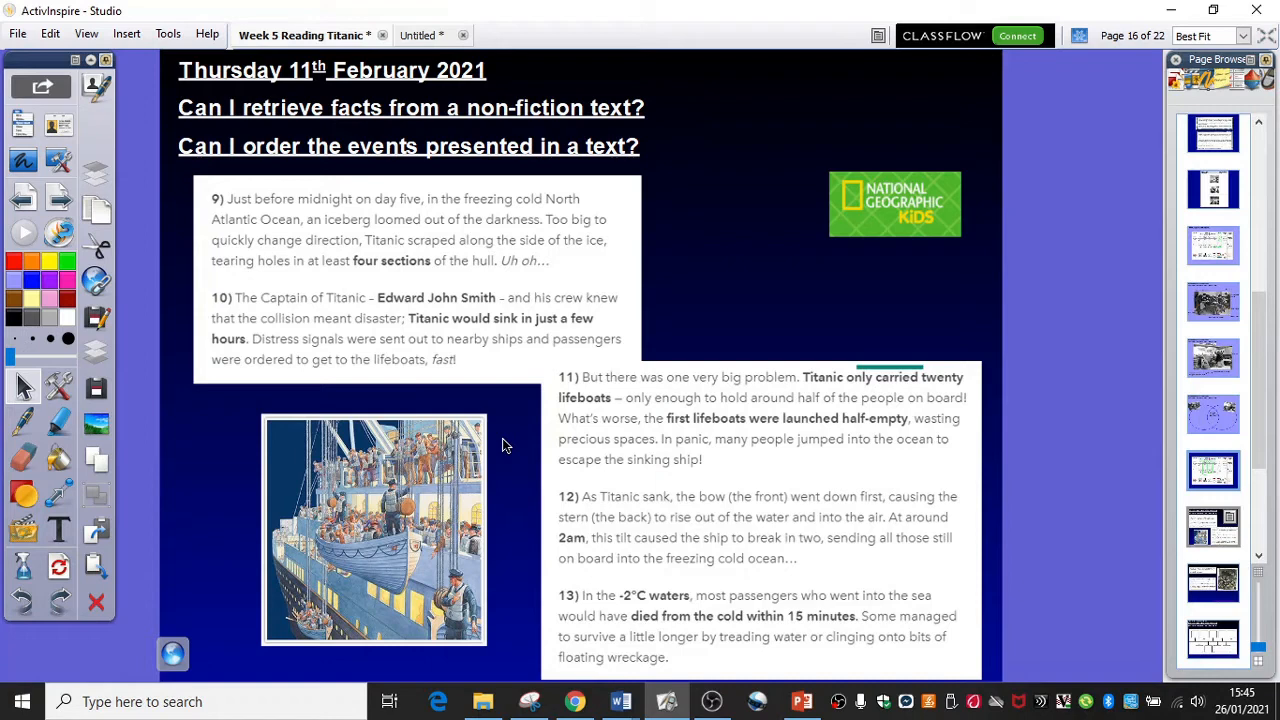
{"action": "mouse_move", "coordinate": [523, 444]}
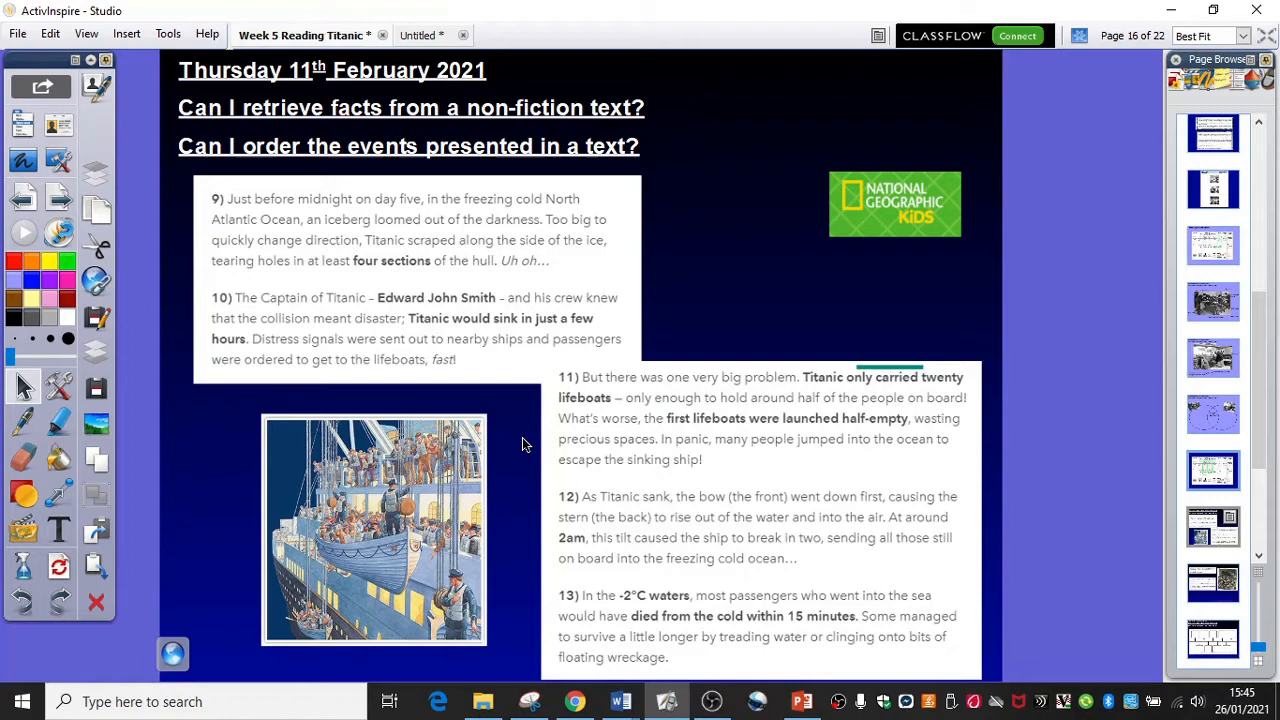
{"action": "mouse_move", "coordinate": [713, 448]}
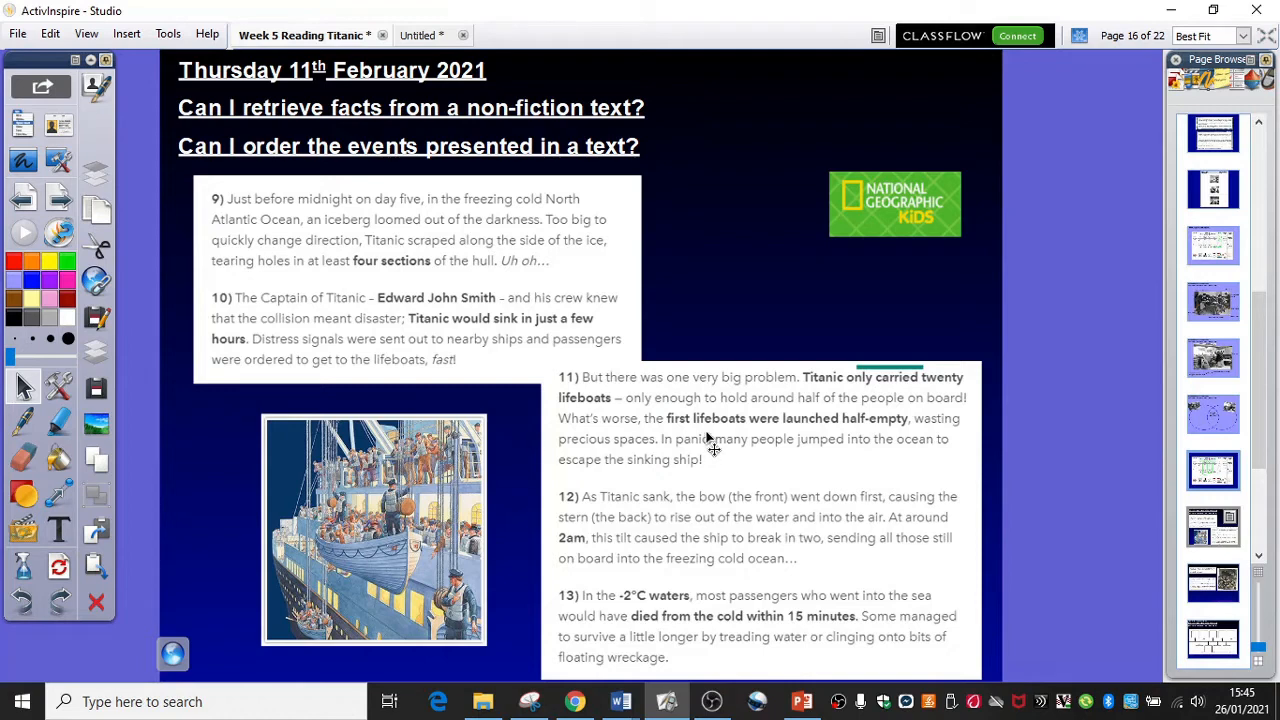
{"action": "mouse_move", "coordinate": [837, 450]}
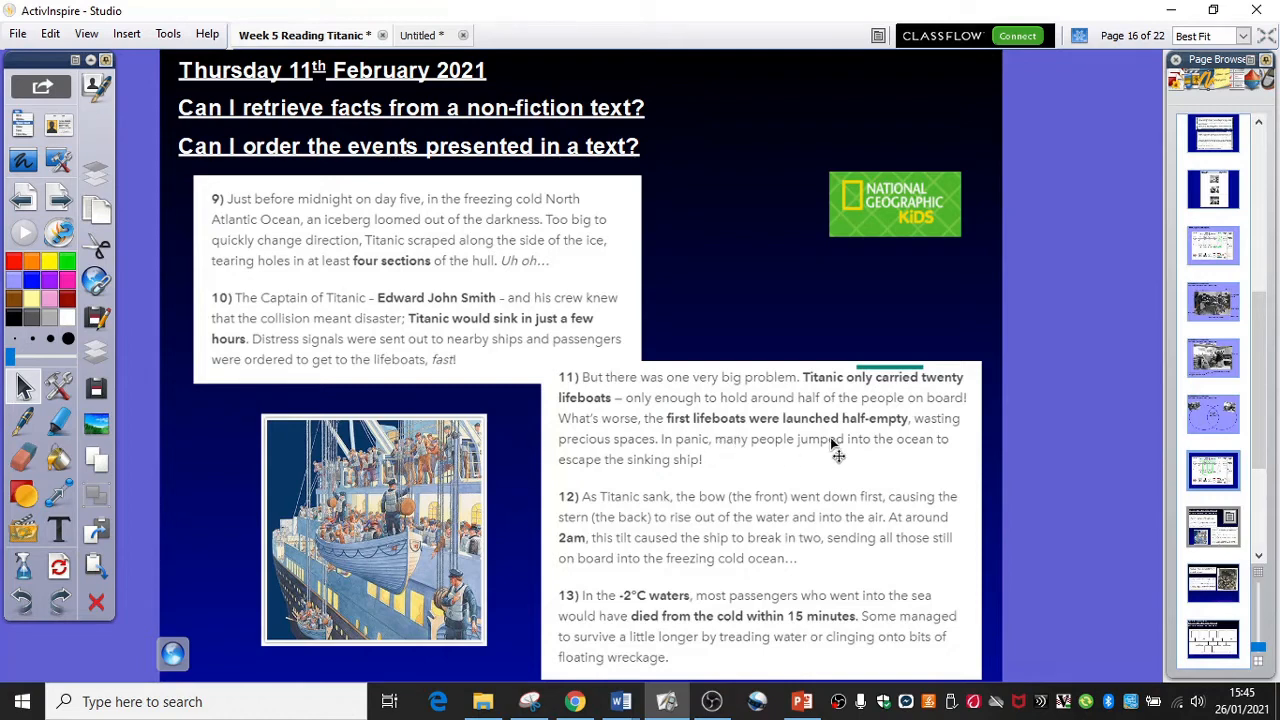
{"action": "mouse_move", "coordinate": [770, 485]}
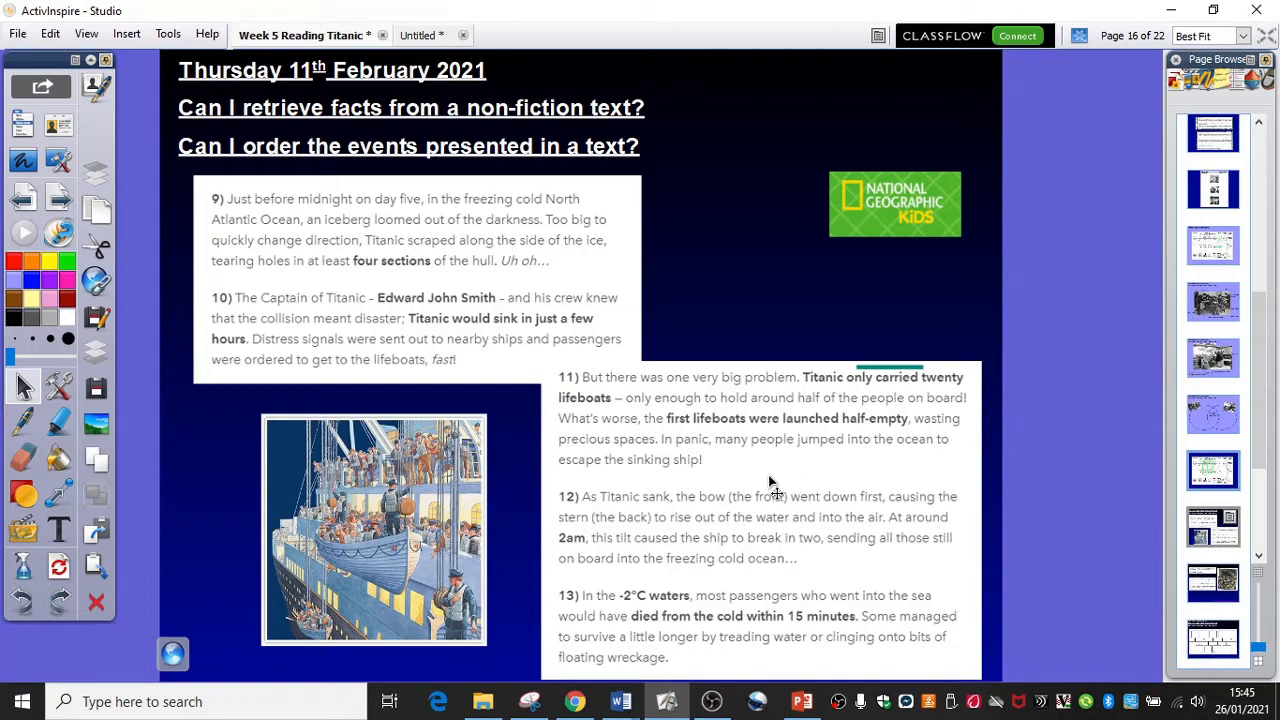
{"action": "mouse_move", "coordinate": [755, 480]}
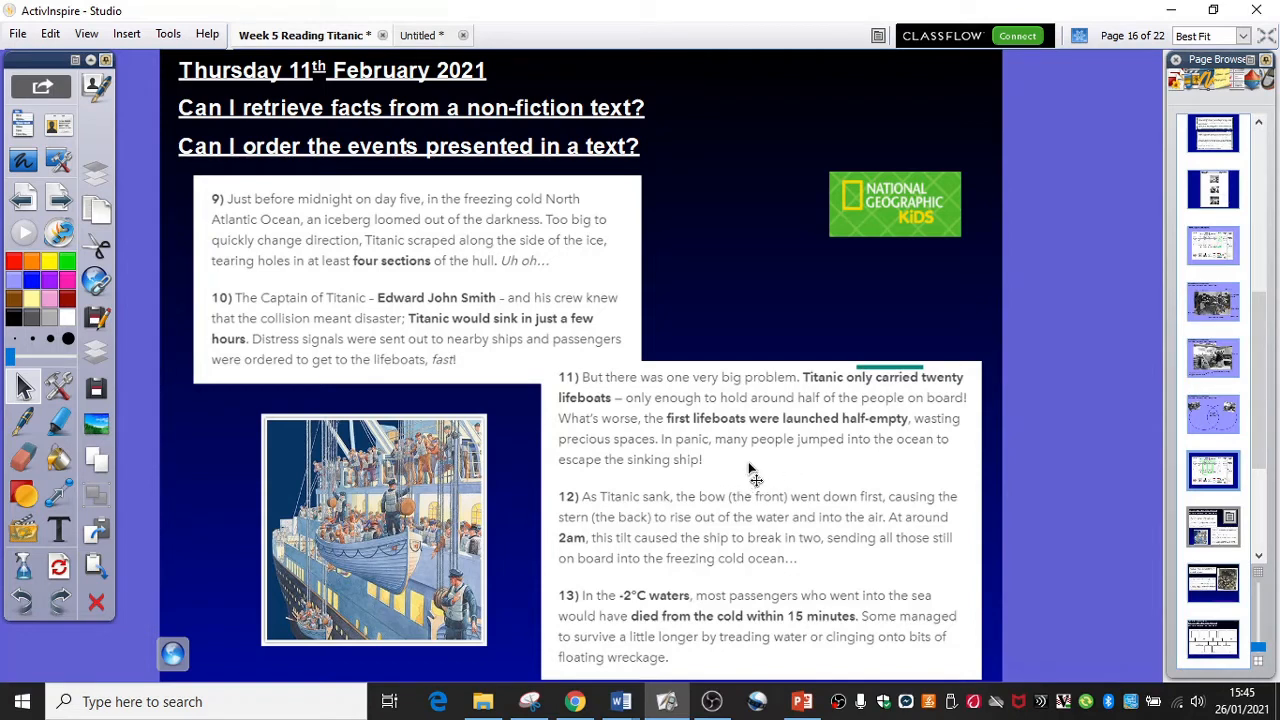
{"action": "mouse_move", "coordinate": [925, 465]}
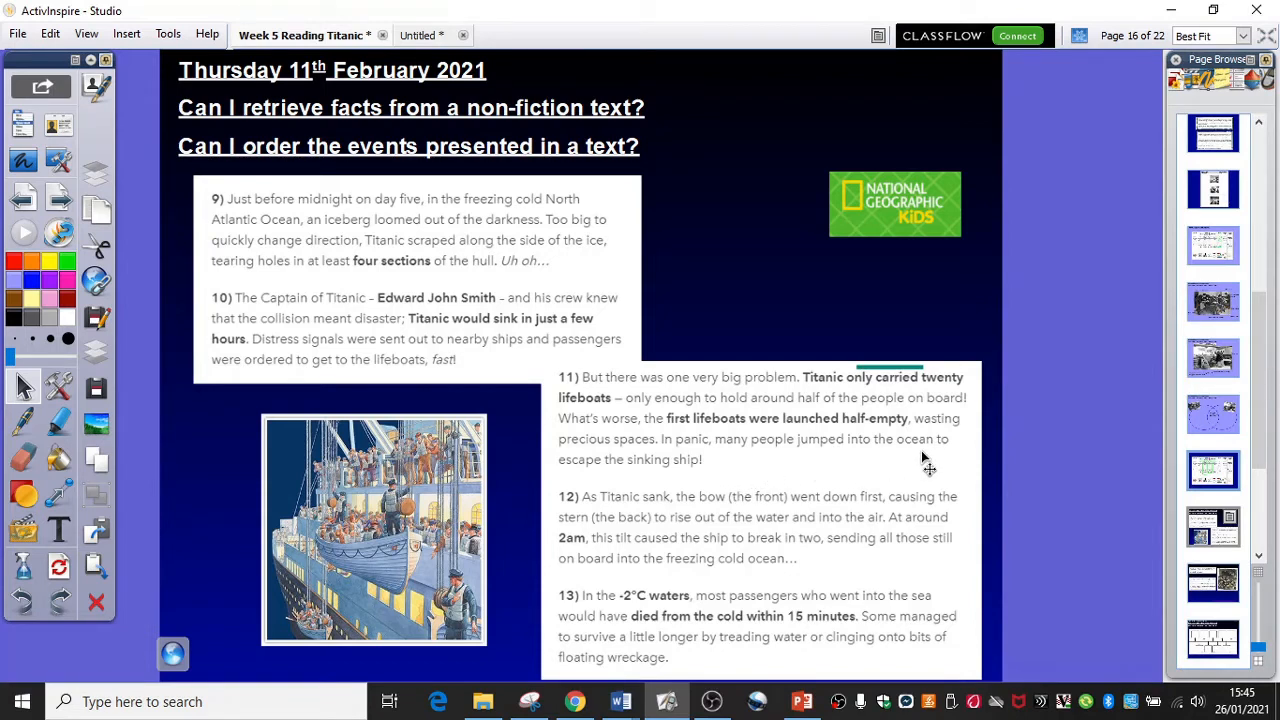
{"action": "mouse_move", "coordinate": [728, 480]}
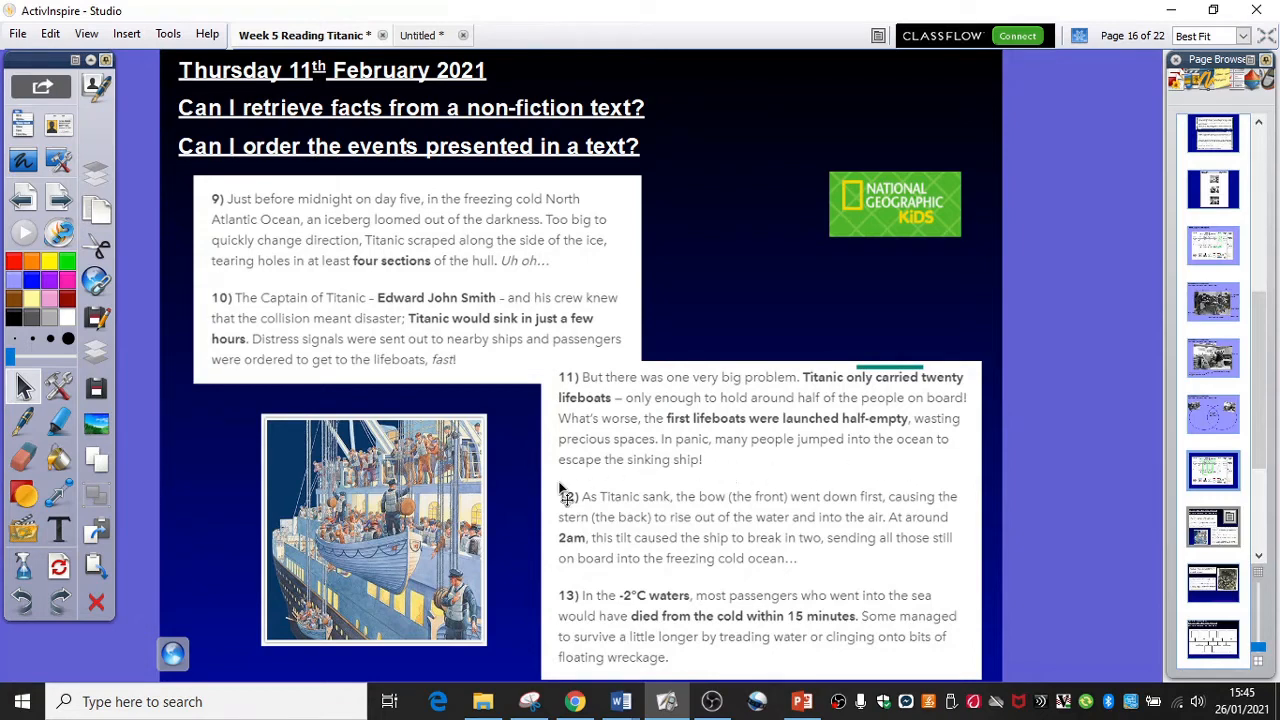
{"action": "mouse_move", "coordinate": [725, 492]}
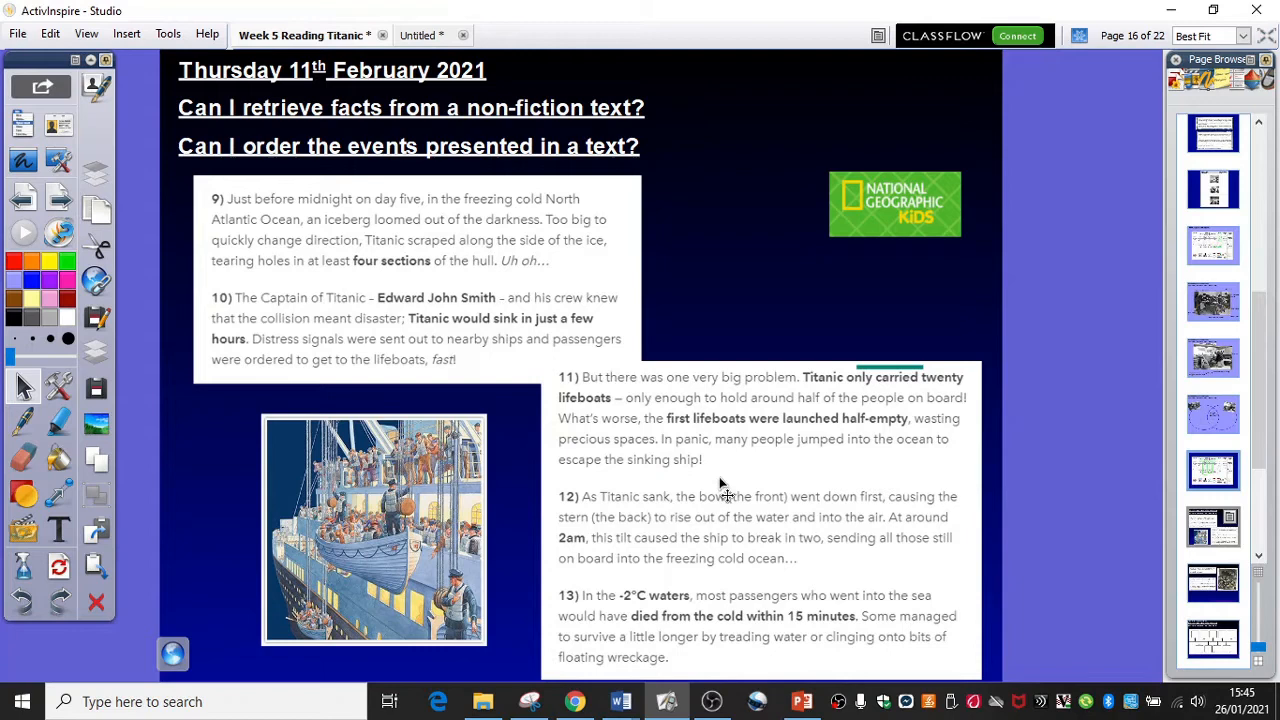
{"action": "mouse_move", "coordinate": [753, 487]}
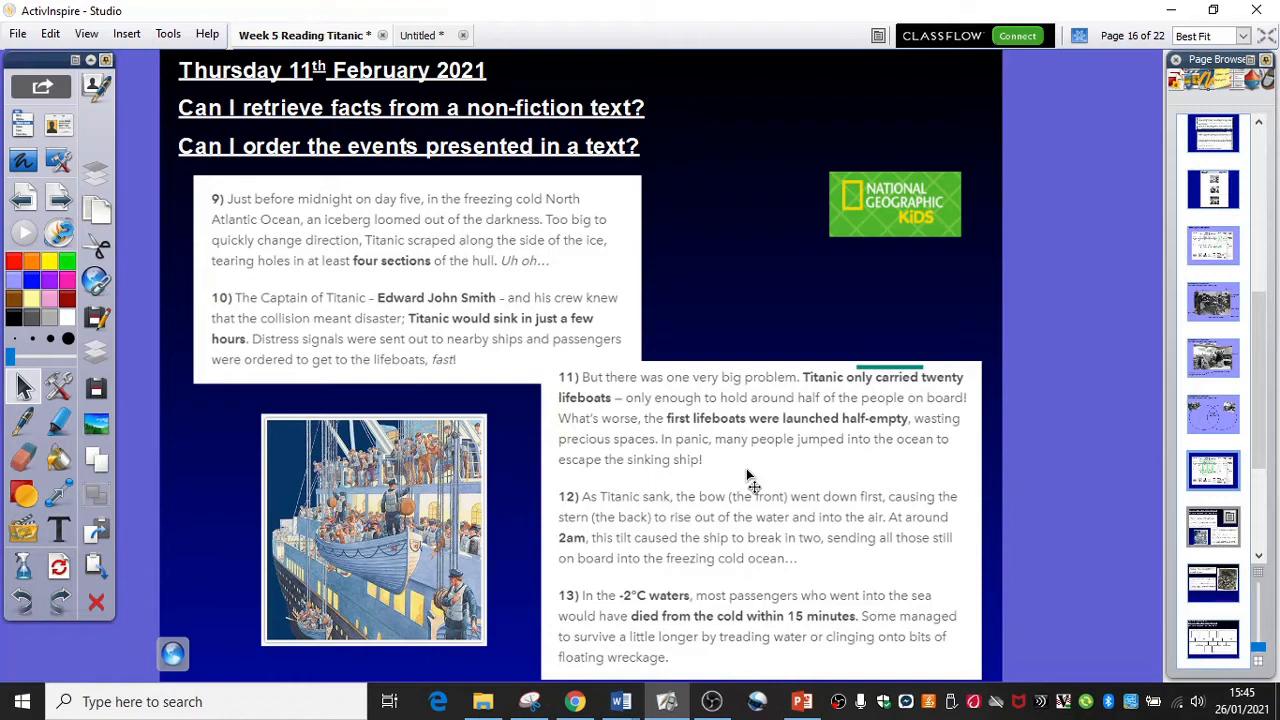
{"action": "mouse_move", "coordinate": [735, 503]}
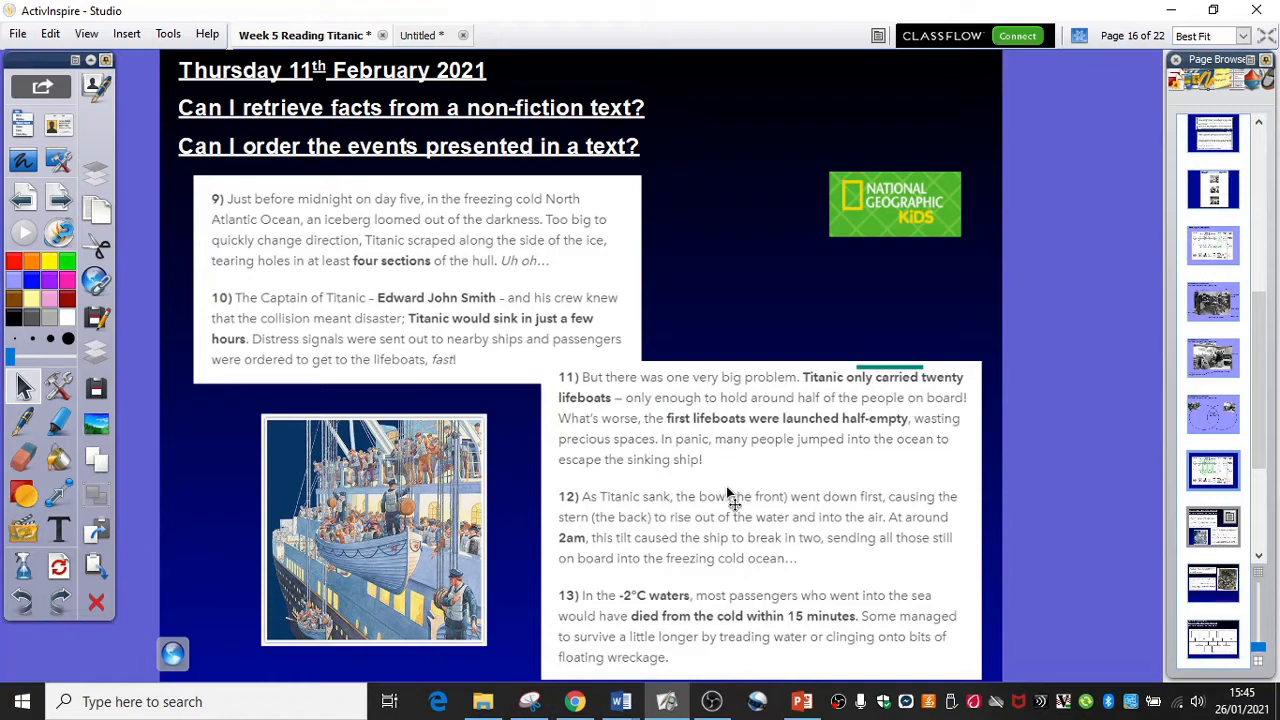
{"action": "mouse_move", "coordinate": [560, 530]}
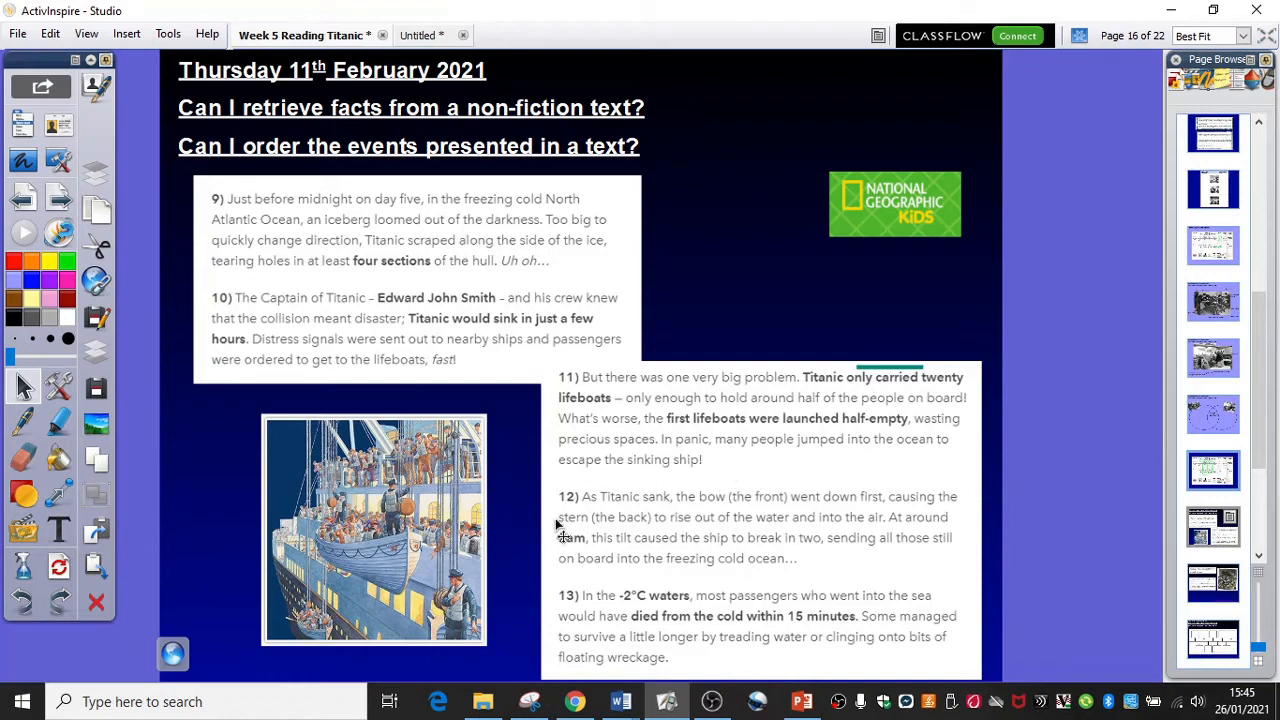
{"action": "mouse_move", "coordinate": [531, 551]}
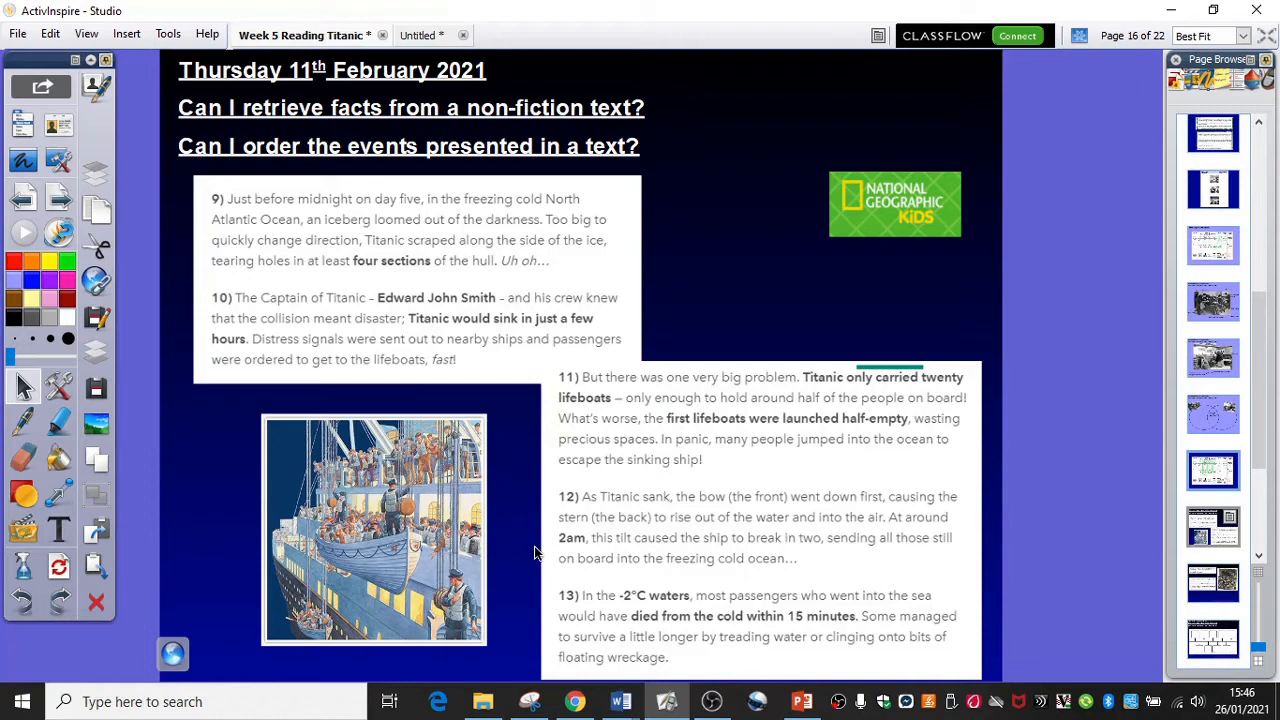
{"action": "mouse_move", "coordinate": [603, 567]}
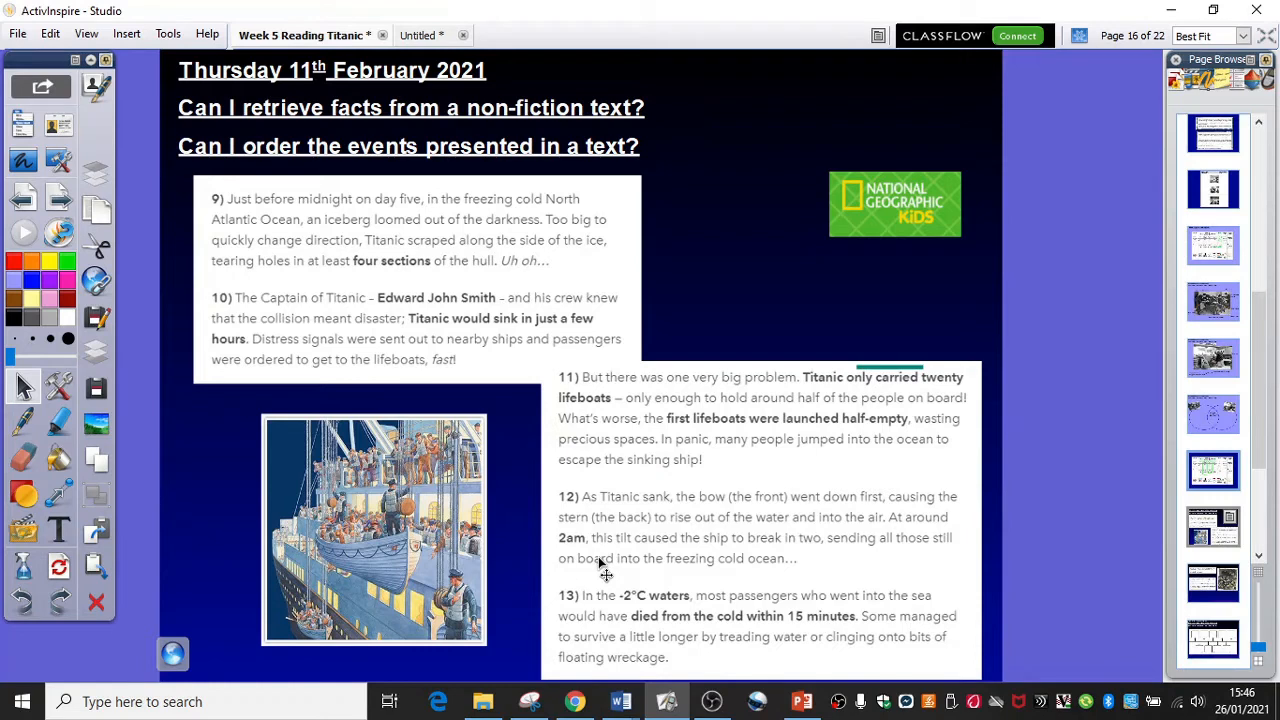
{"action": "mouse_move", "coordinate": [580, 578]}
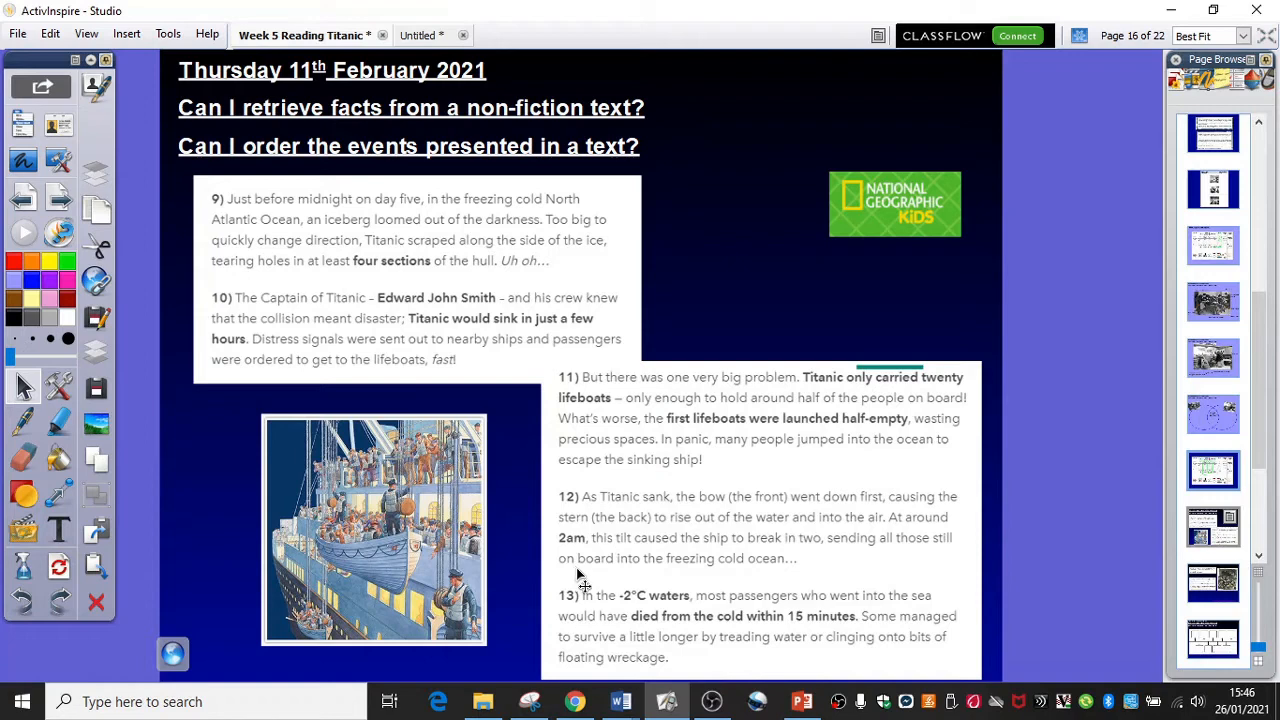
{"action": "mouse_move", "coordinate": [740, 585]}
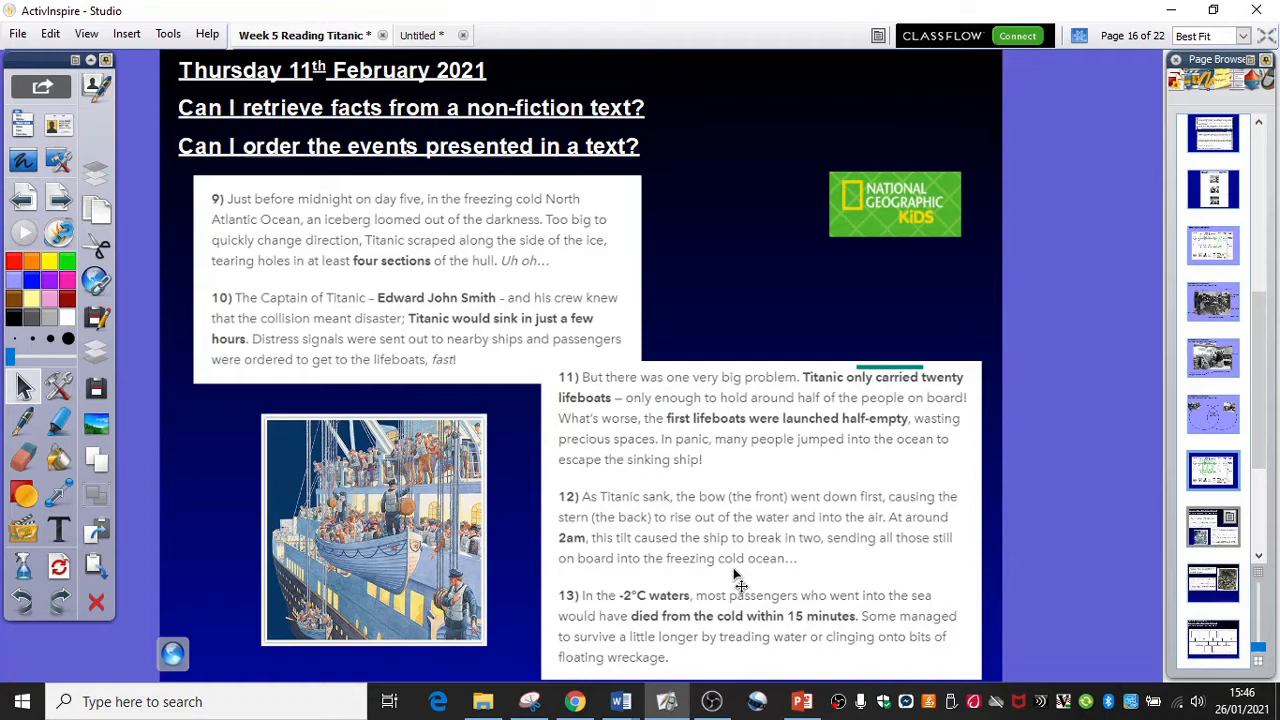
{"action": "mouse_move", "coordinate": [678, 575]}
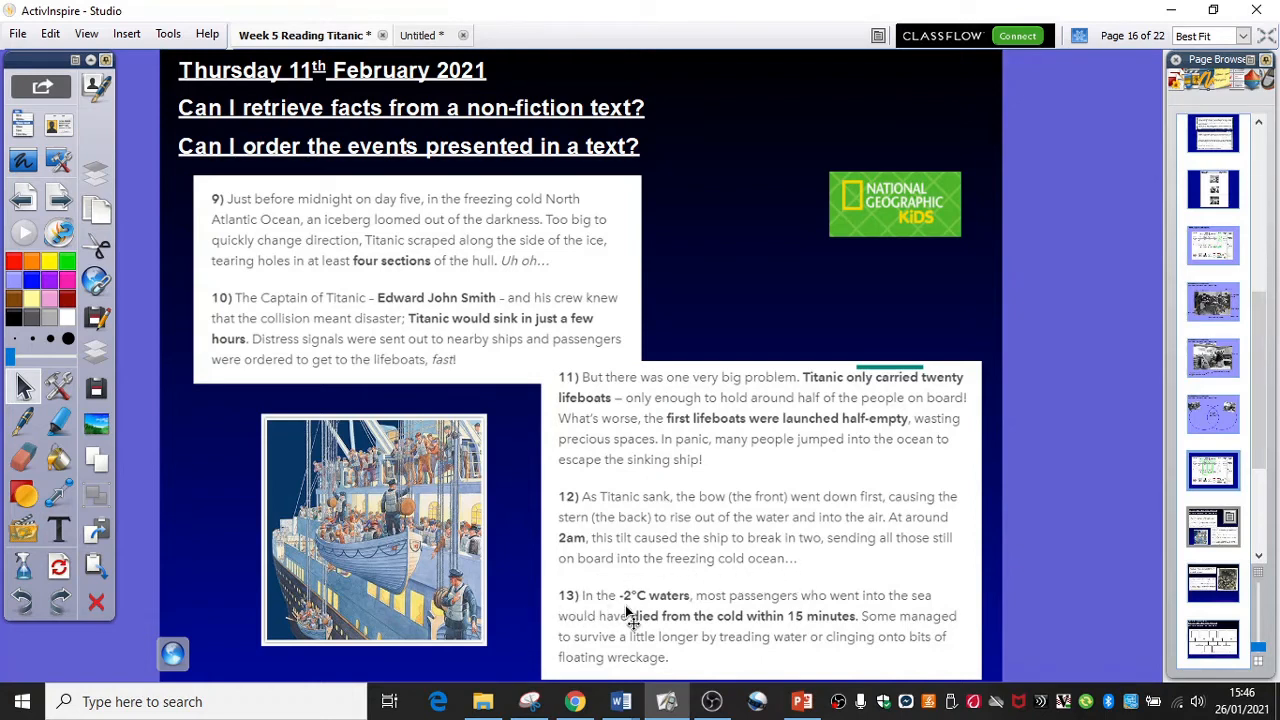
{"action": "mouse_move", "coordinate": [668, 611]}
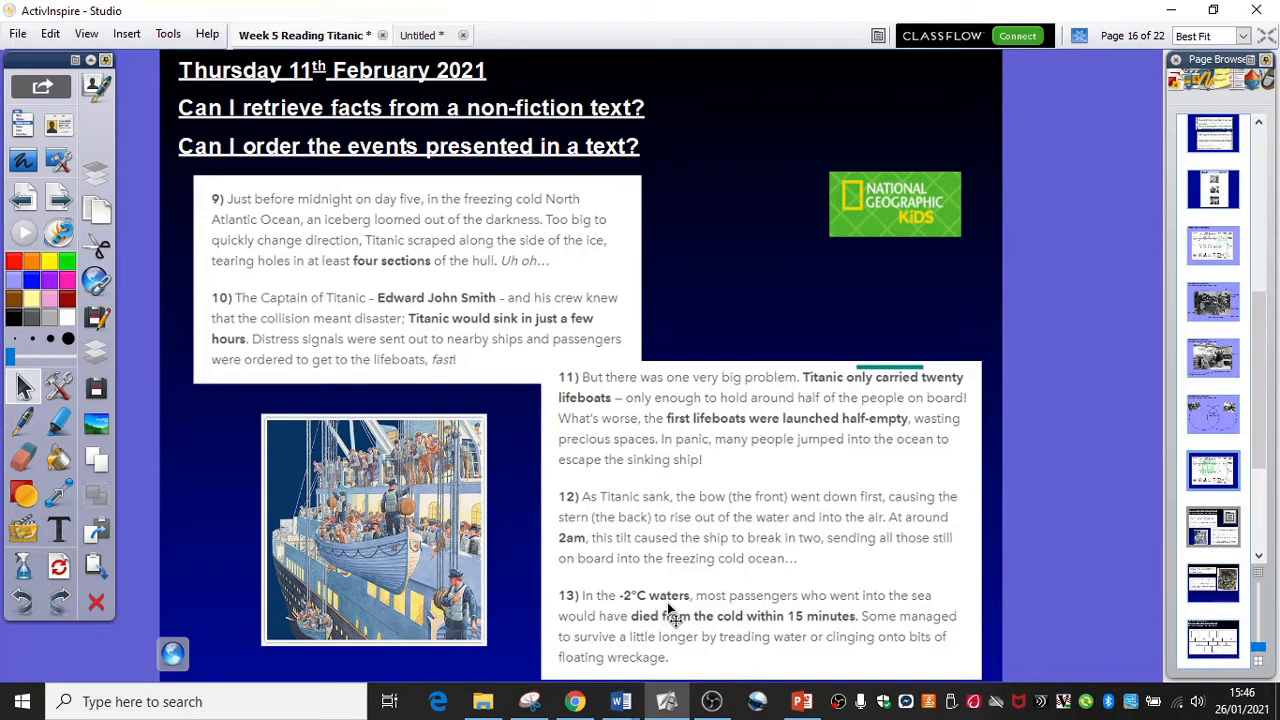
{"action": "mouse_move", "coordinate": [810, 622]}
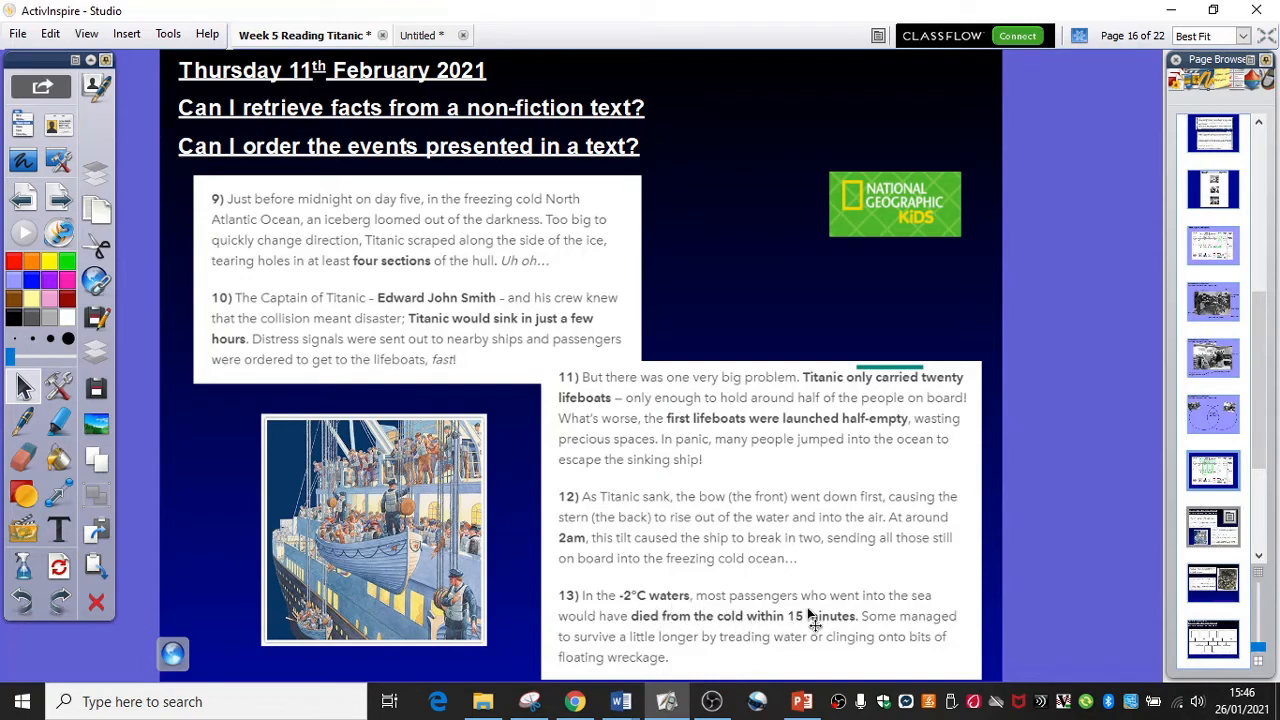
{"action": "mouse_move", "coordinate": [935, 620]}
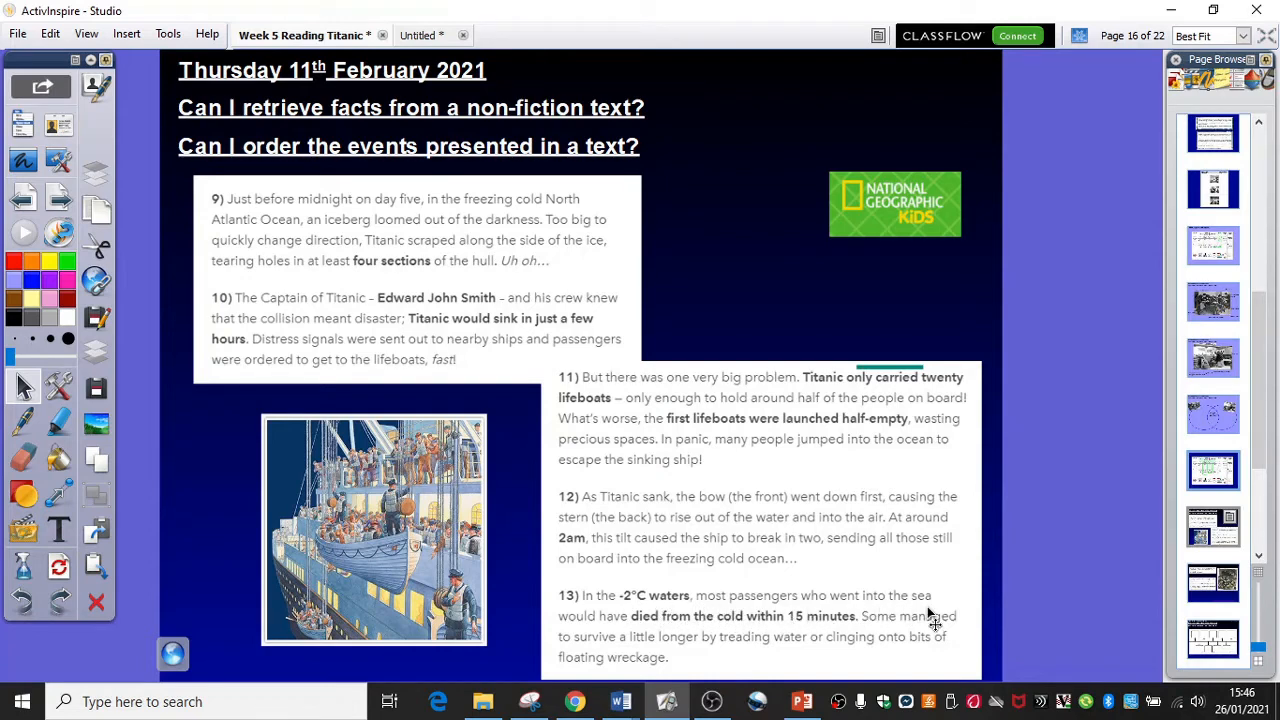
{"action": "mouse_move", "coordinate": [935, 655]}
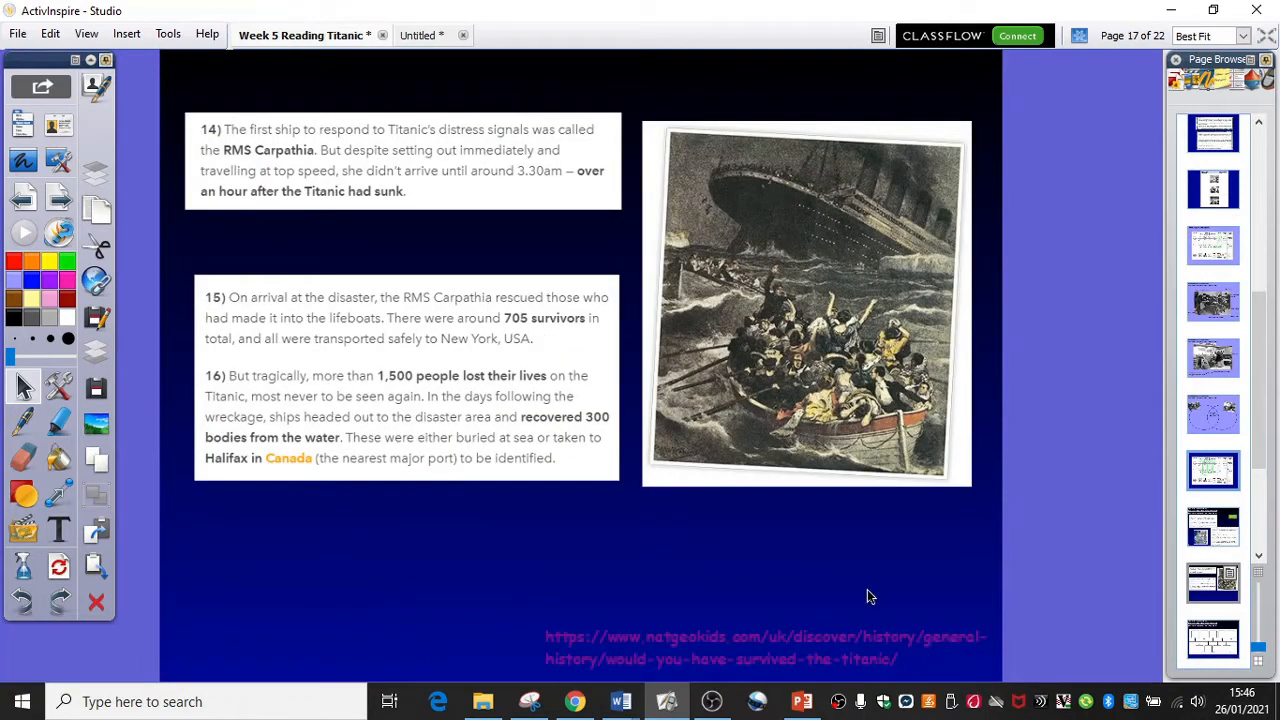
{"action": "mouse_move", "coordinate": [192, 155]}
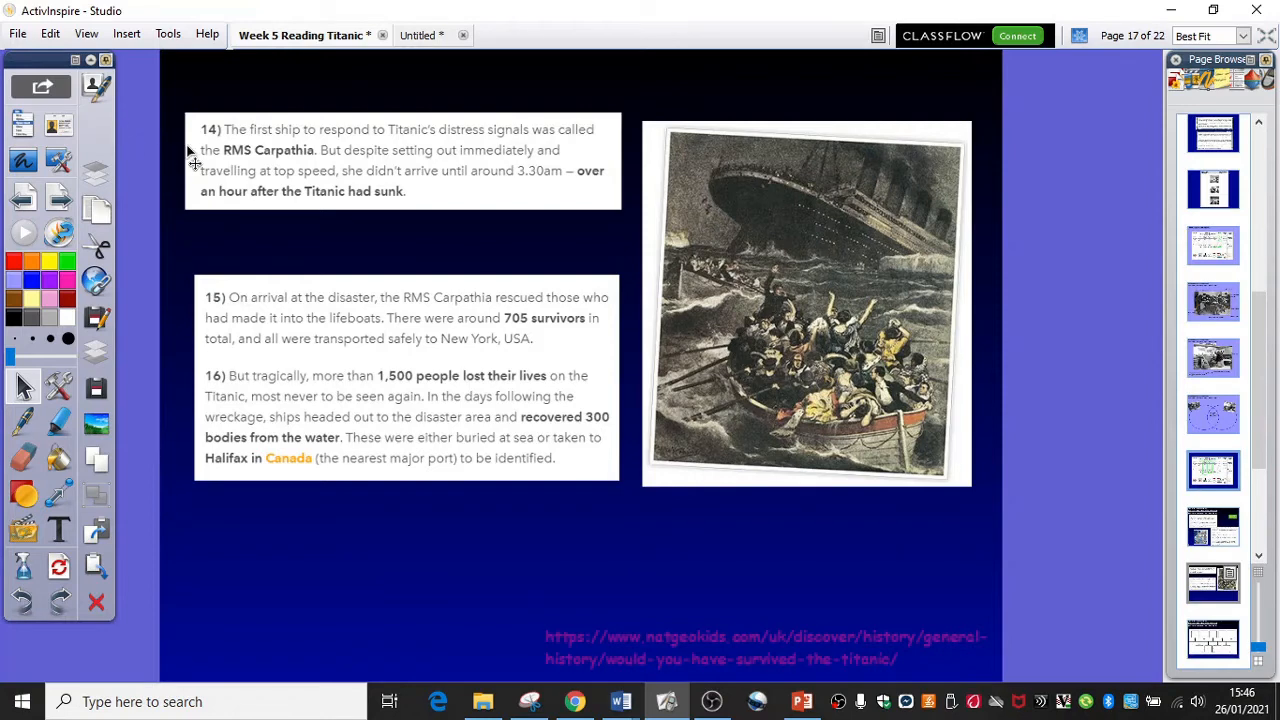
{"action": "mouse_move", "coordinate": [230, 165]}
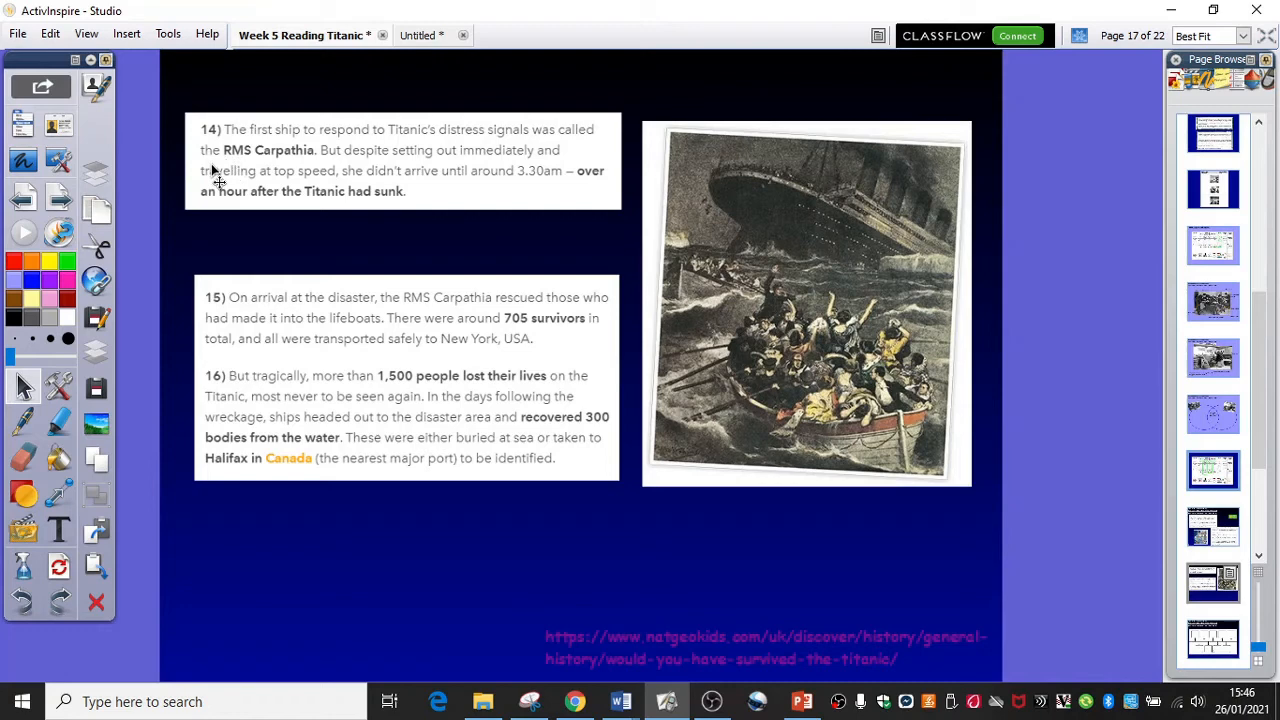
{"action": "mouse_move", "coordinate": [210, 178]}
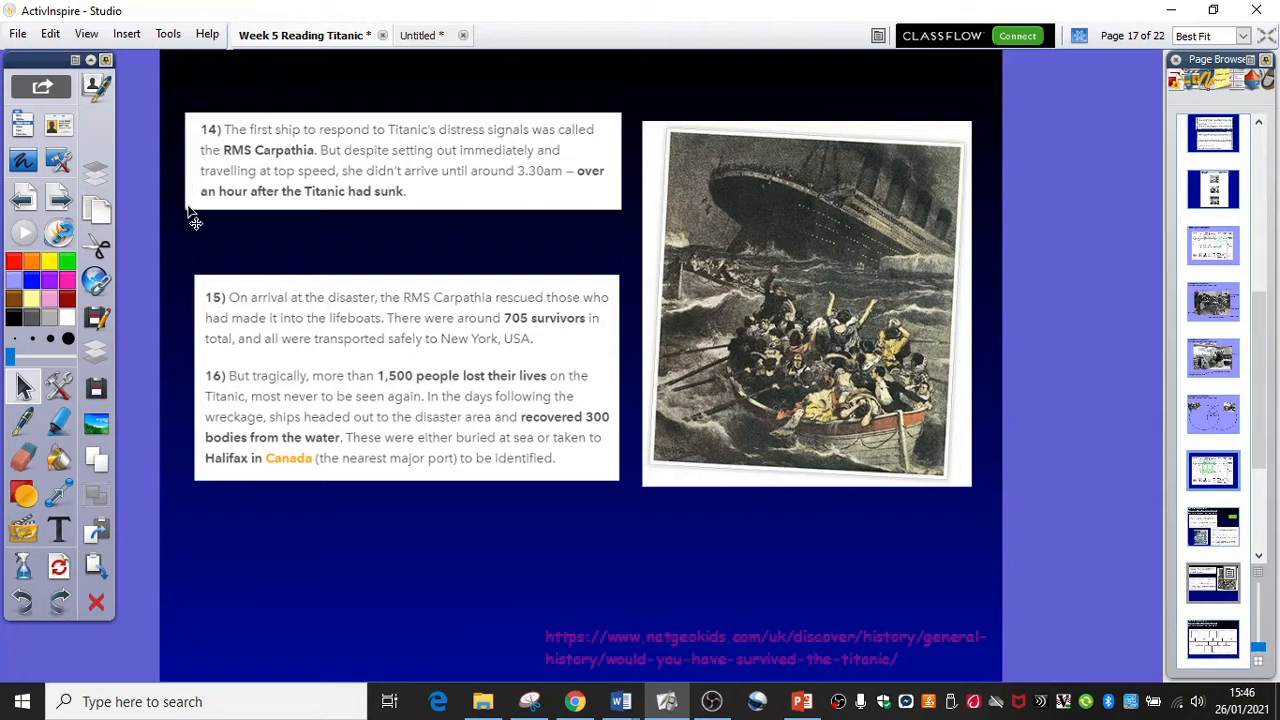
{"action": "mouse_move", "coordinate": [371, 218]}
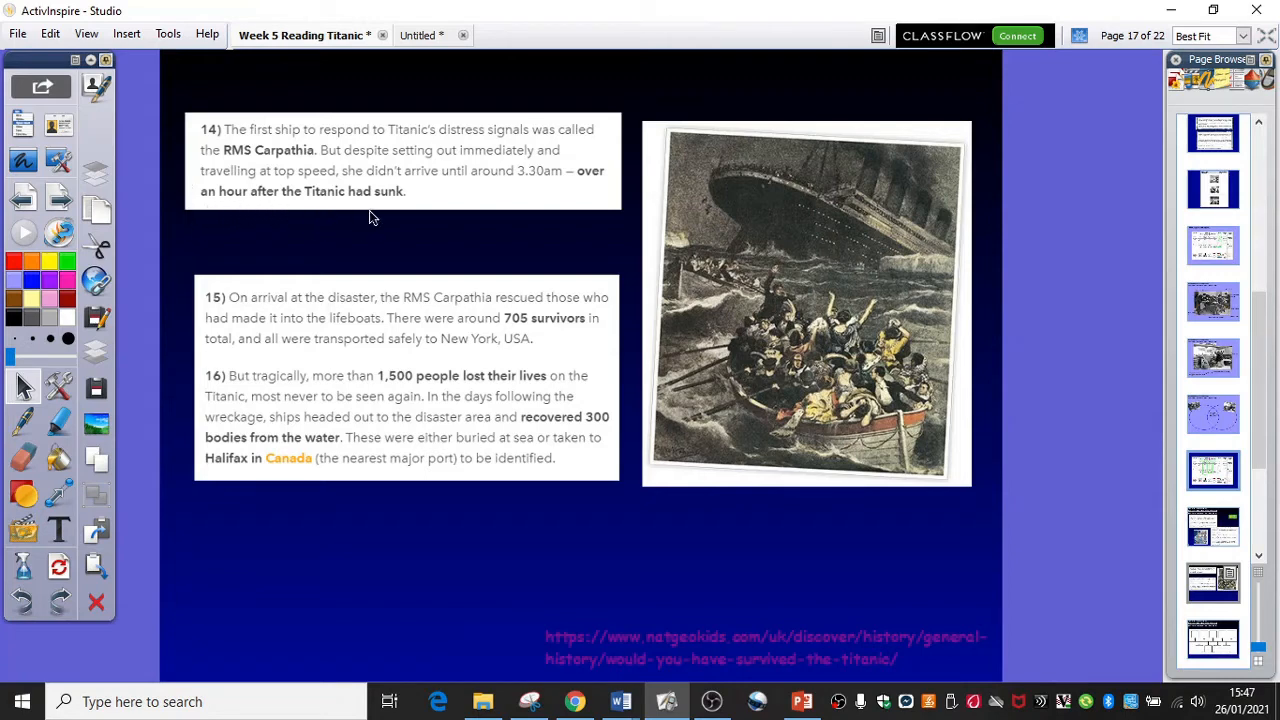
{"action": "mouse_move", "coordinate": [197, 251]}
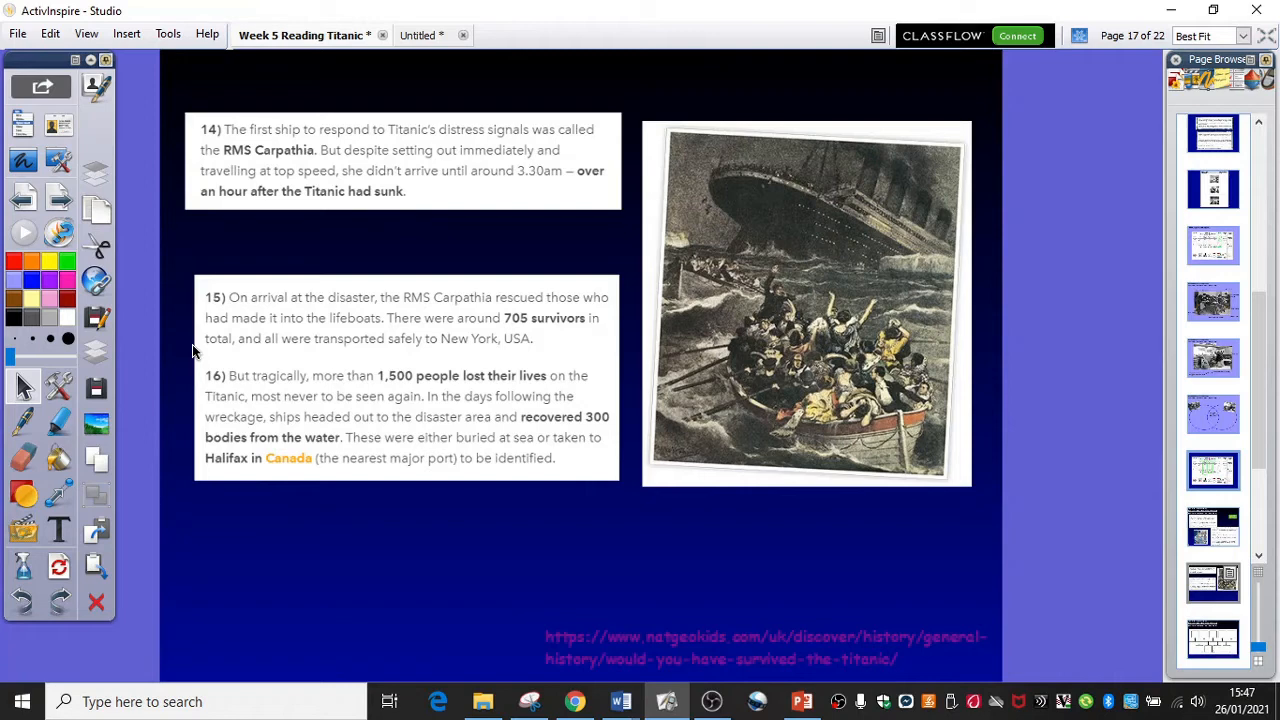
{"action": "mouse_move", "coordinate": [210, 370]}
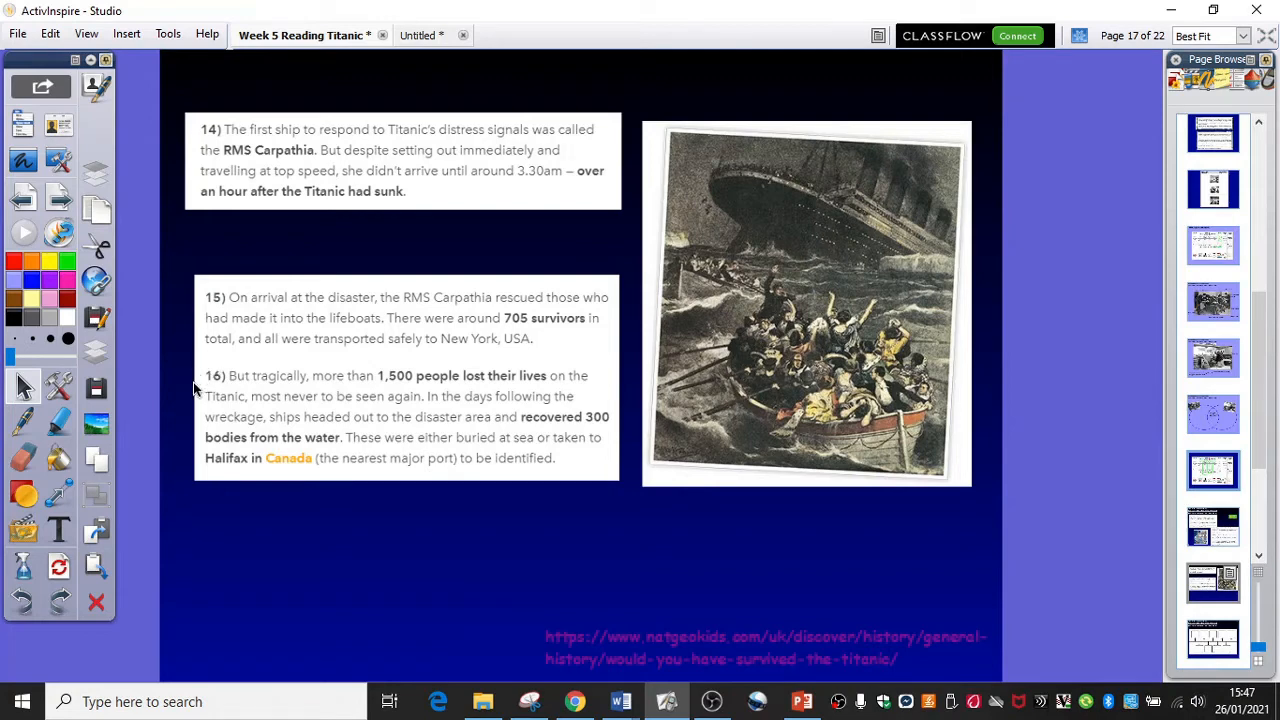
{"action": "mouse_move", "coordinate": [375, 408]}
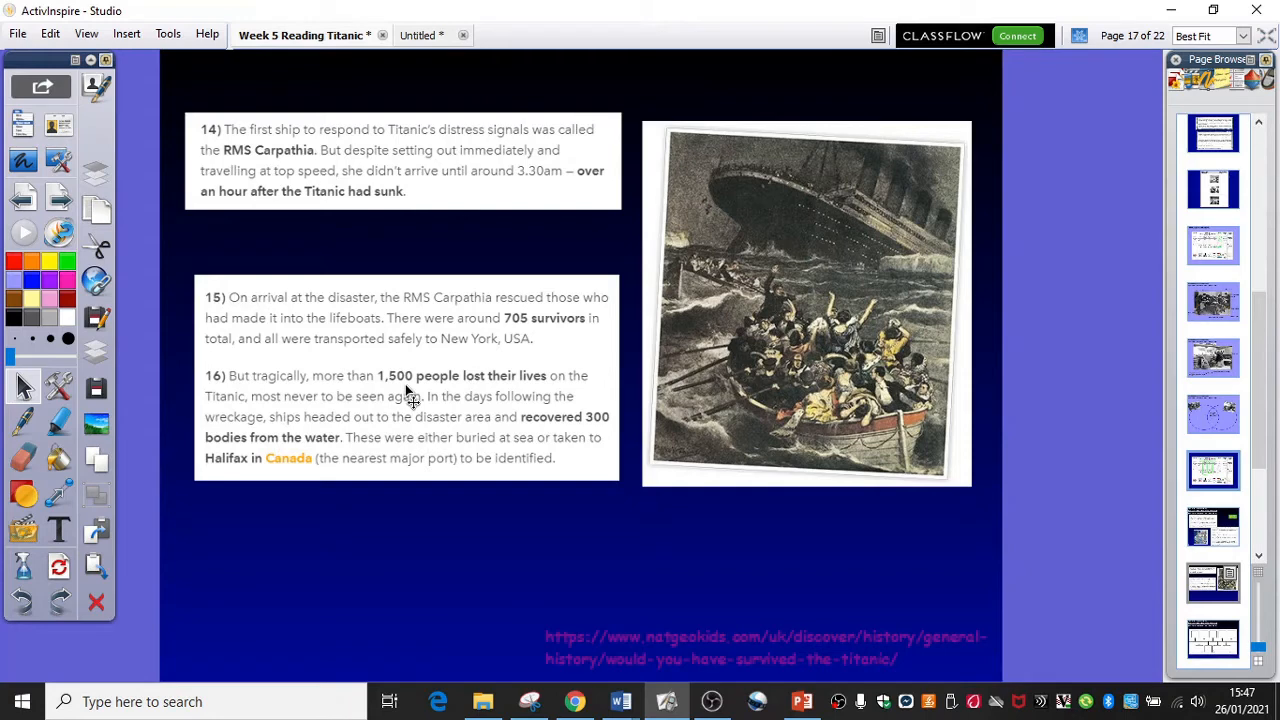
{"action": "mouse_move", "coordinate": [202, 455]}
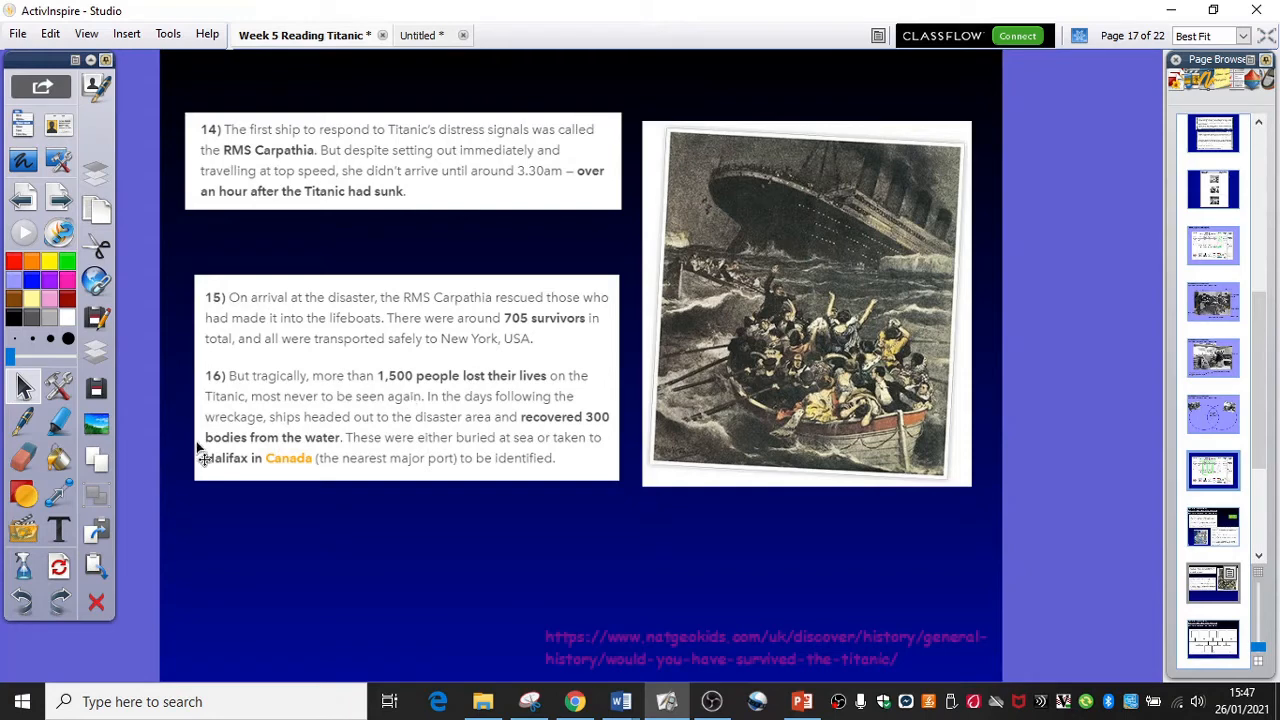
{"action": "mouse_move", "coordinate": [205, 475]}
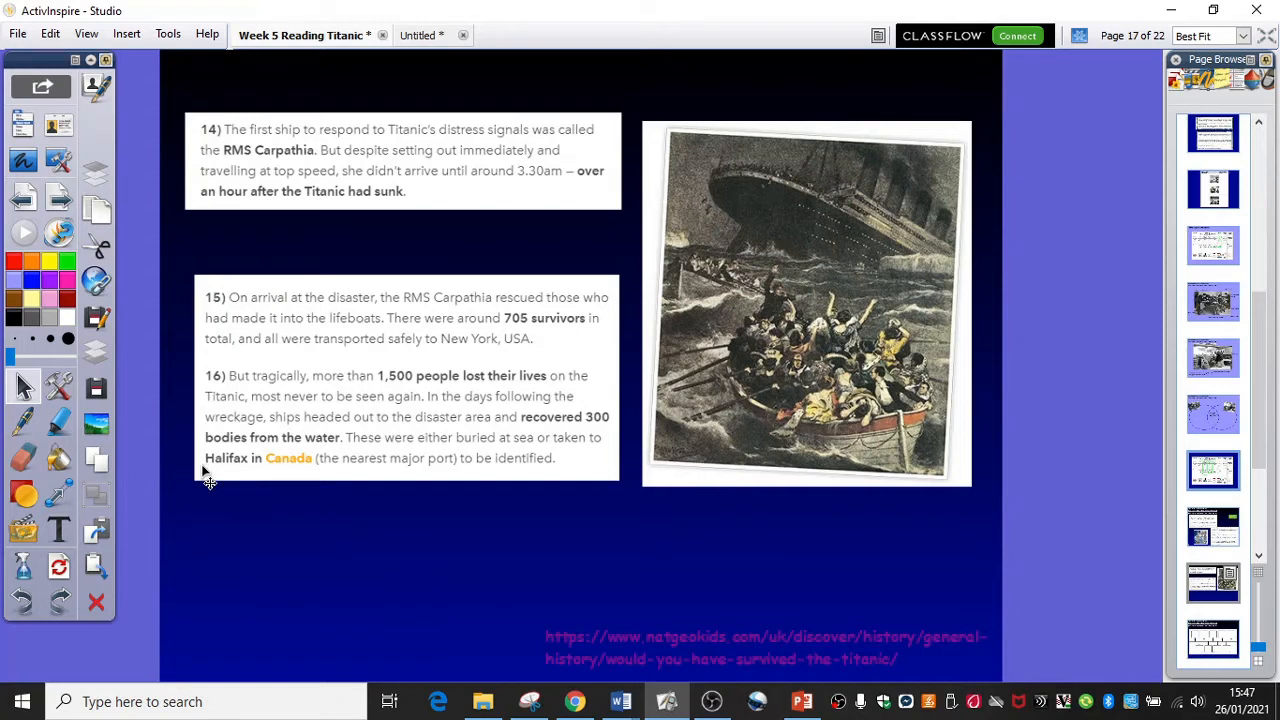
{"action": "mouse_move", "coordinate": [228, 488]}
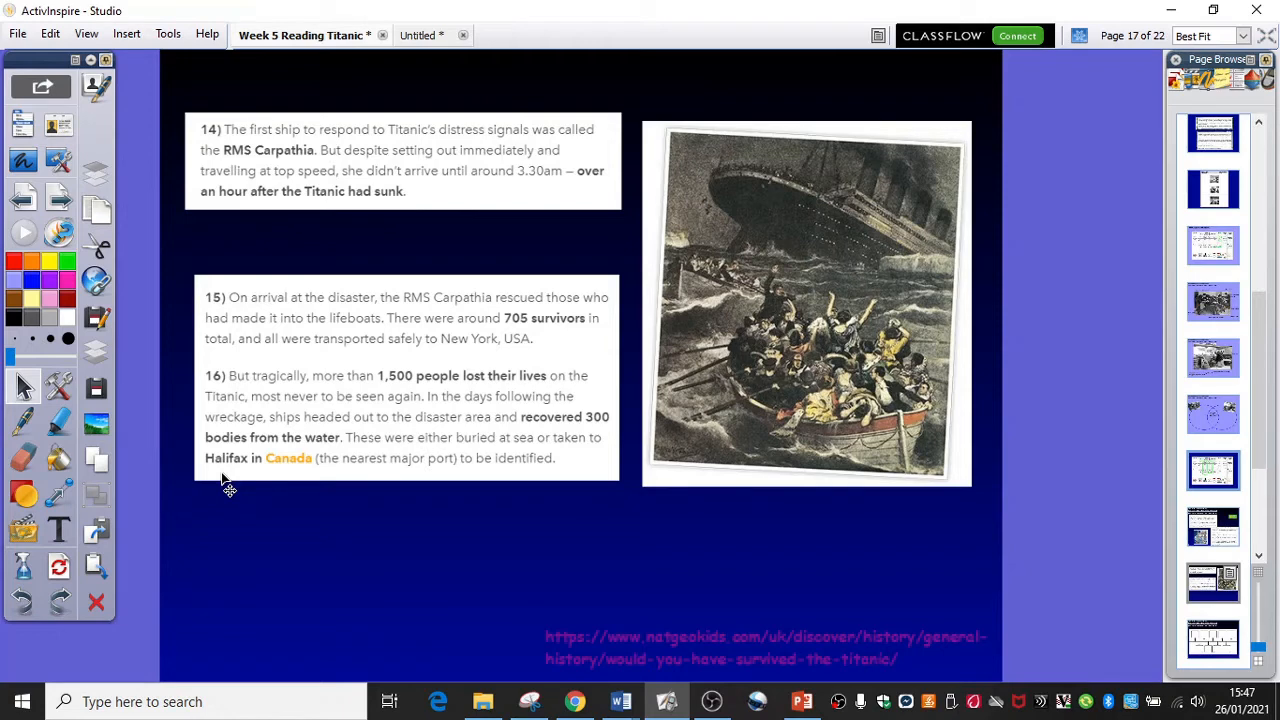
{"action": "mouse_move", "coordinate": [278, 488]}
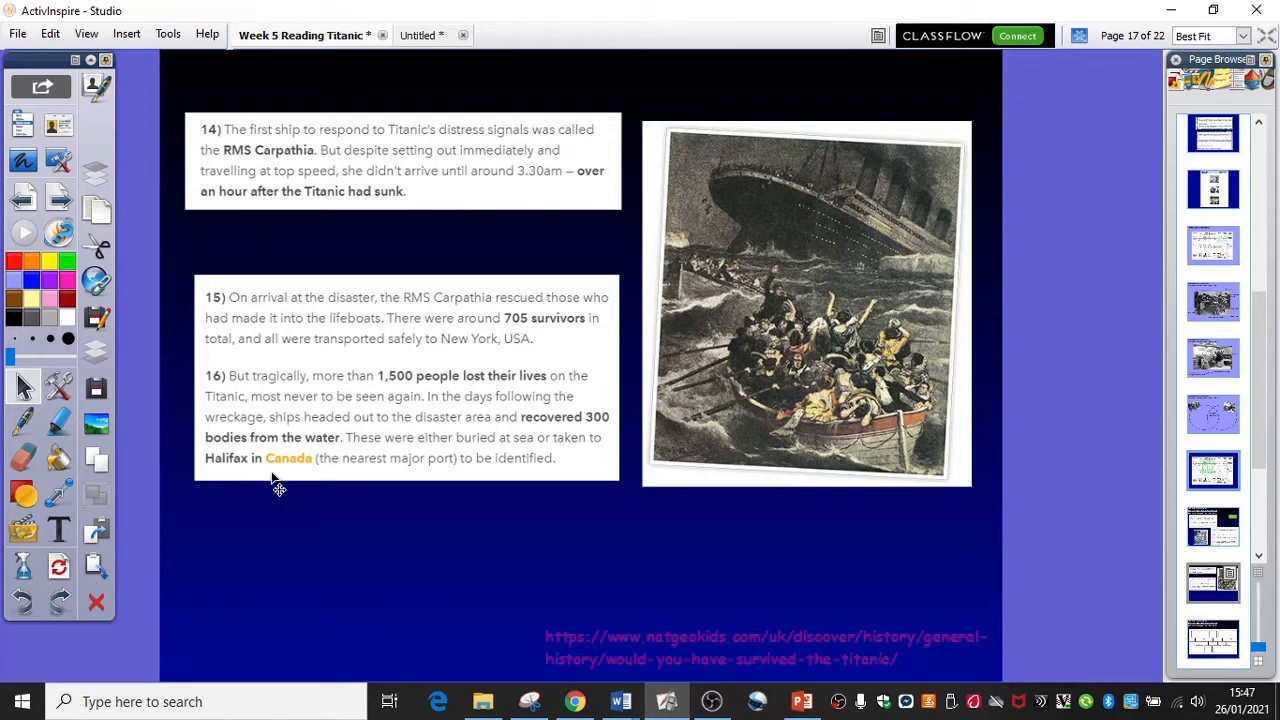
{"action": "mouse_move", "coordinate": [358, 487]}
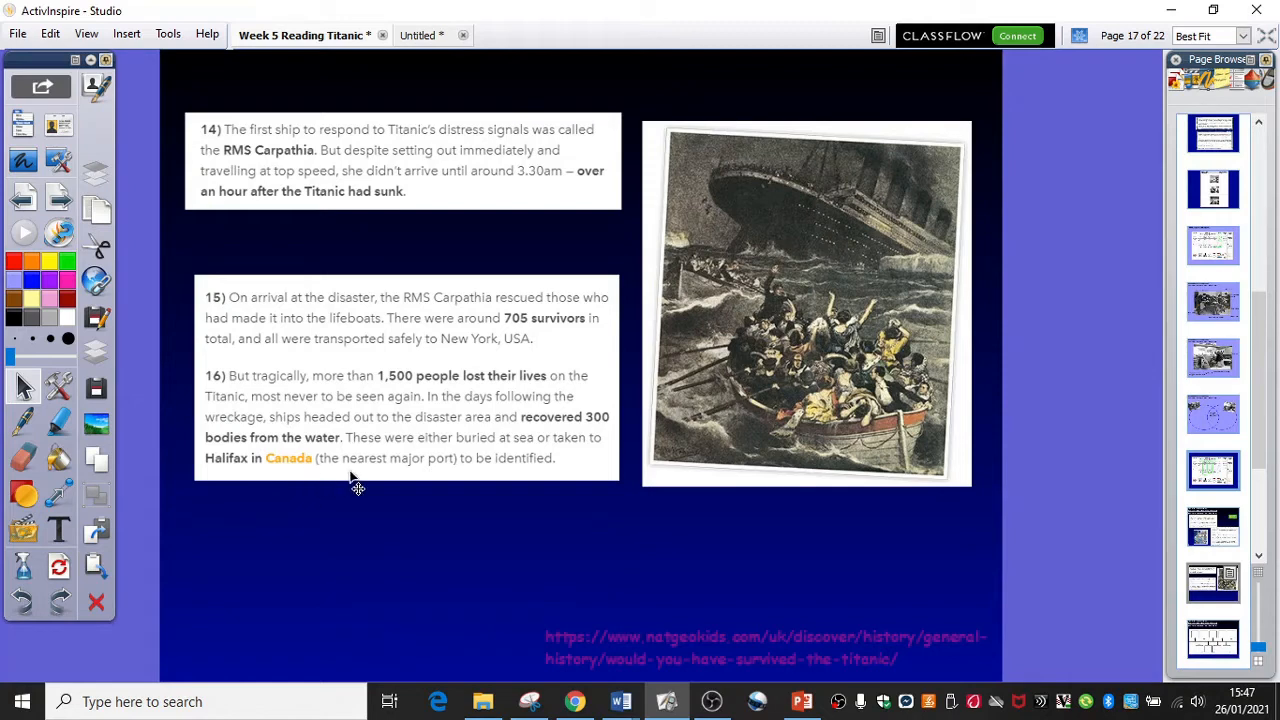
{"action": "mouse_move", "coordinate": [490, 490]}
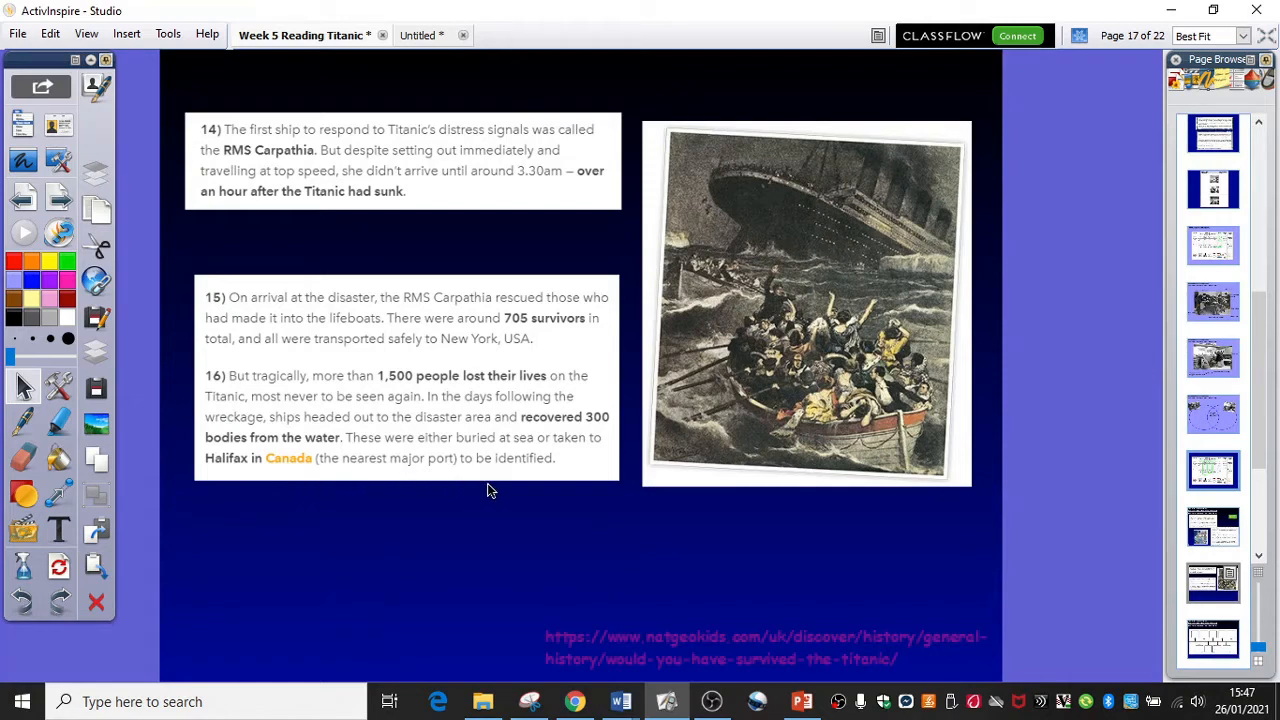
{"action": "mouse_move", "coordinate": [445, 512]}
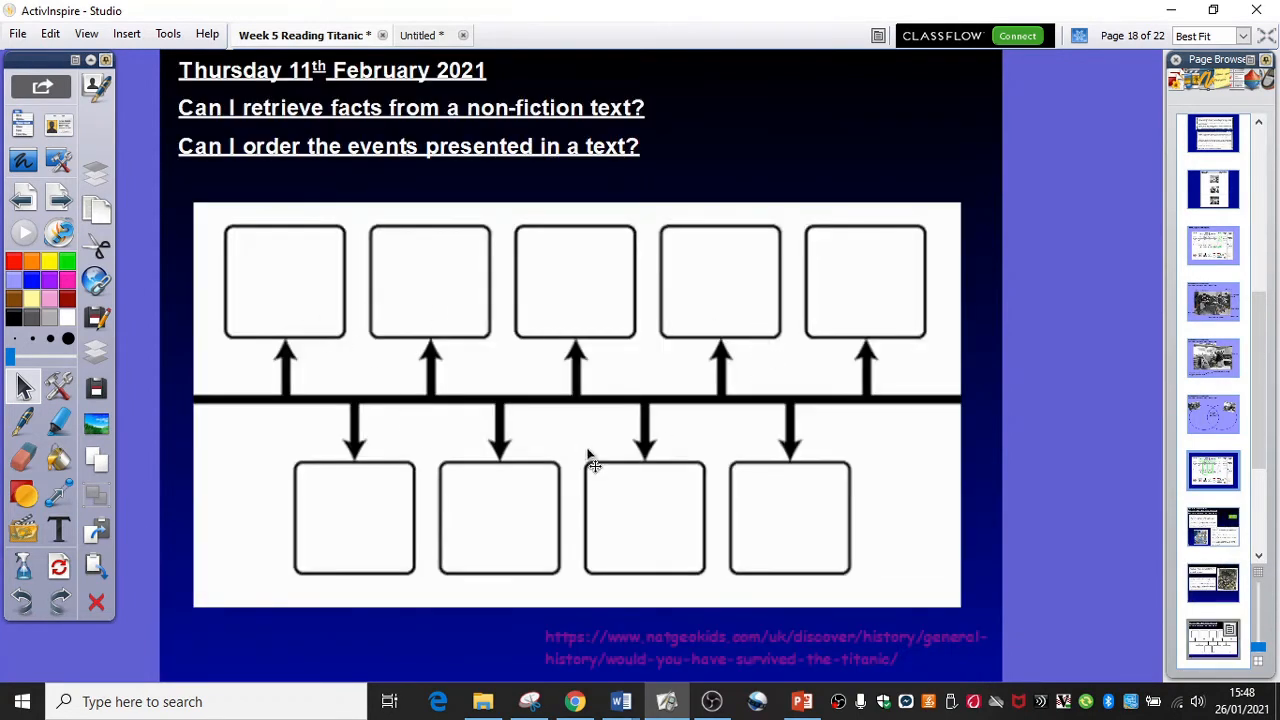
{"action": "mouse_move", "coordinate": [317, 452]}
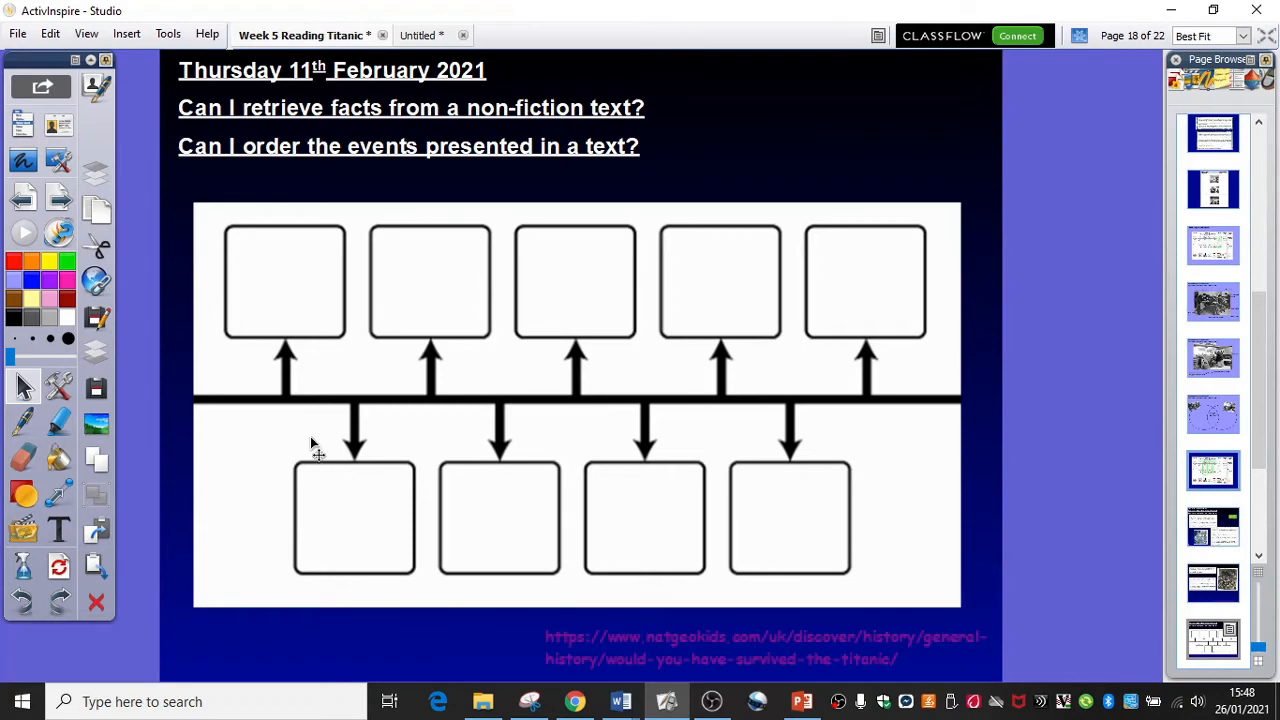
{"action": "mouse_move", "coordinate": [399, 505]}
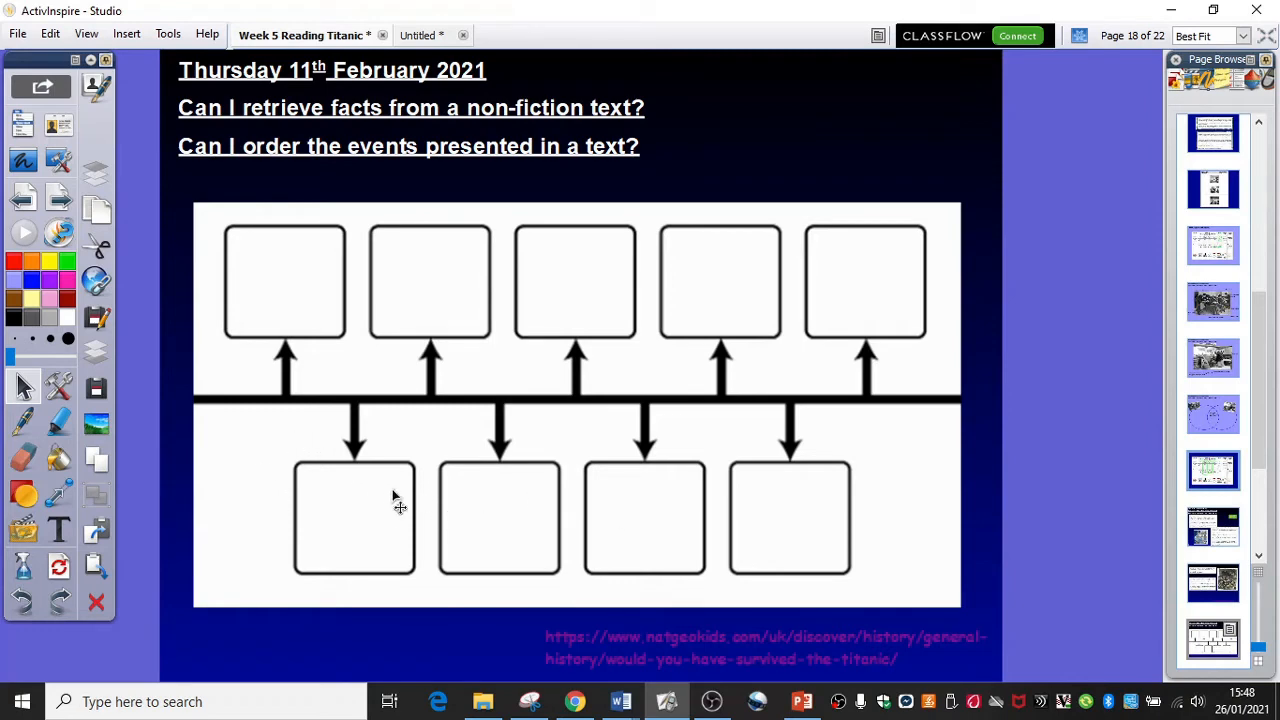
{"action": "mouse_move", "coordinate": [458, 490]}
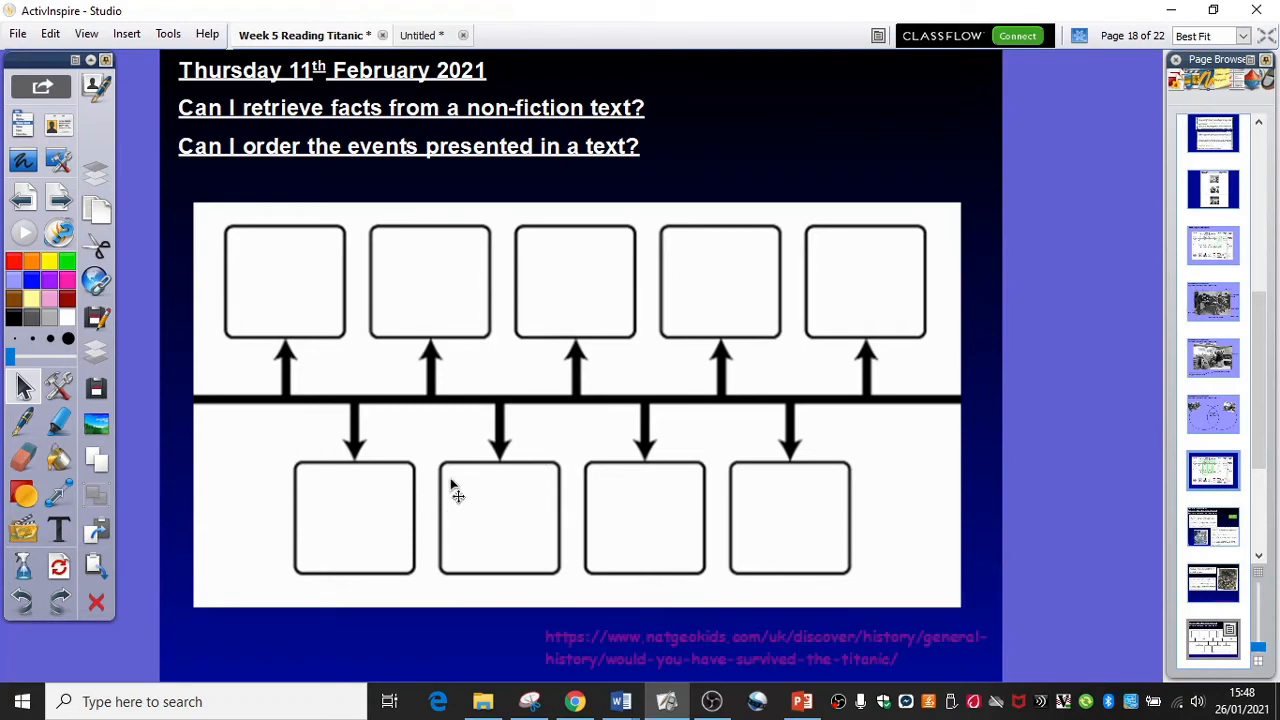
{"action": "mouse_move", "coordinate": [770, 520]}
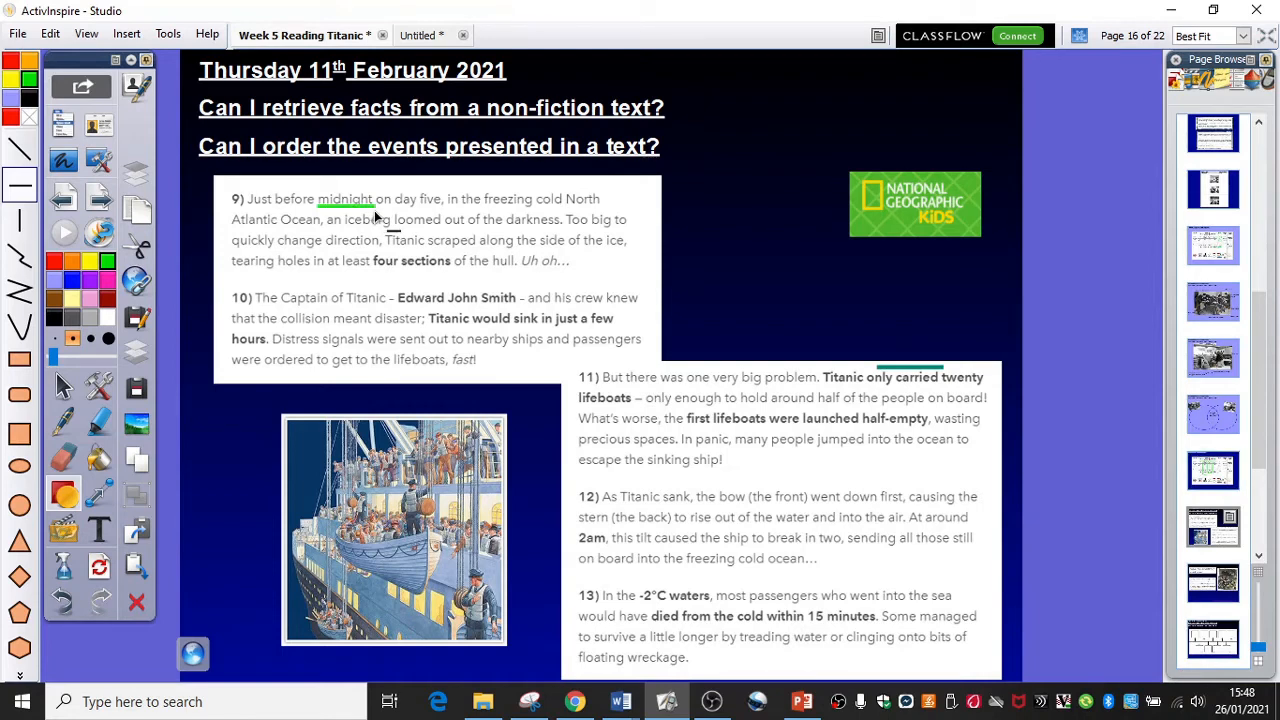
{"action": "mouse_move", "coordinate": [308, 242]}
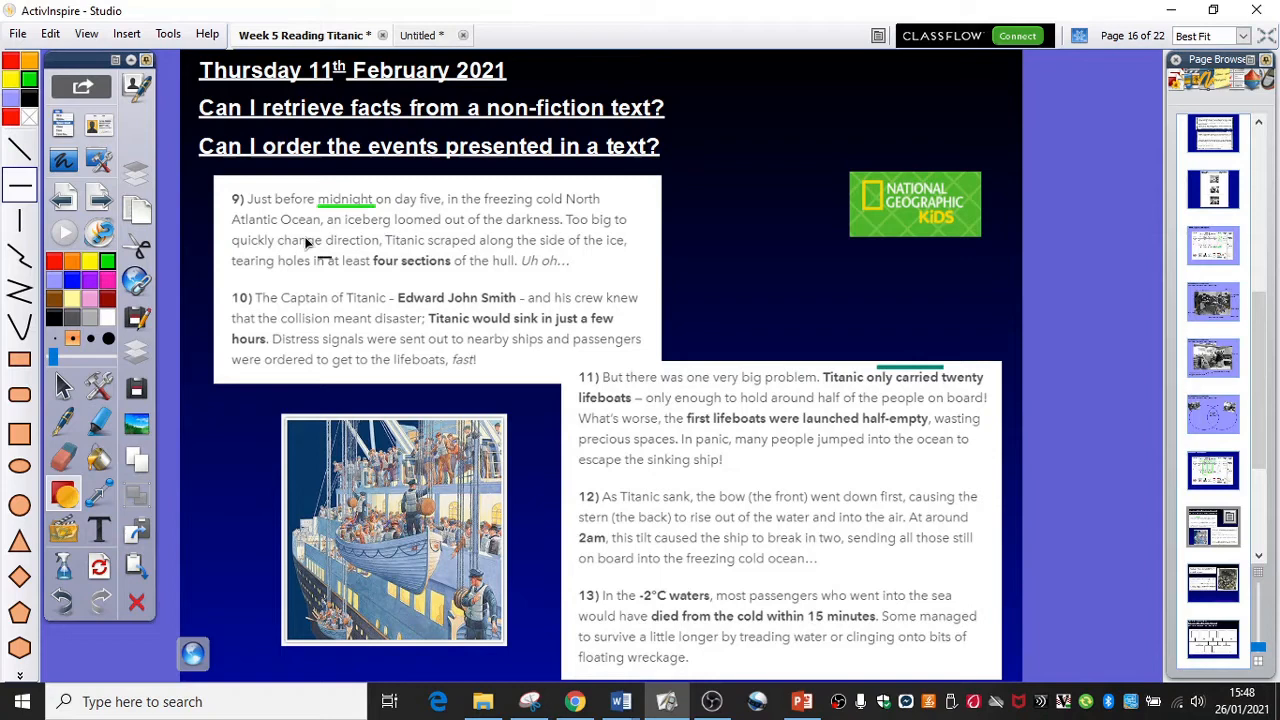
{"action": "mouse_move", "coordinate": [445, 235]}
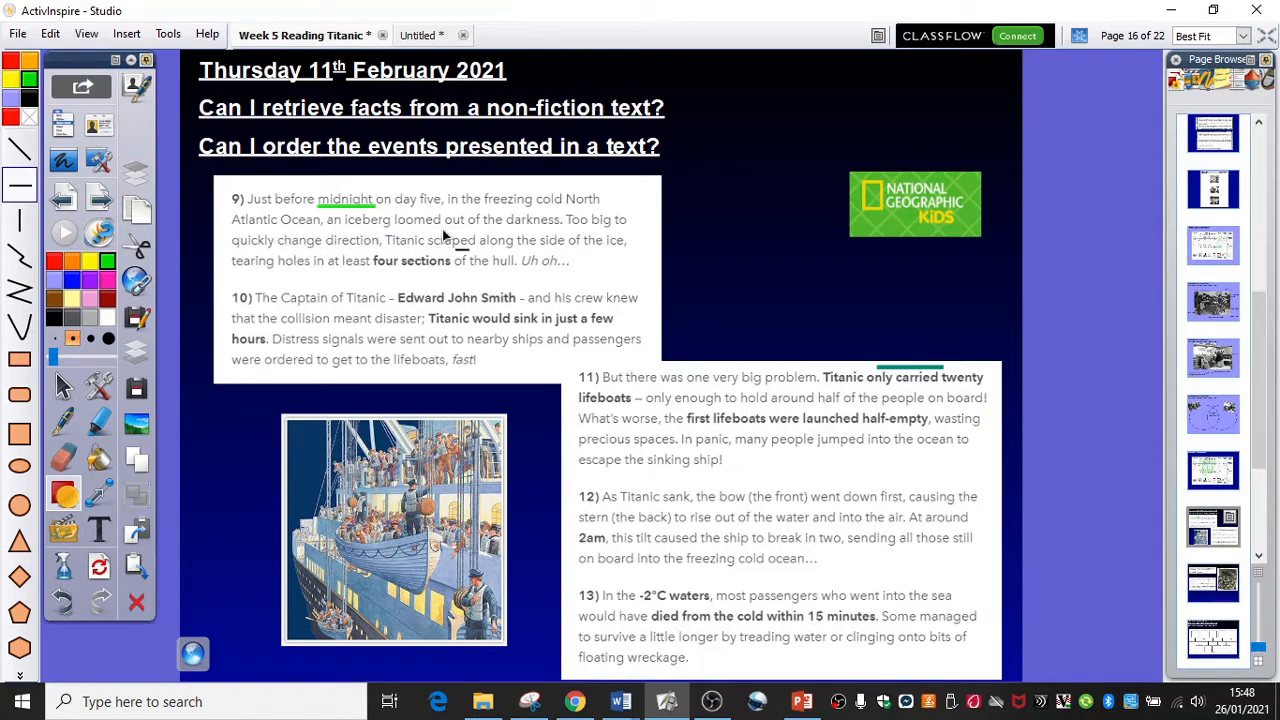
{"action": "mouse_move", "coordinate": [428, 242]}
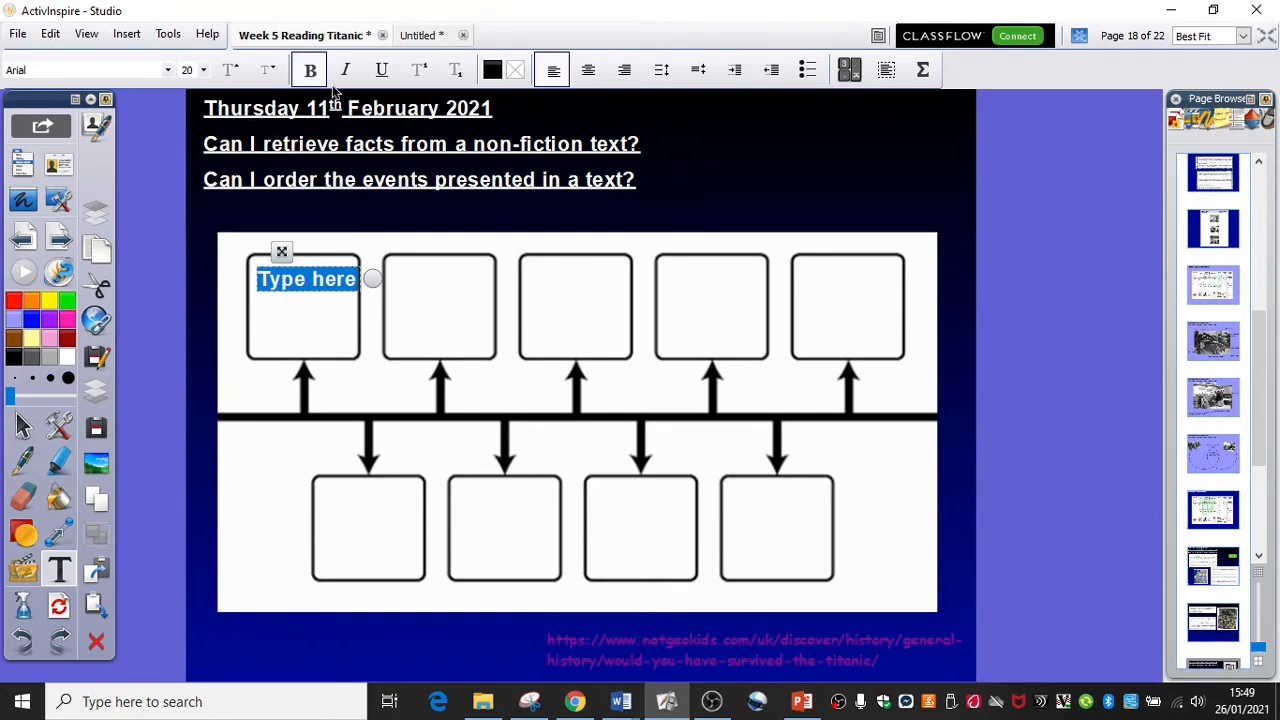
Step: Type 'Midnight: iceberg seen - too big to change direction' in red and reduce its font size
{"action": "left_click", "coordinate": [492, 69]}
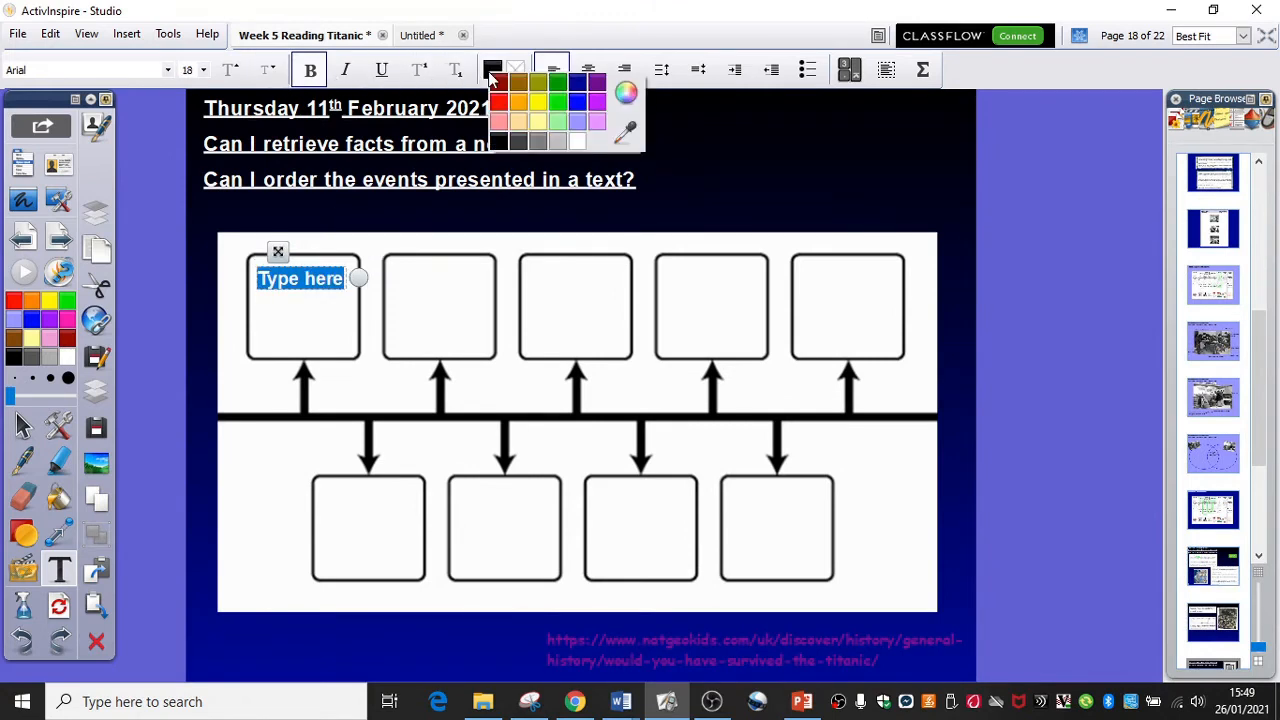
{"action": "left_click", "coordinate": [500, 82]}
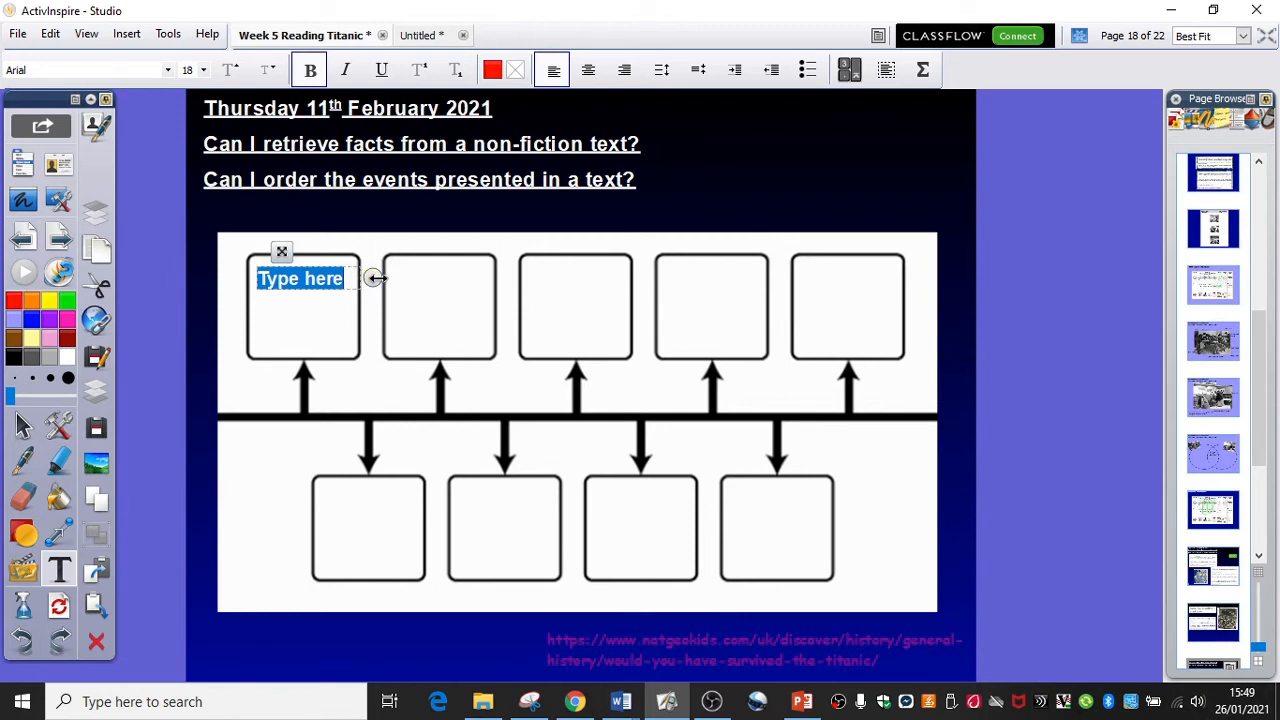
{"action": "type", "text": "Midnight"}
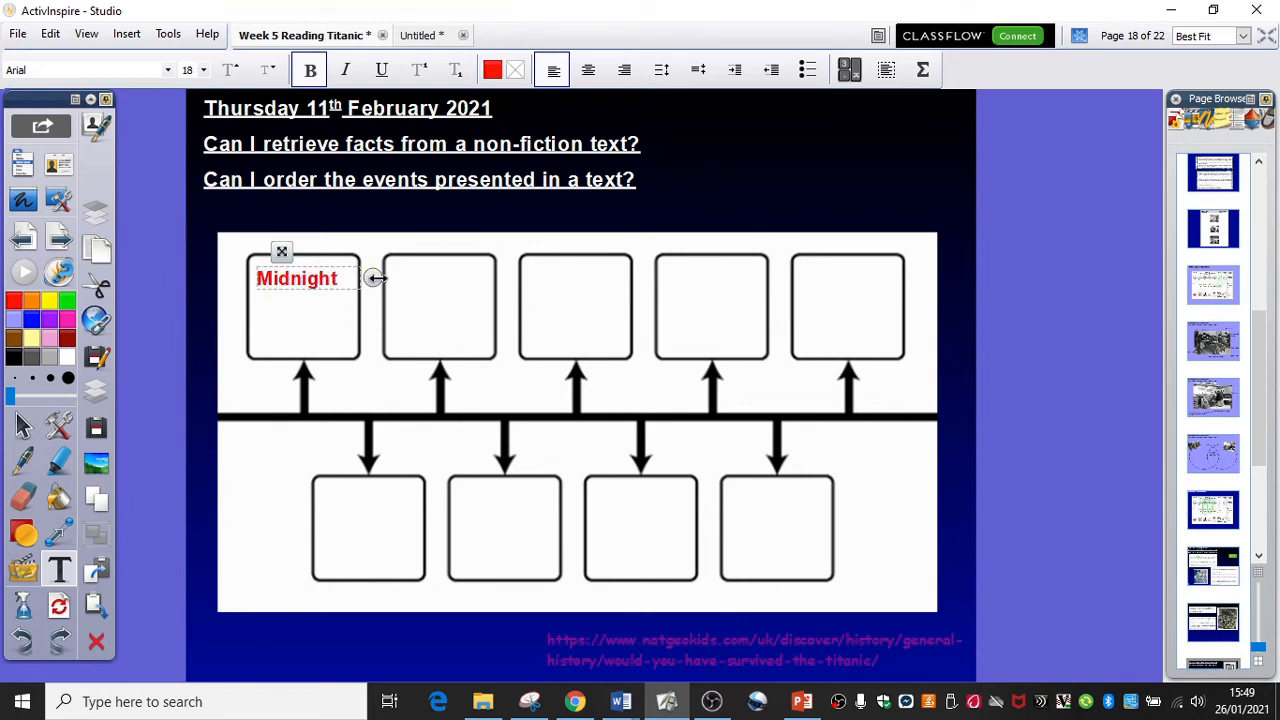
{"action": "type", "text": ":"}
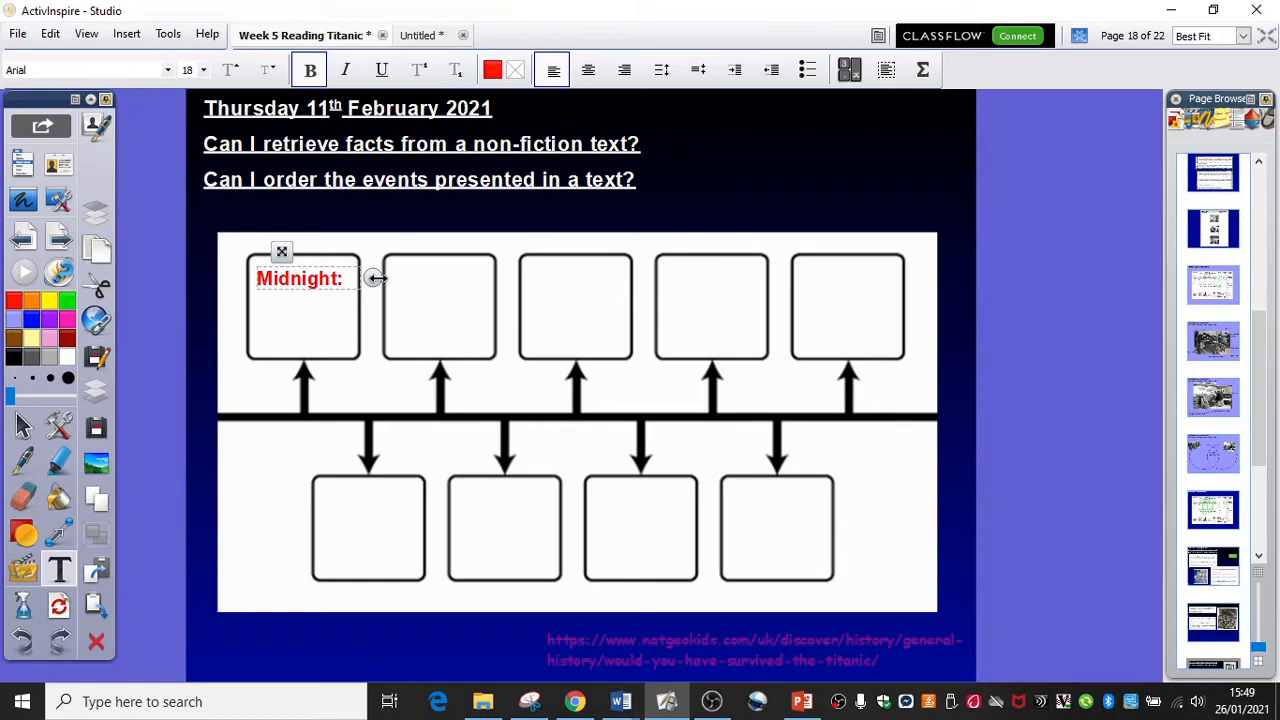
{"action": "type", "text": "iceber"}
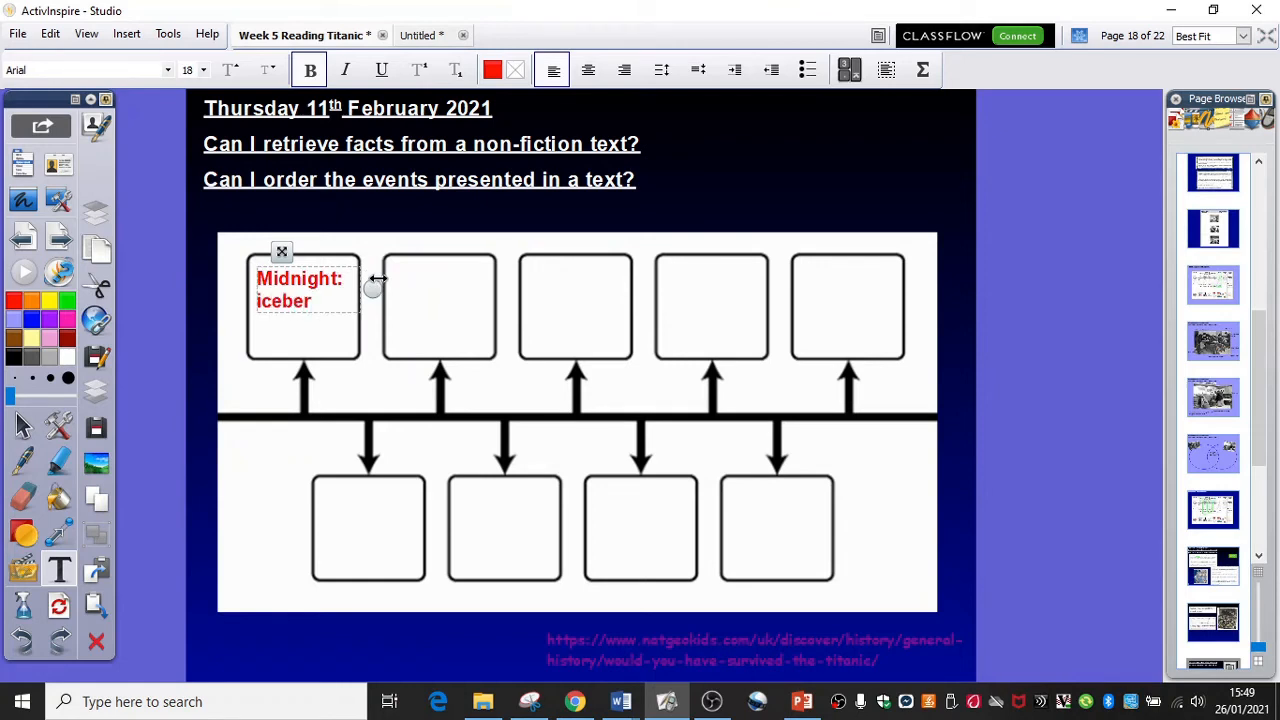
{"action": "type", "text": "g seen"}
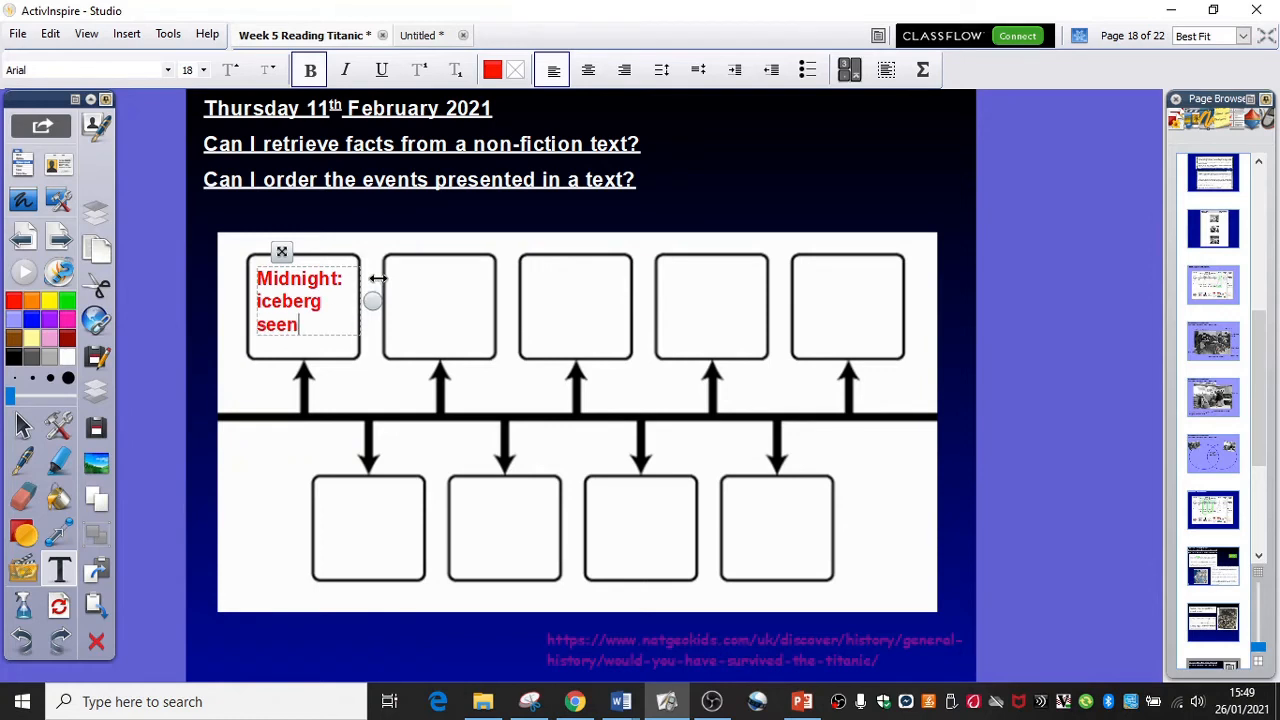
{"action": "type", "text": "-"}
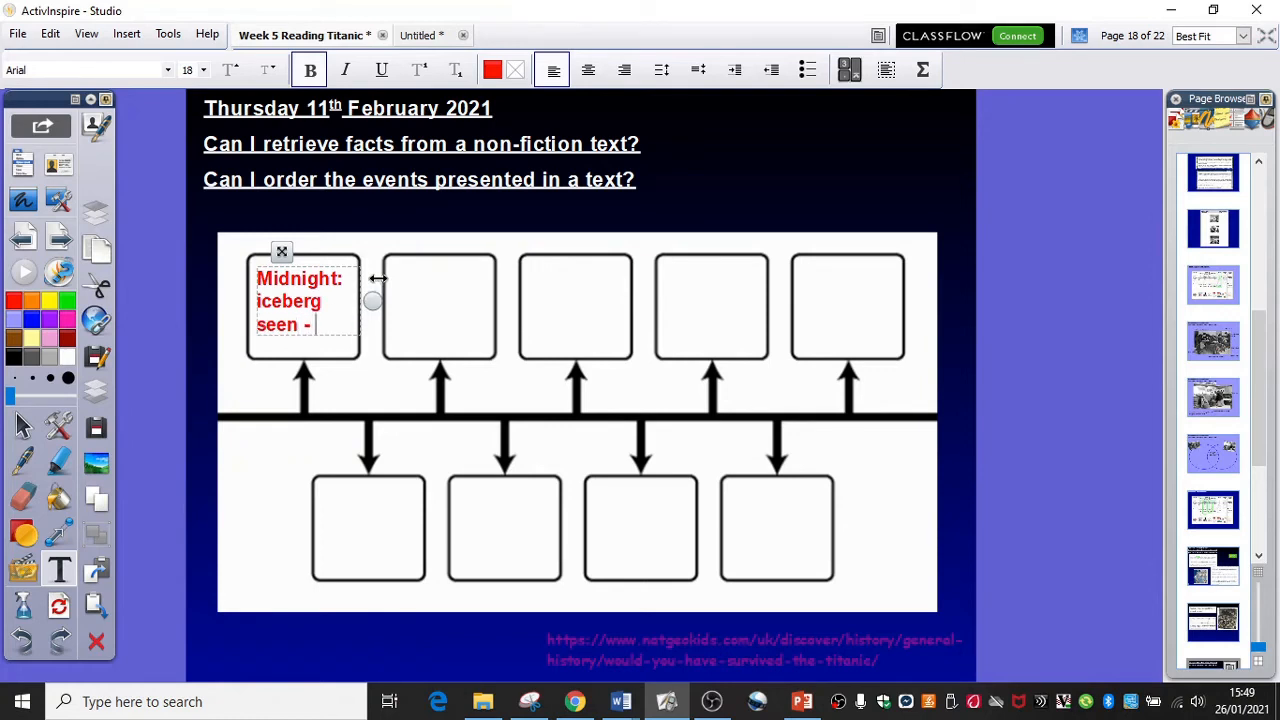
{"action": "type", "text": "too big to change d"}
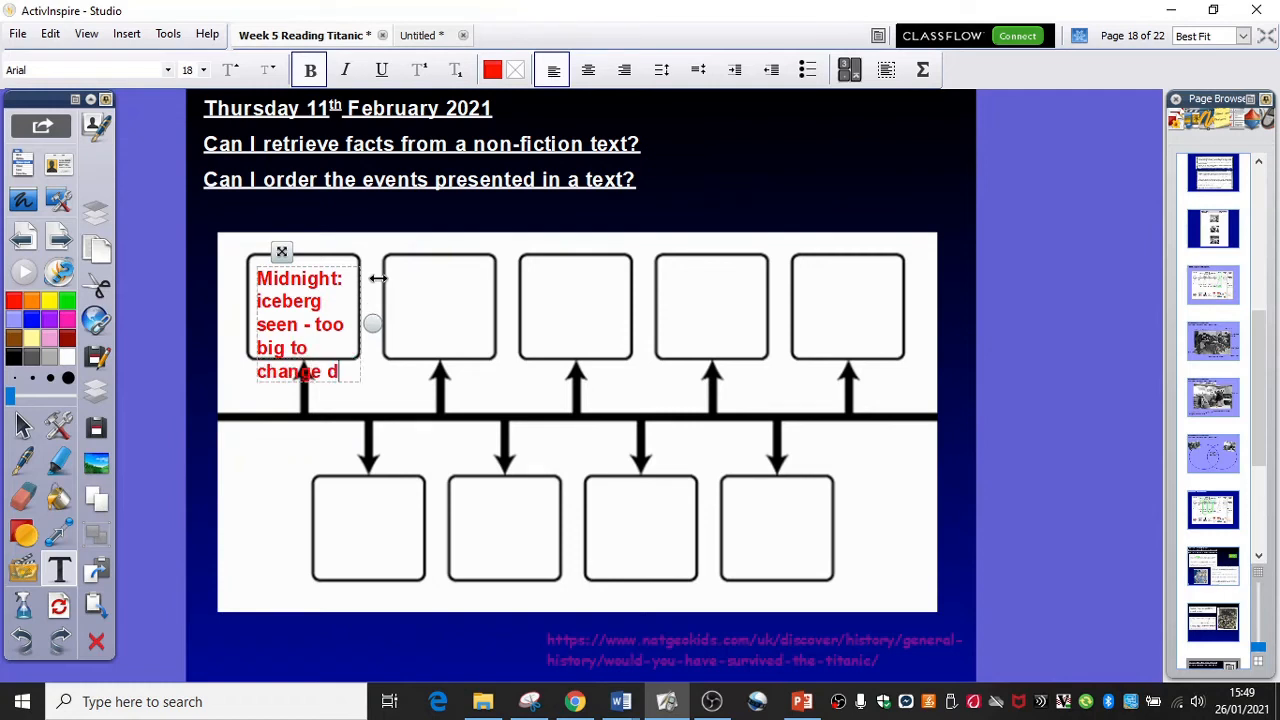
{"action": "type", "text": "irection"}
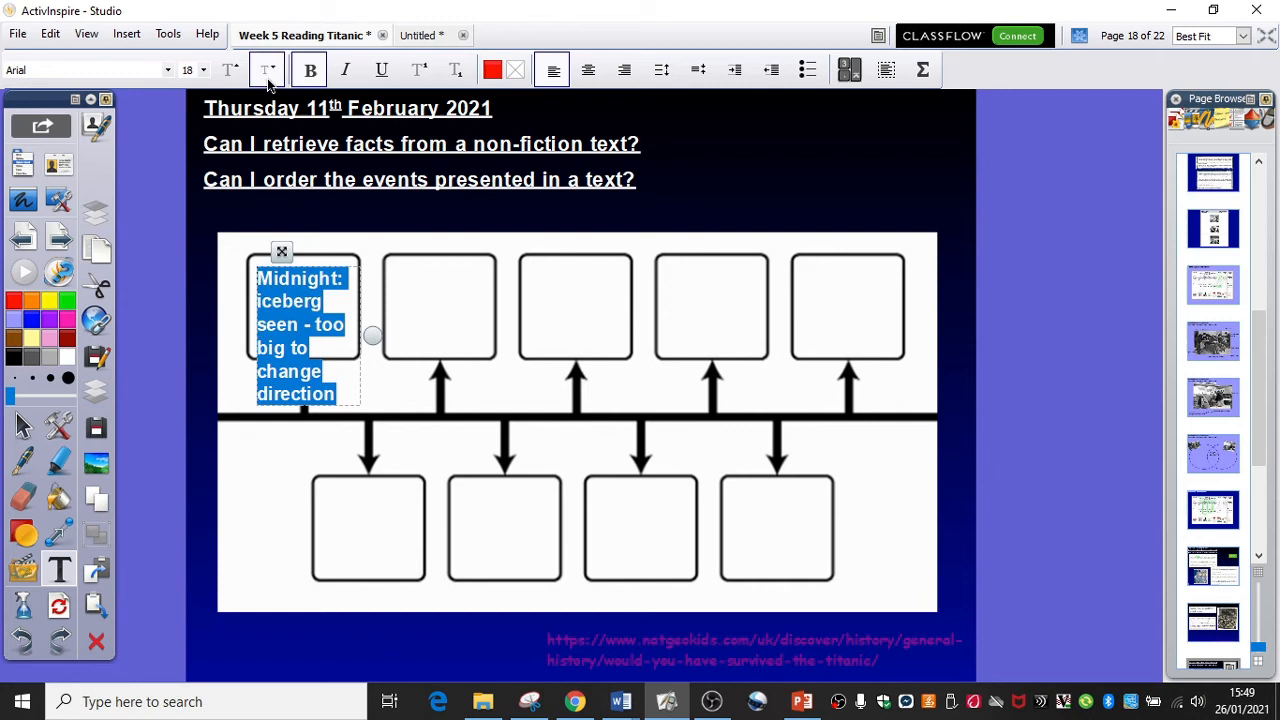
{"action": "left_click", "coordinate": [203, 69]}
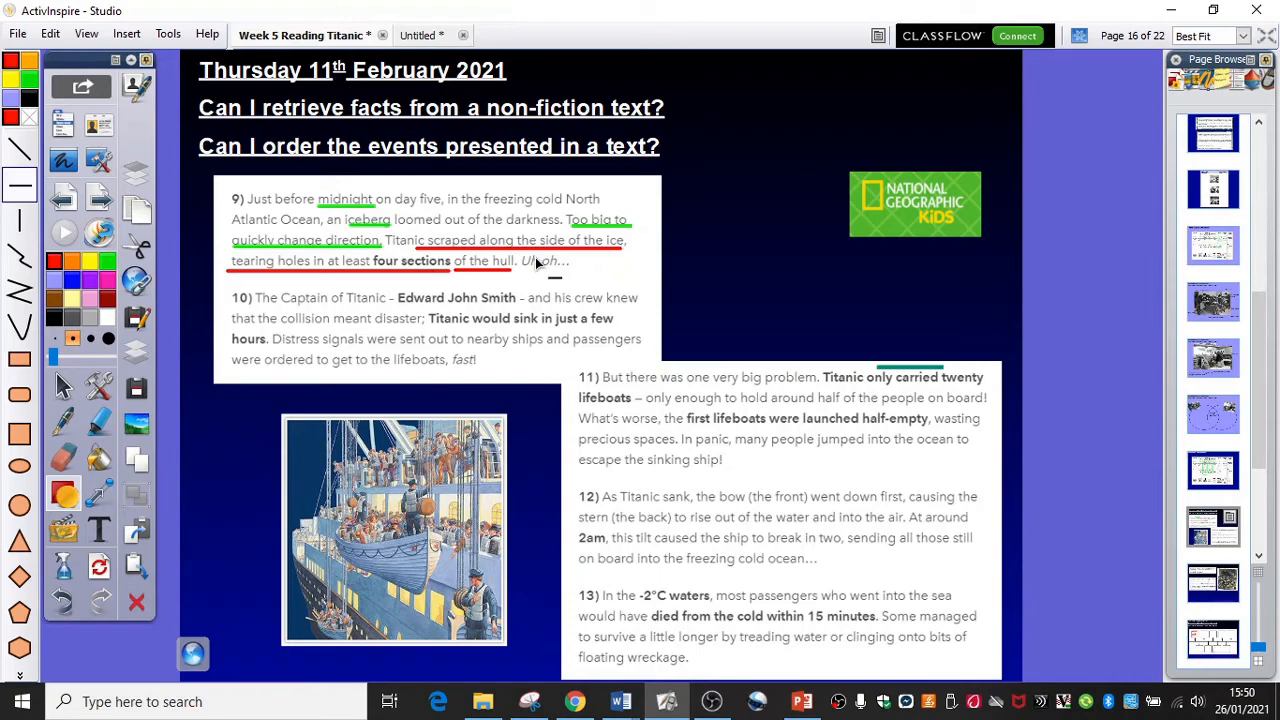
Step: Scroll down the flipchart view
{"action": "scroll", "scroll_direction": "down", "scroll_amount": 3}
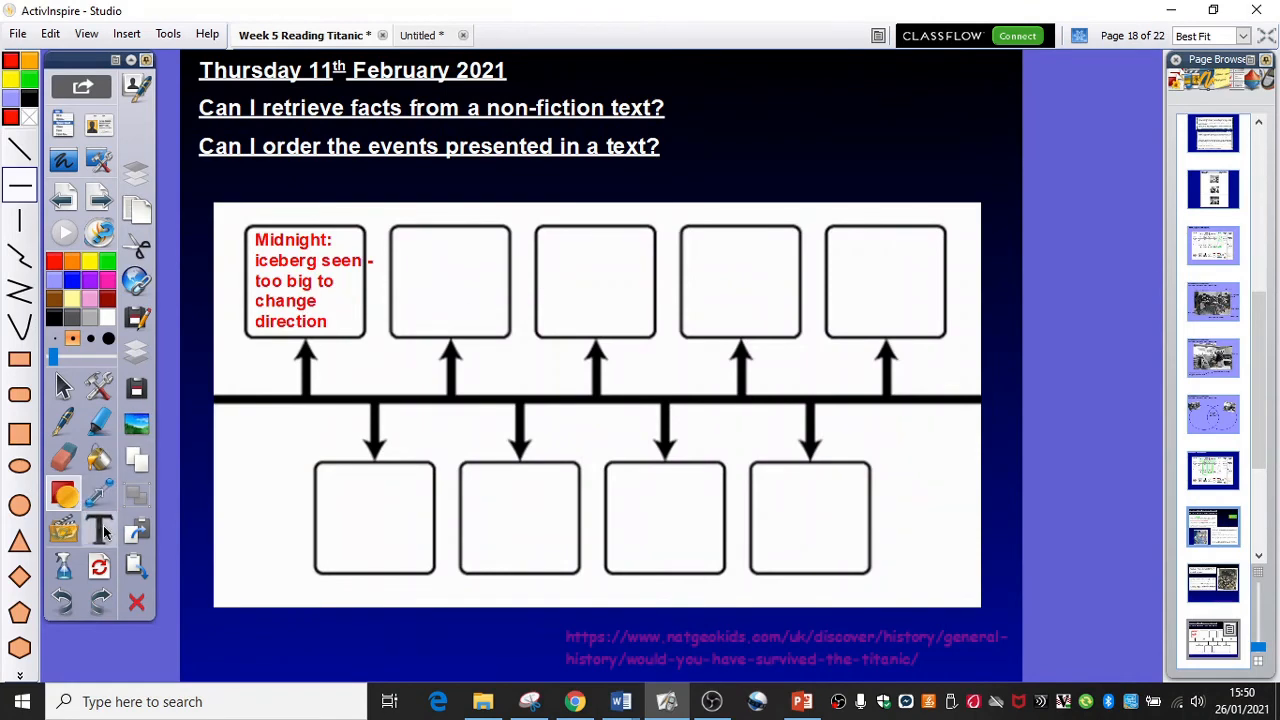
Step: Add 'scraped along the iceberg. Holes in four sections of the hull' in the first bottom box
{"action": "double_click", "coordinate": [374, 516]}
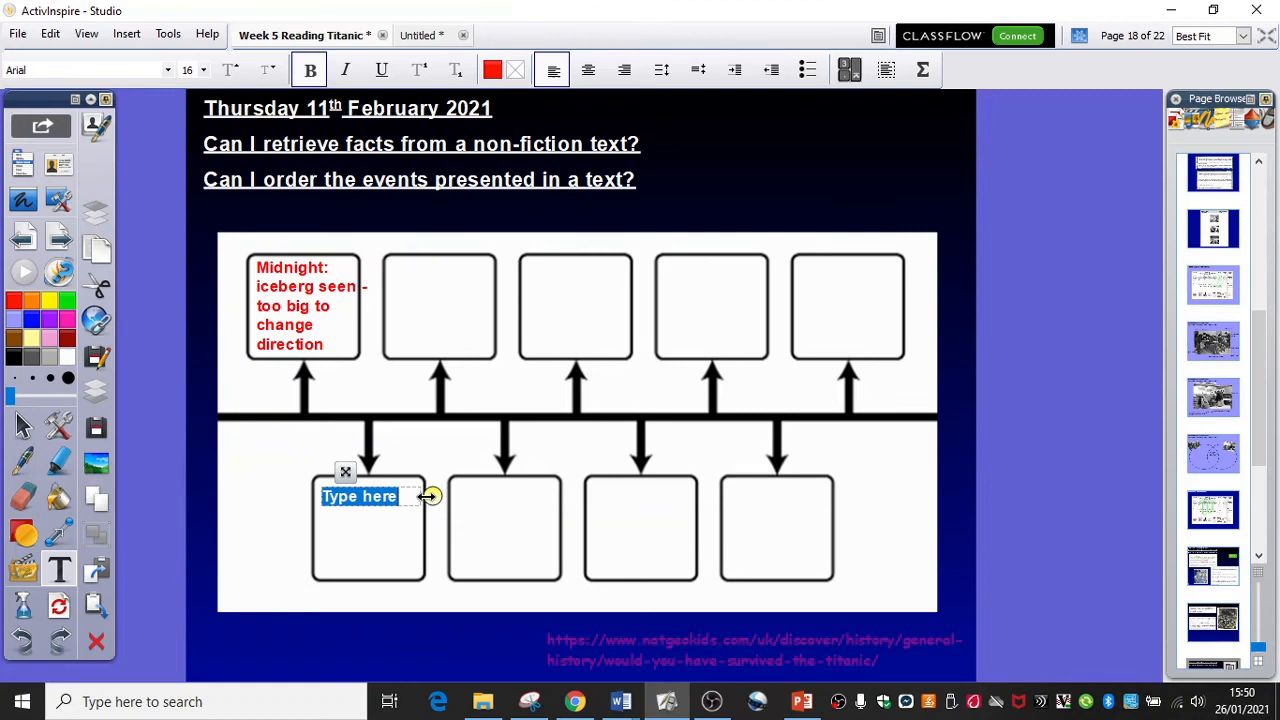
{"action": "type", "text": "s"}
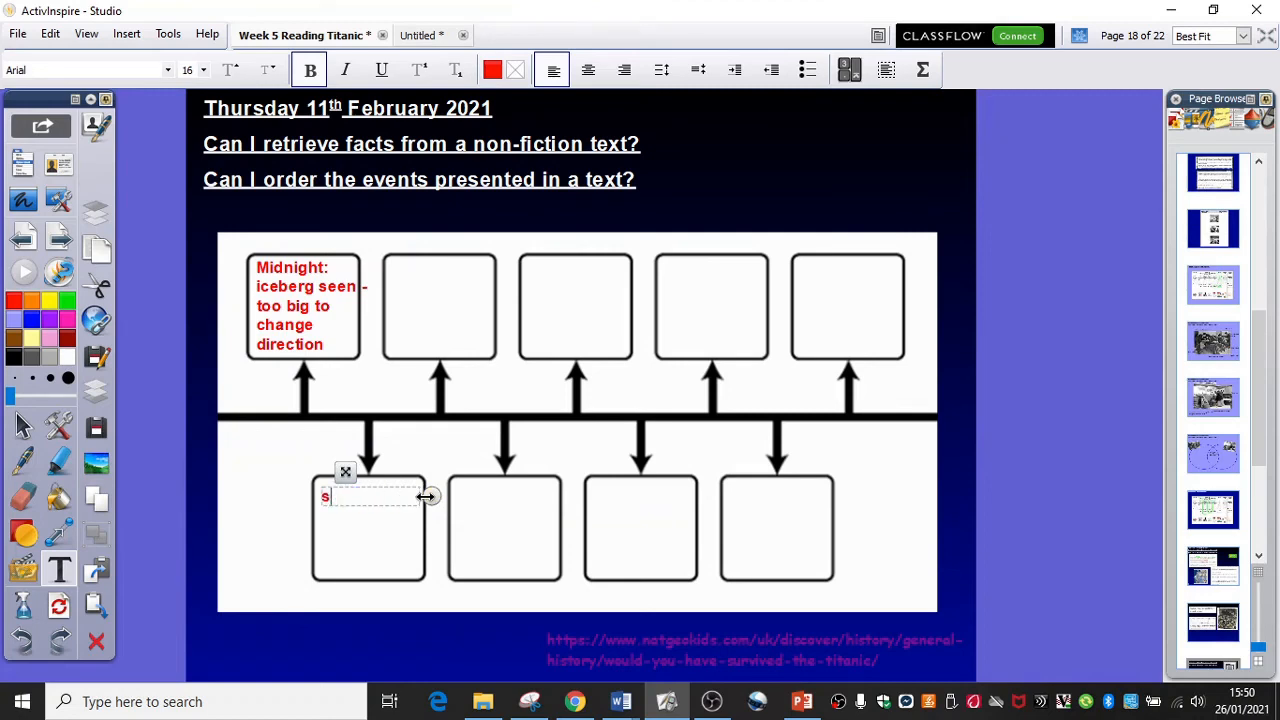
{"action": "type", "text": "craped along"}
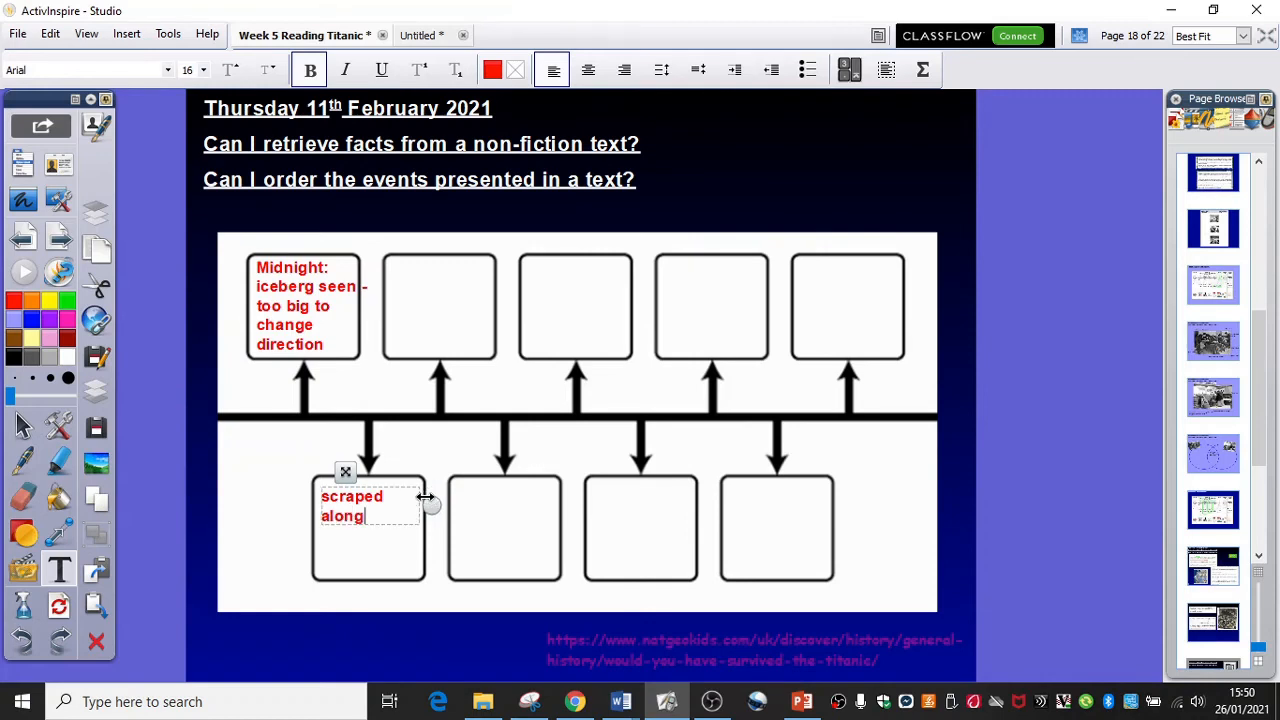
{"action": "type", "text": "the iceberg"}
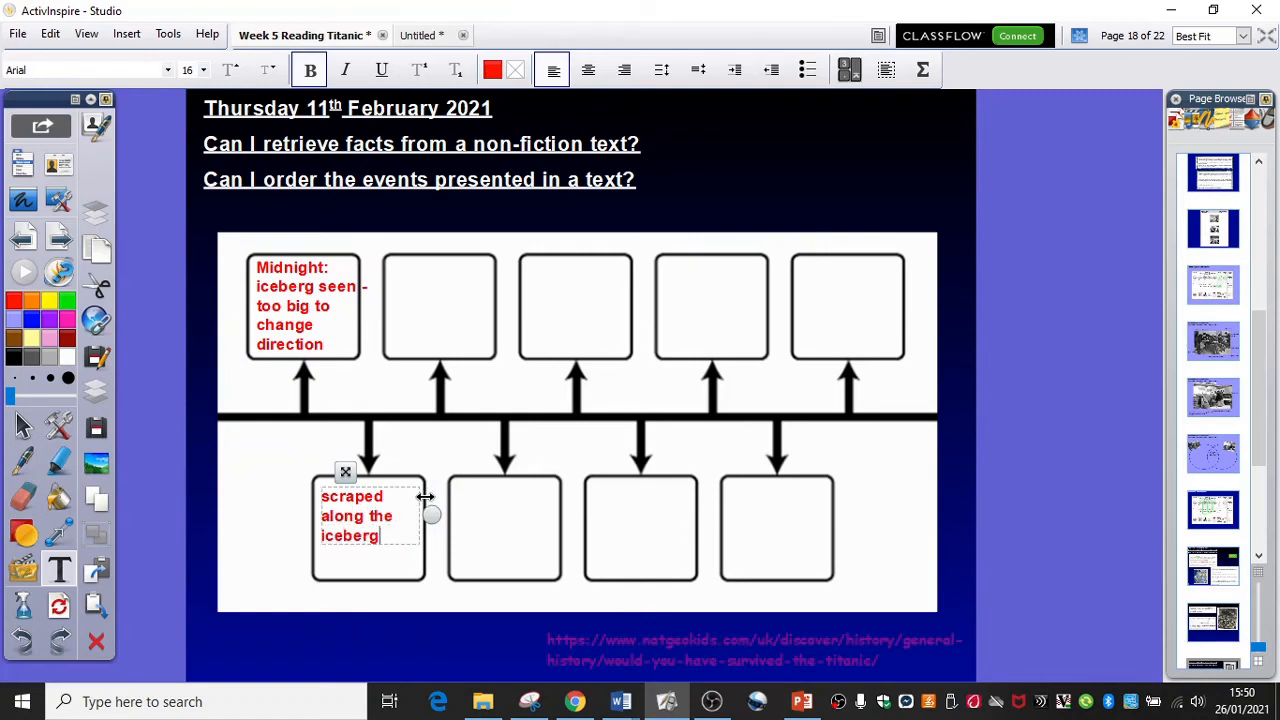
{"action": "type", "text": "."}
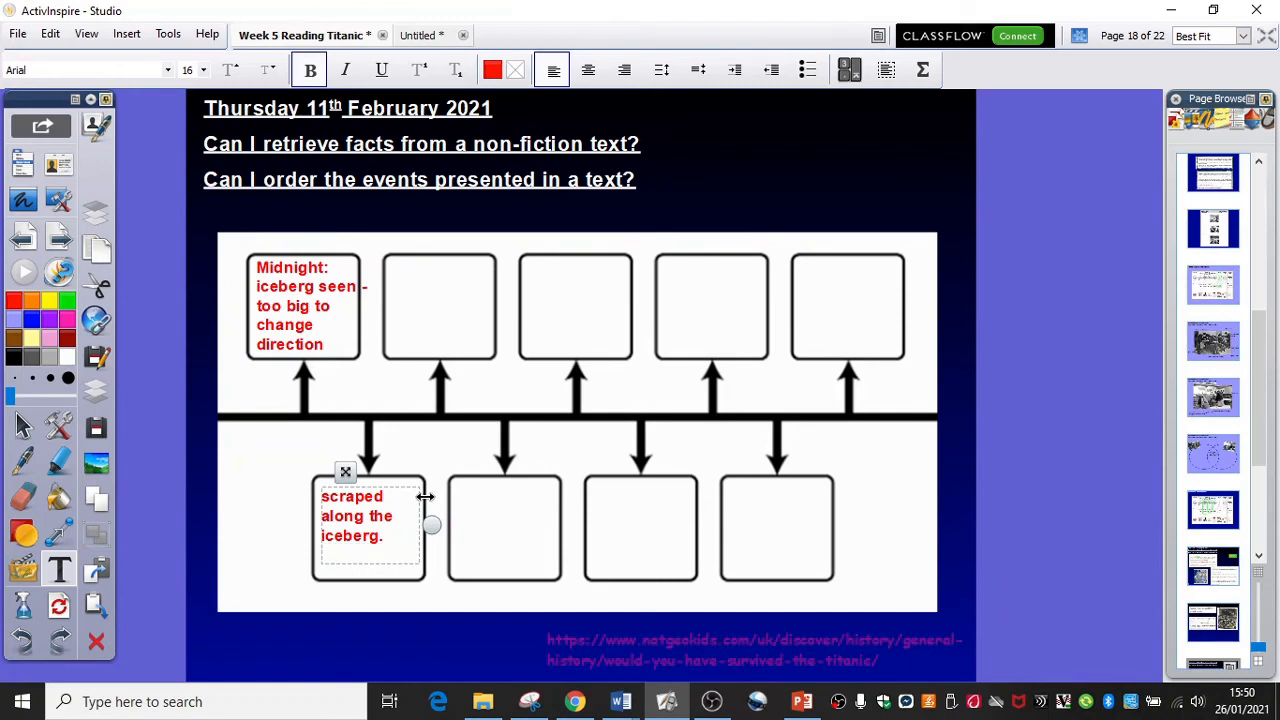
{"action": "type", "text": "Four ho"}
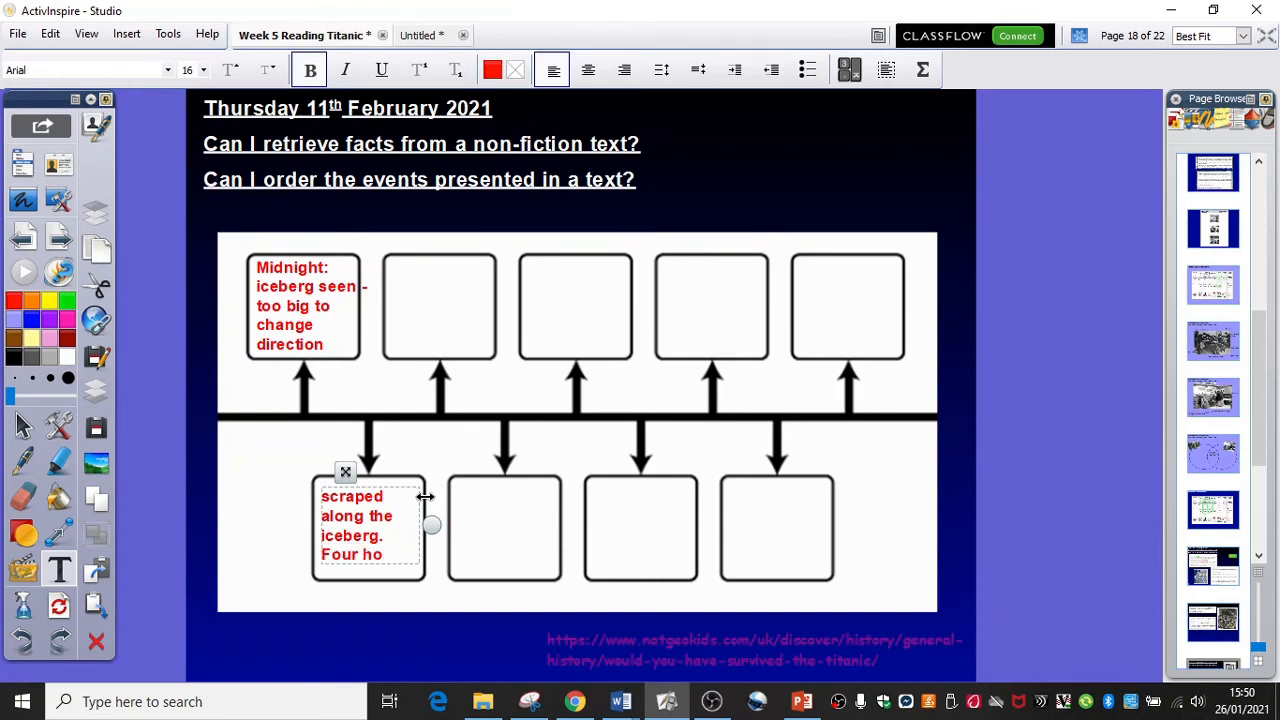
{"action": "key", "text": "Backspace"}
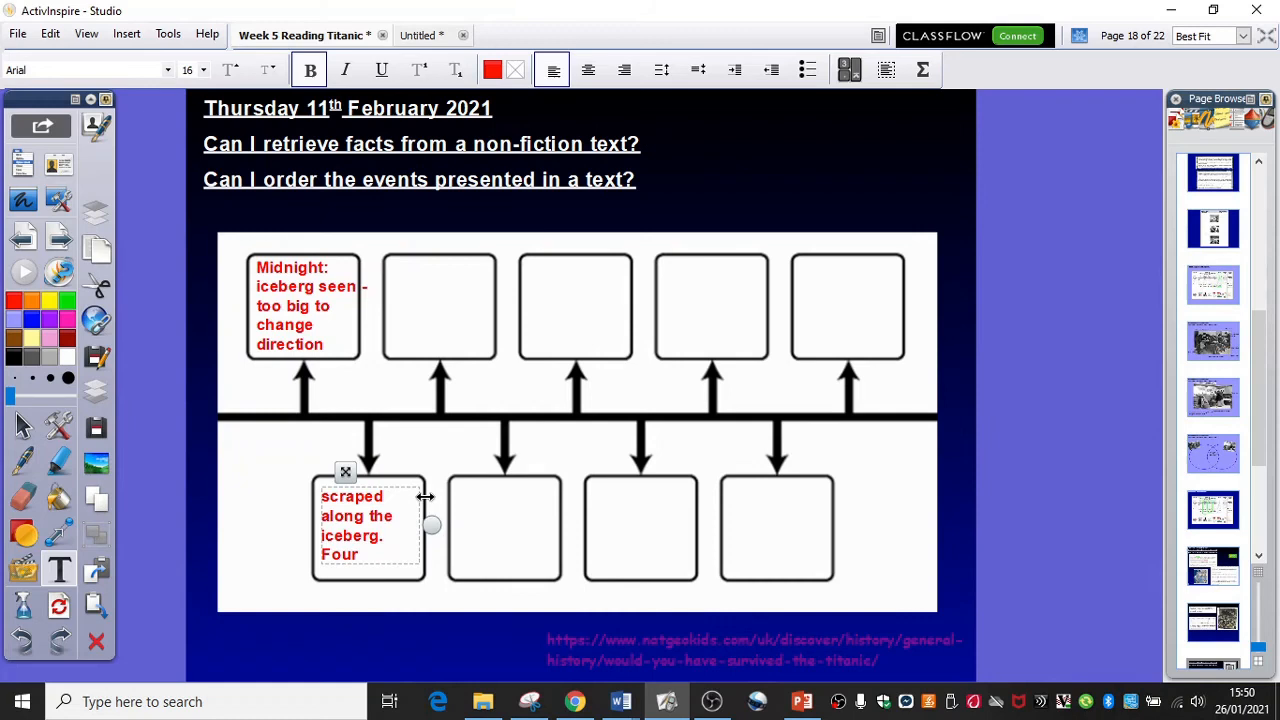
{"action": "type", "text": "Holes"}
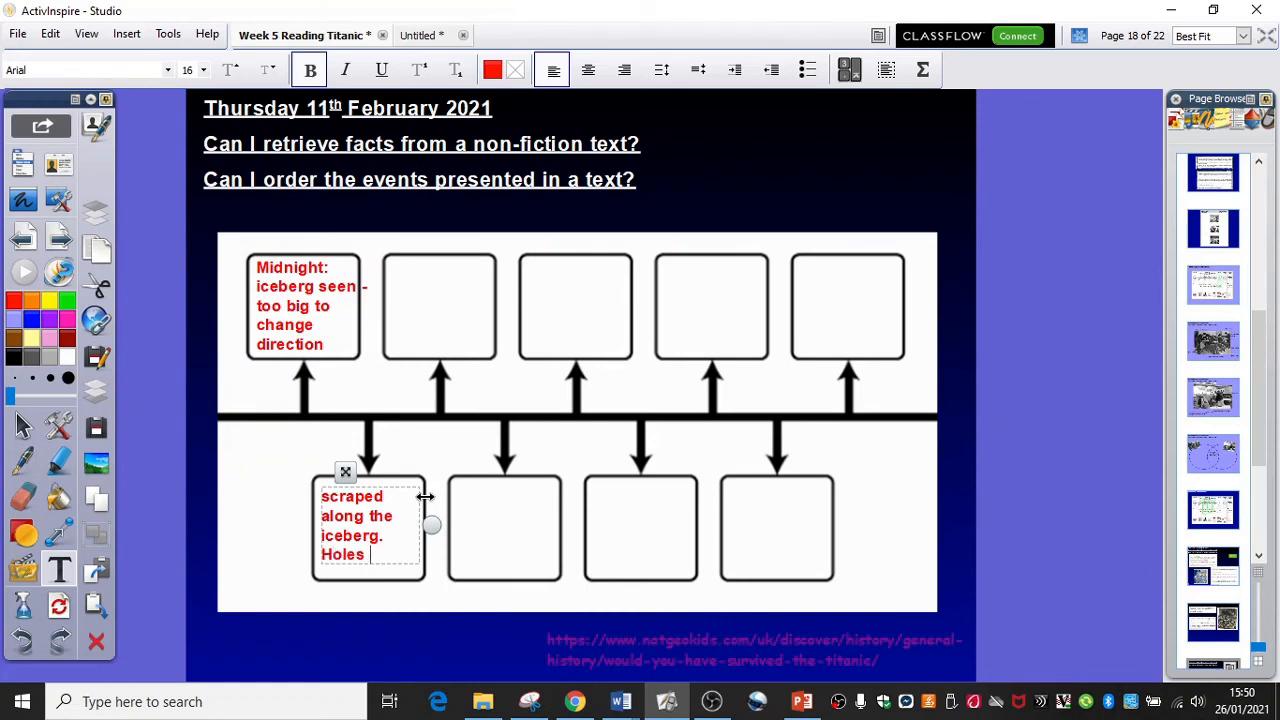
{"action": "type", "text": "in four sections of"}
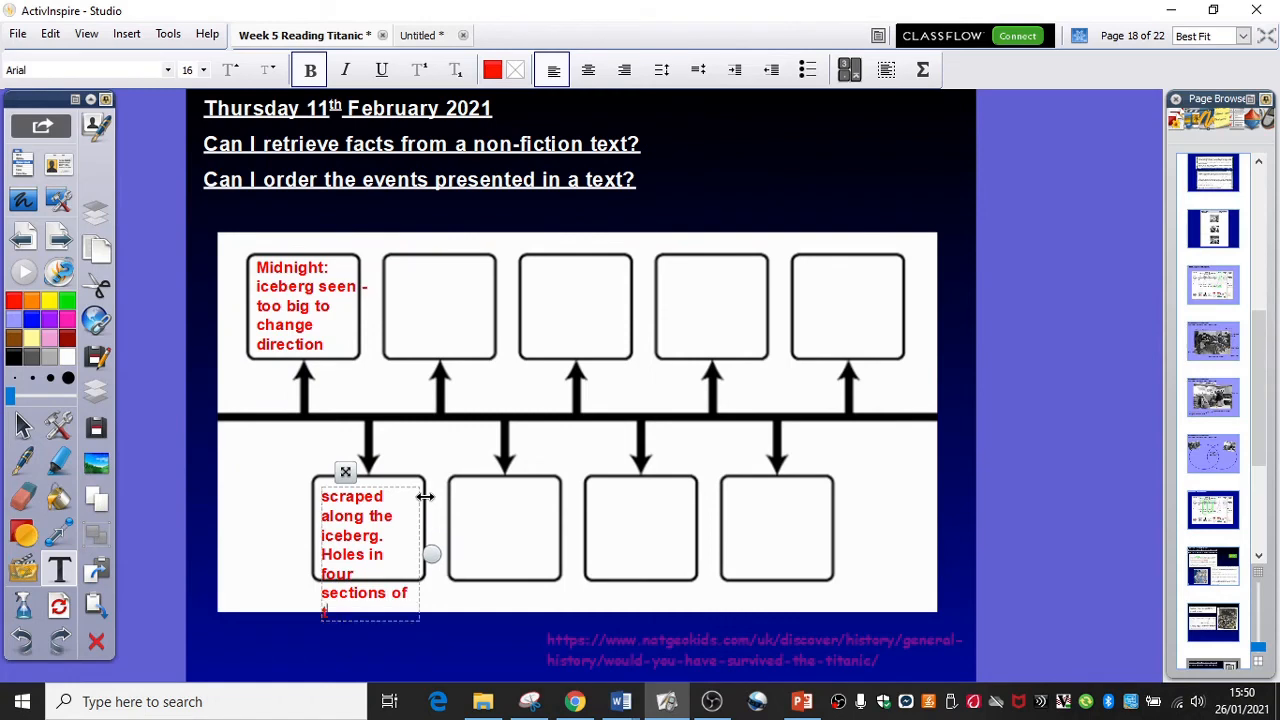
{"action": "type", "text": "the hull"}
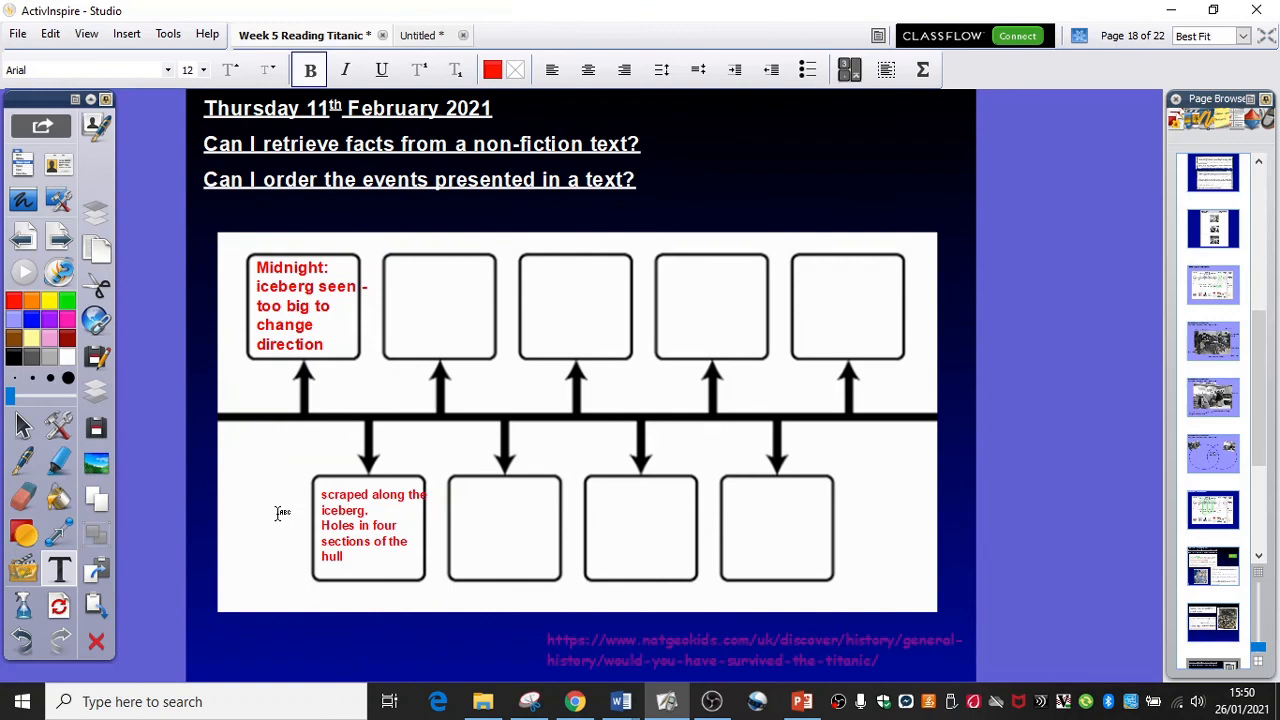
{"action": "mouse_move", "coordinate": [400, 511]}
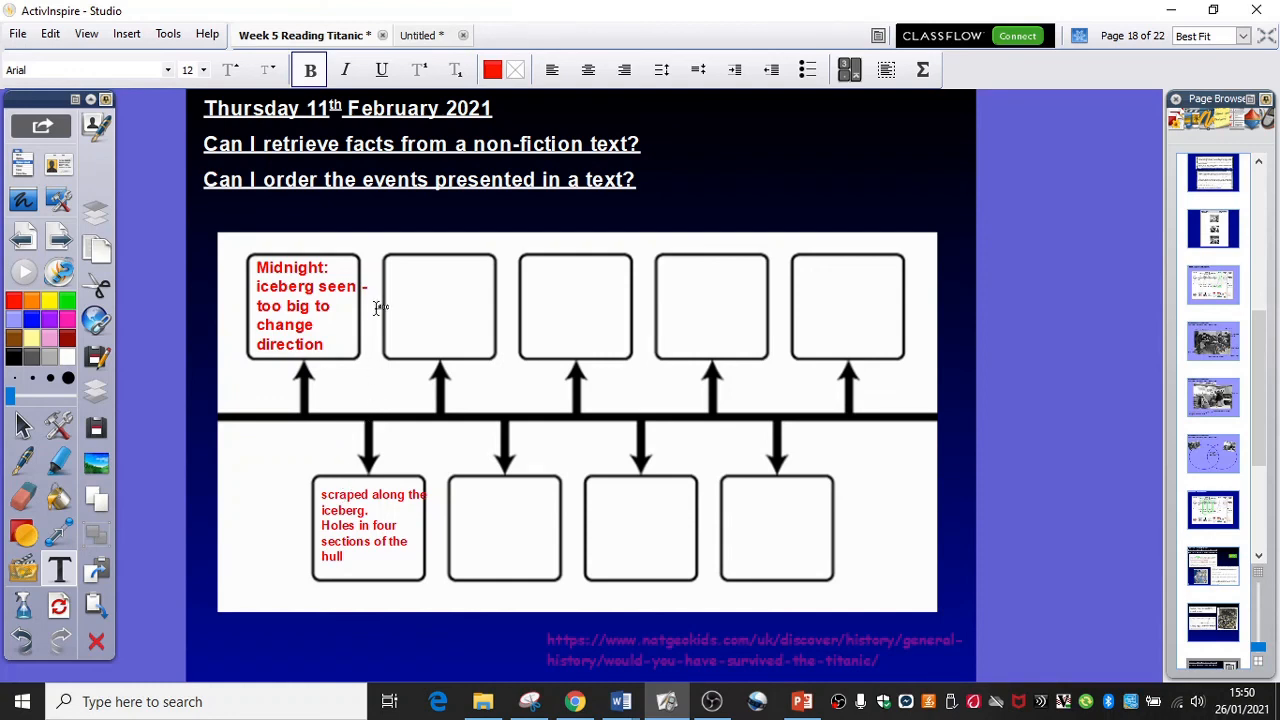
{"action": "mouse_move", "coordinate": [287, 482]}
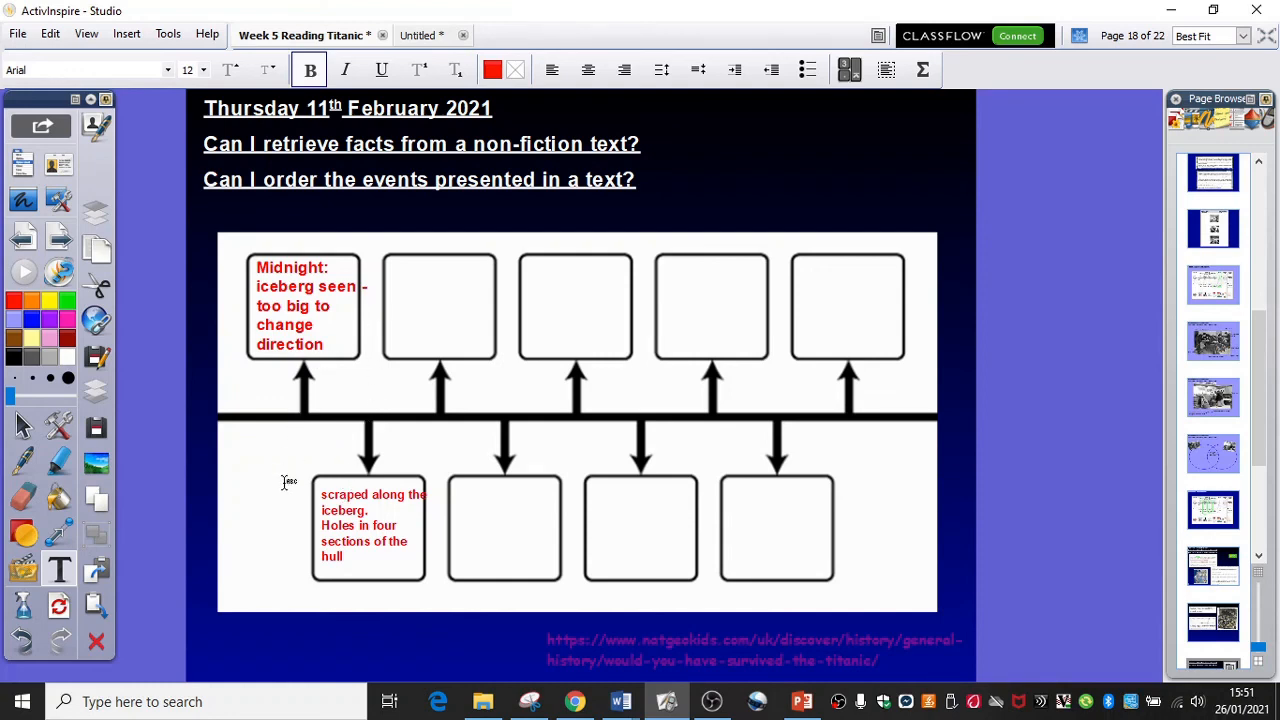